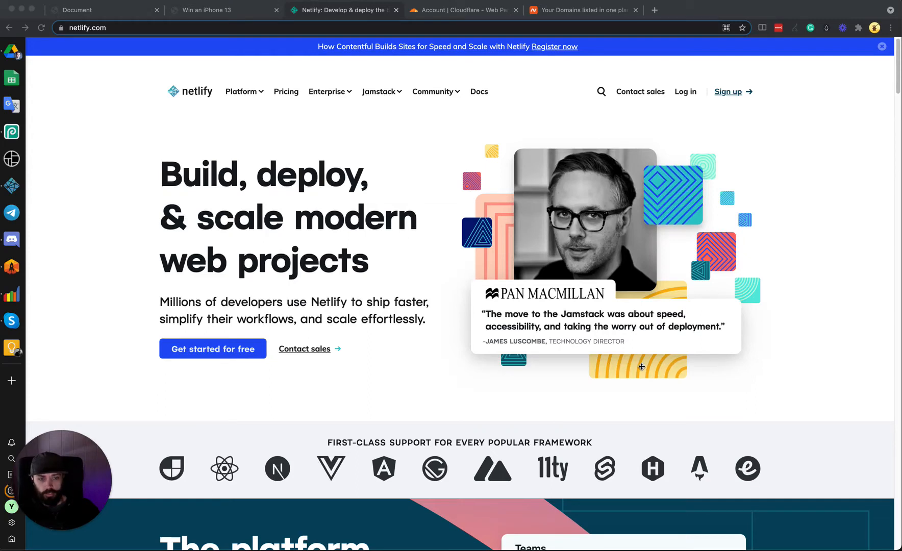
mouse_move(667, 393)
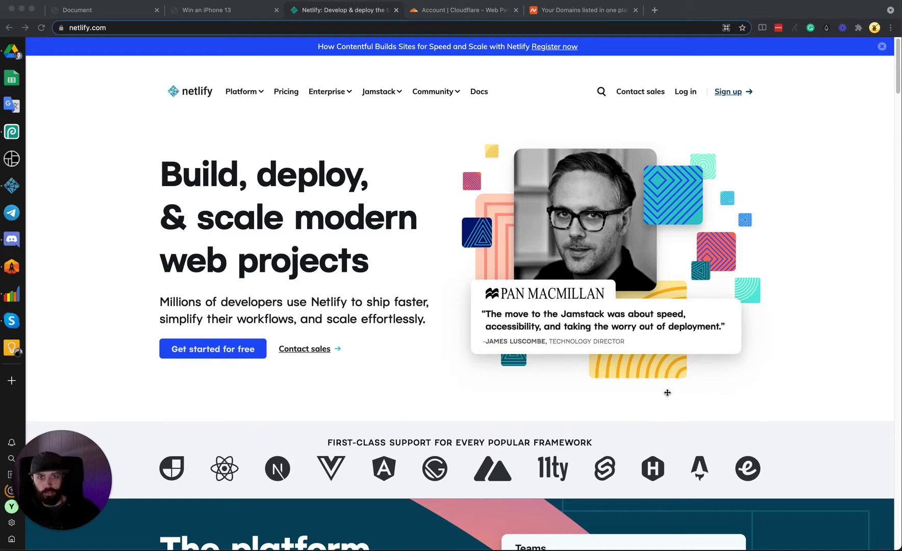
mouse_move(619, 263)
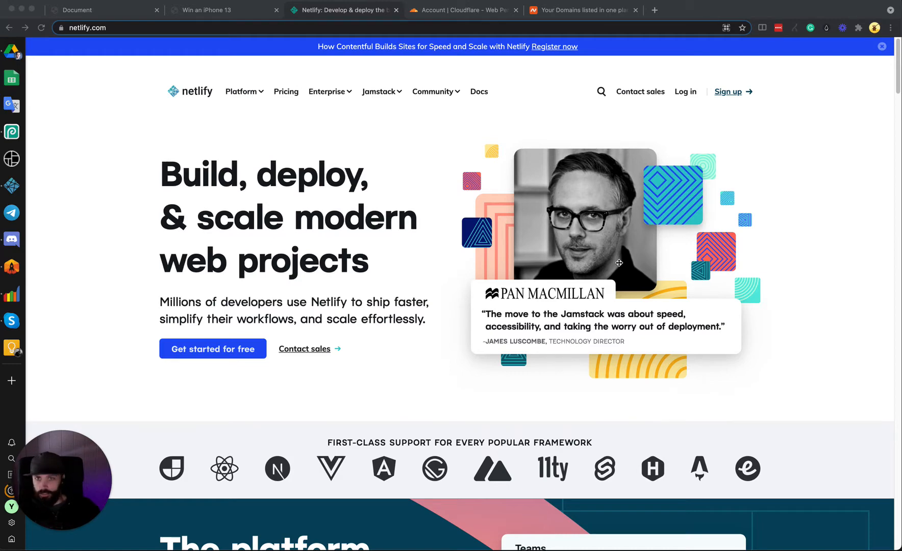
mouse_move(143, 61)
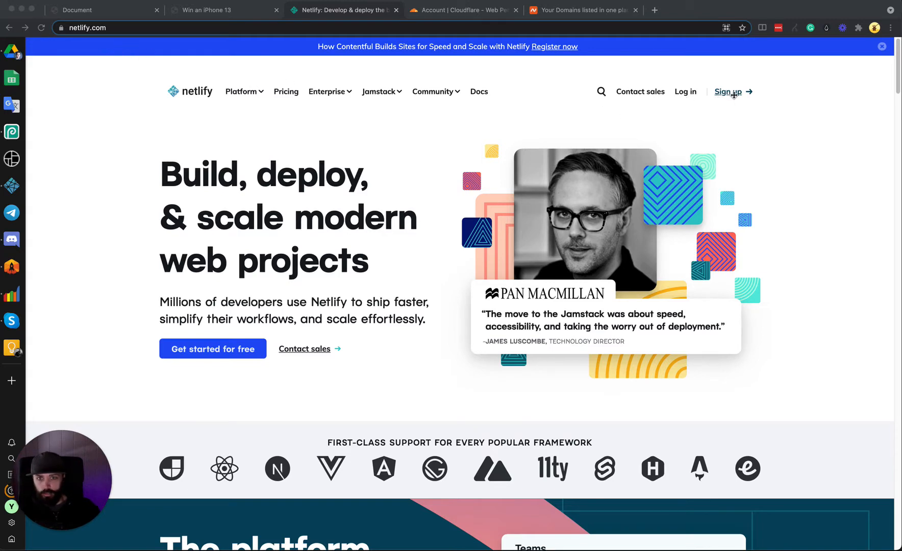
mouse_move(564, 220)
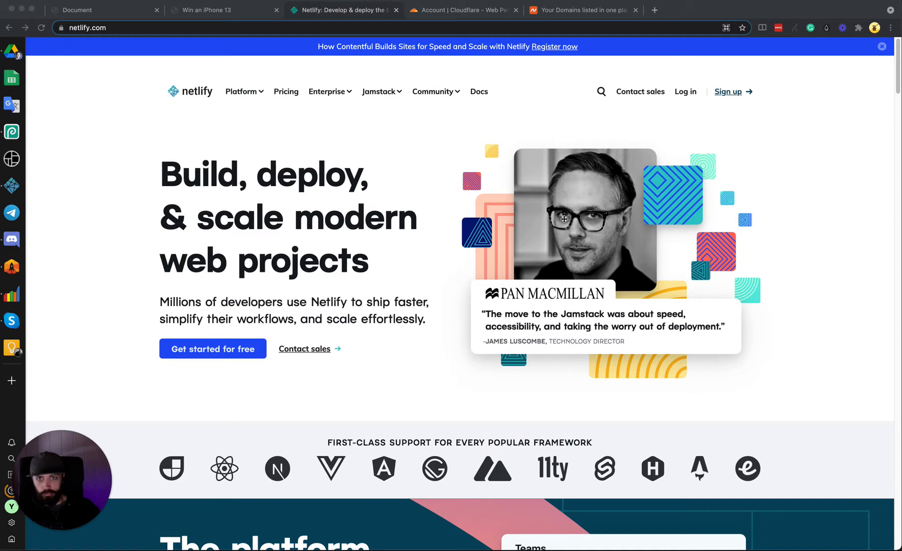
mouse_move(348, 14)
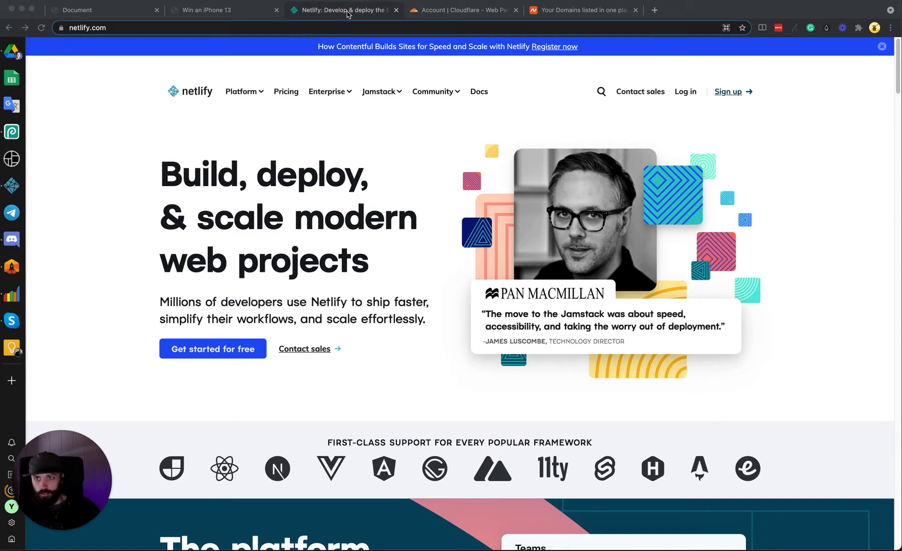
mouse_move(11, 186)
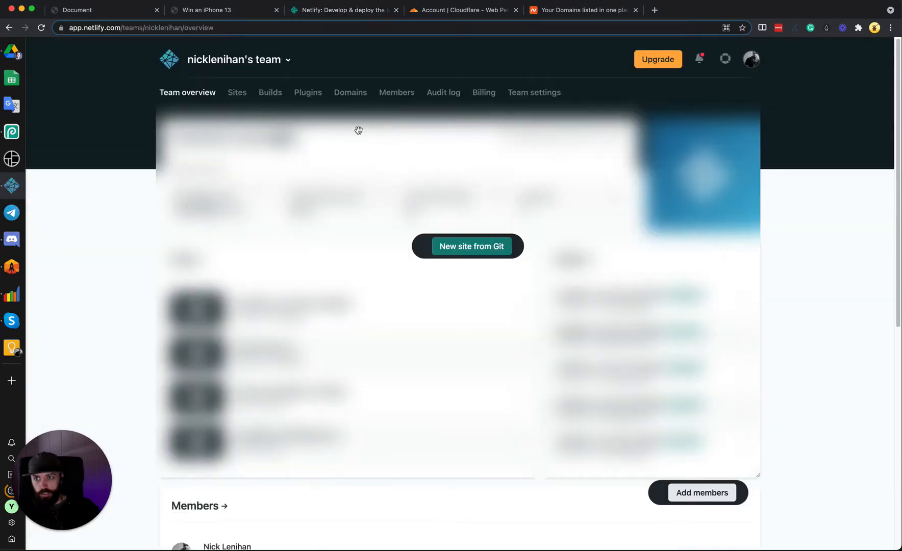
mouse_move(237, 92)
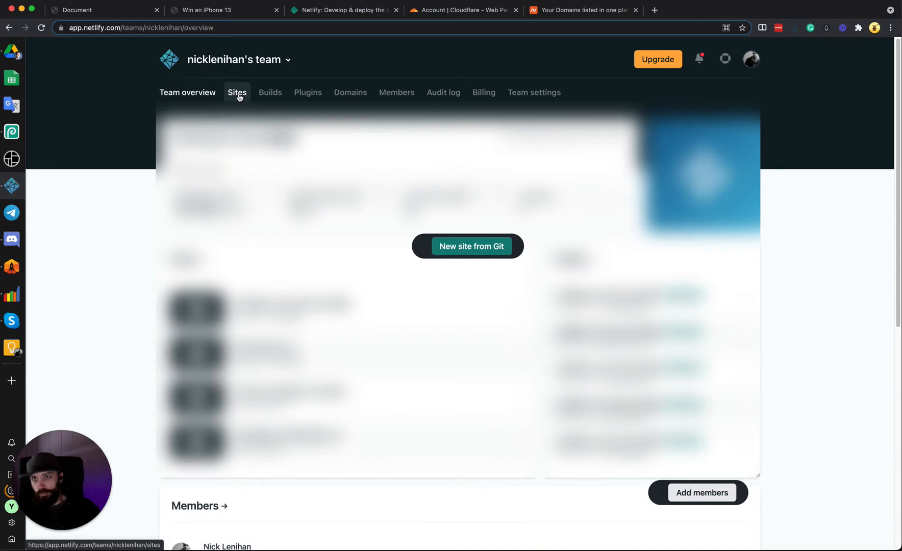
Show the team's Sites list down to the drag-and-drop deploy area.
click(237, 92)
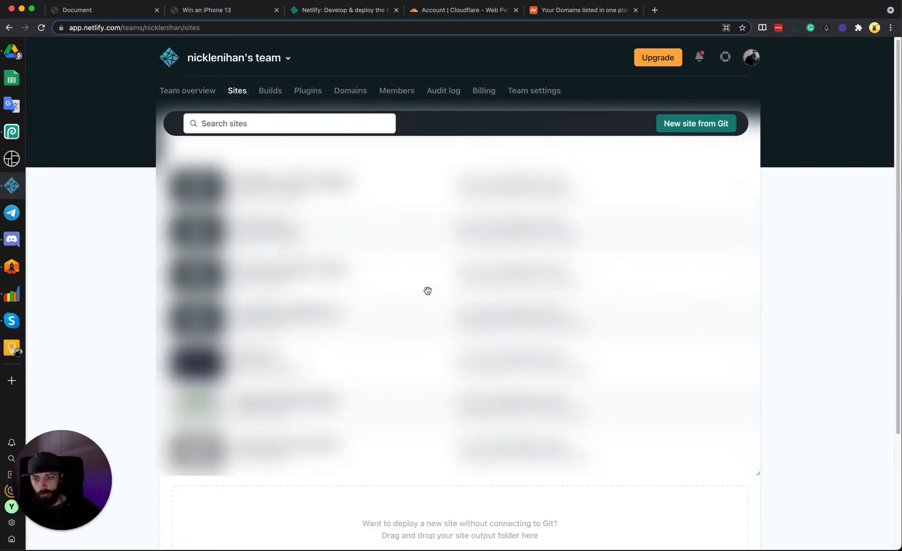
scroll(down, 3)
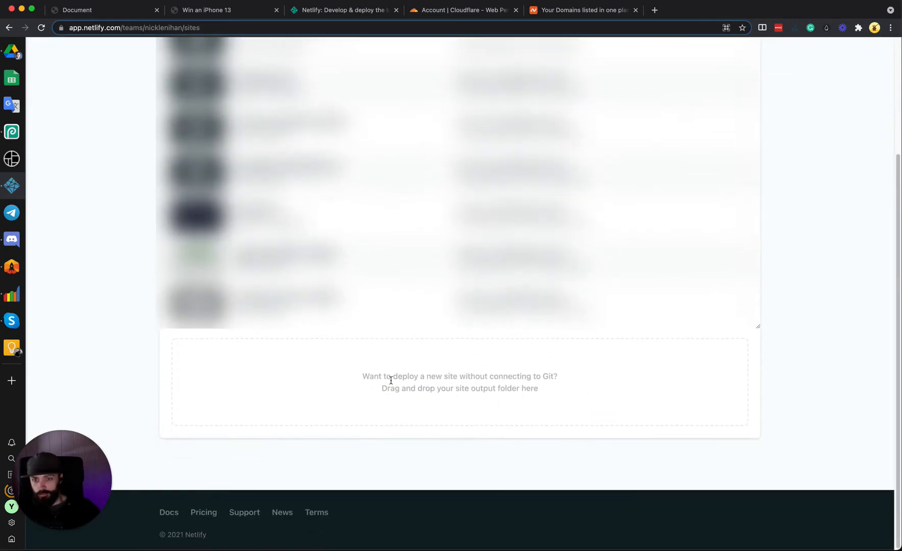
mouse_move(479, 393)
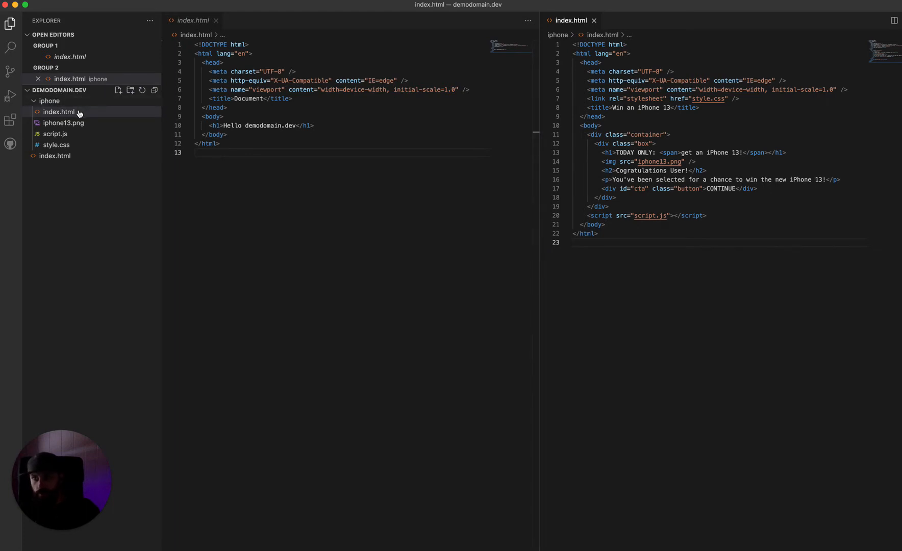
mouse_move(59, 114)
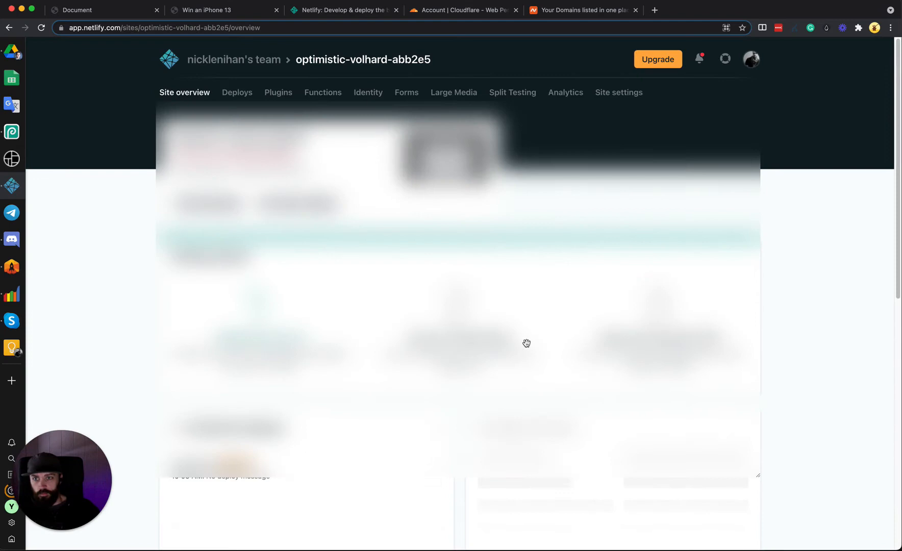
Deploy the folder and open optimistic-volhard-abb2e5.netlify.app in a new tab.
click(826, 28)
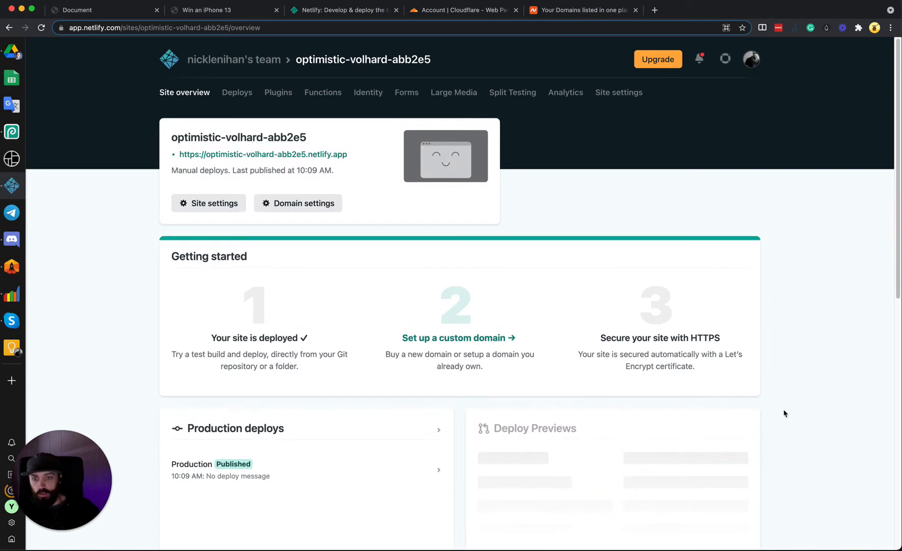
mouse_move(263, 154)
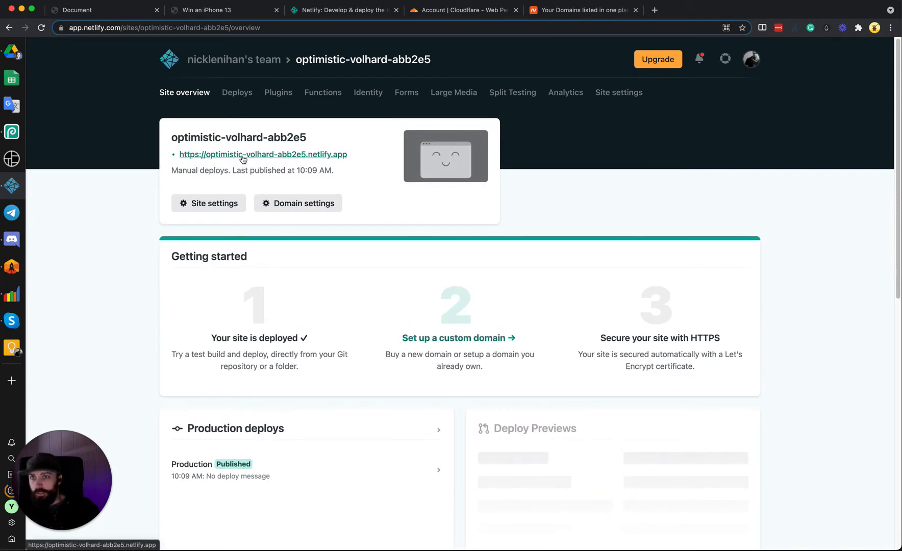
click(773, 10)
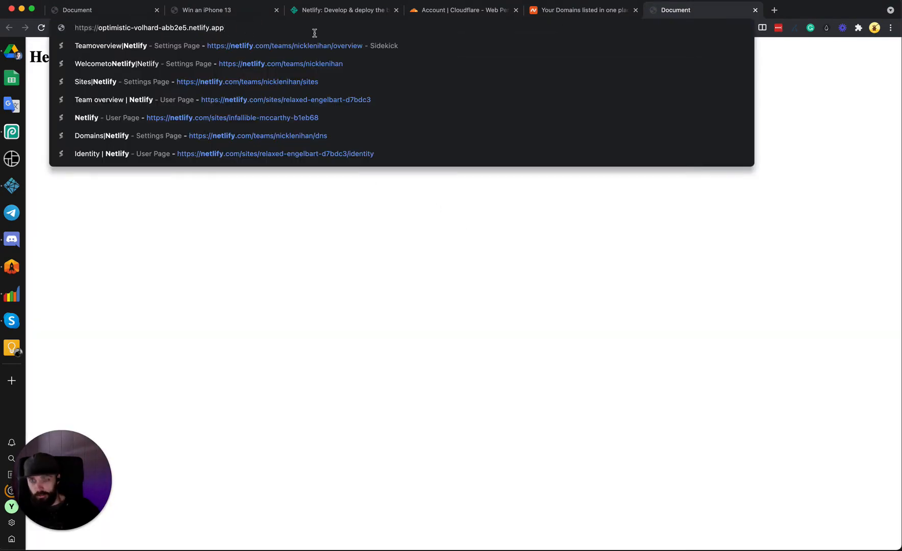
Load the site's /iphone/index.html landing page, then switch to the Cloudflare dashboard.
text(/iphone/index.)
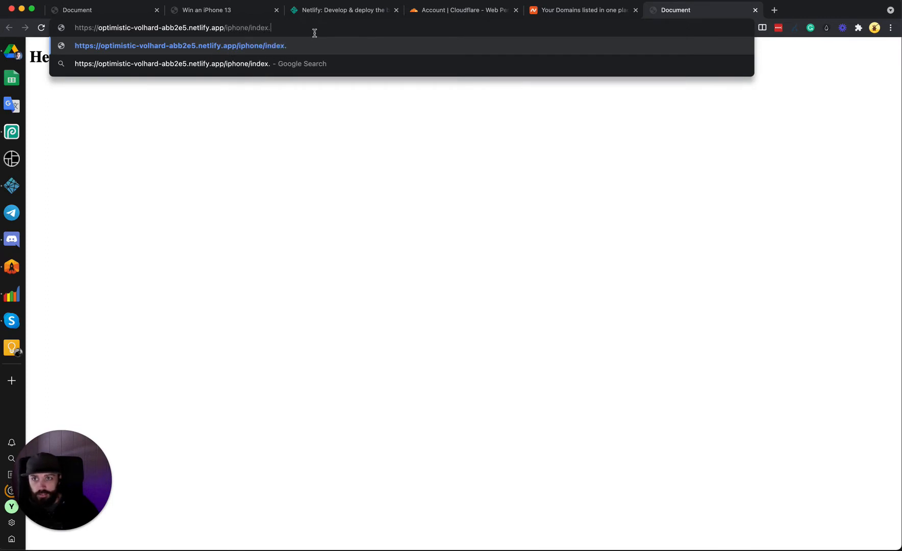
key(Enter)
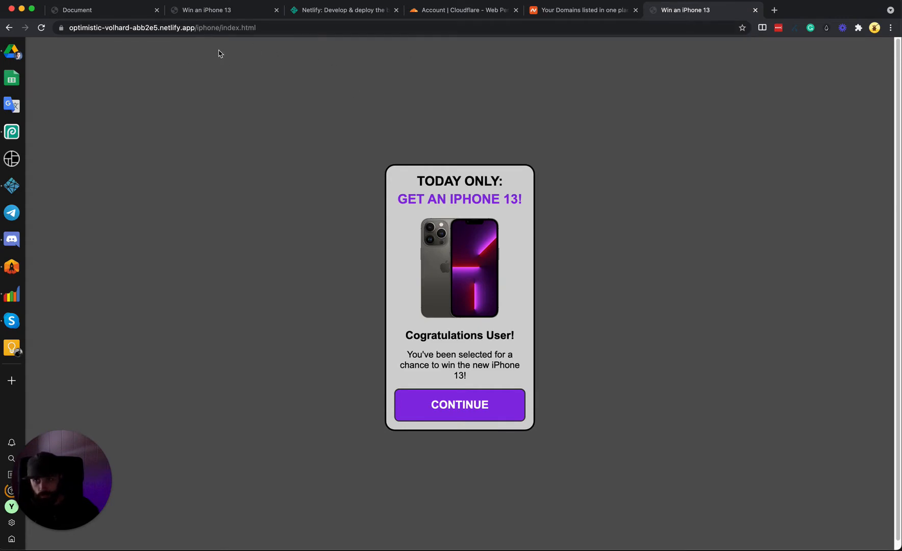
mouse_move(379, 51)
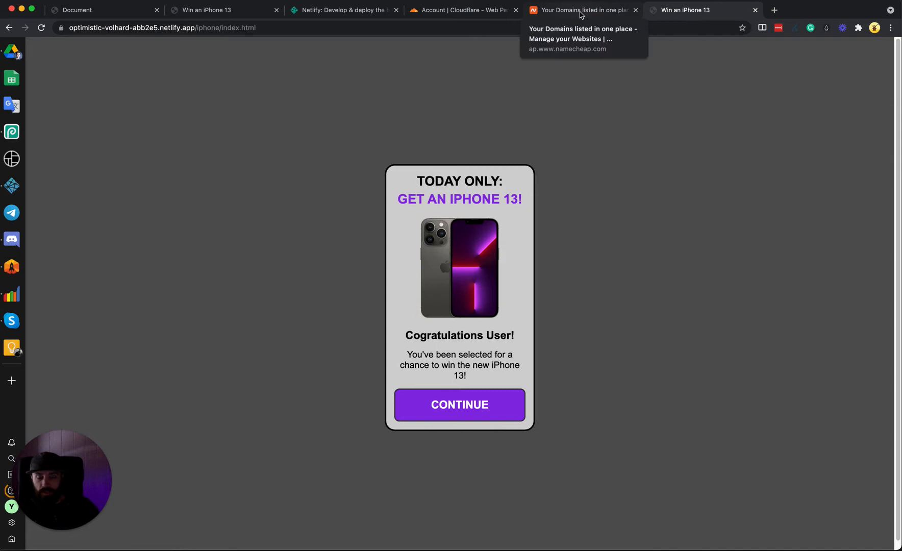
mouse_move(575, 18)
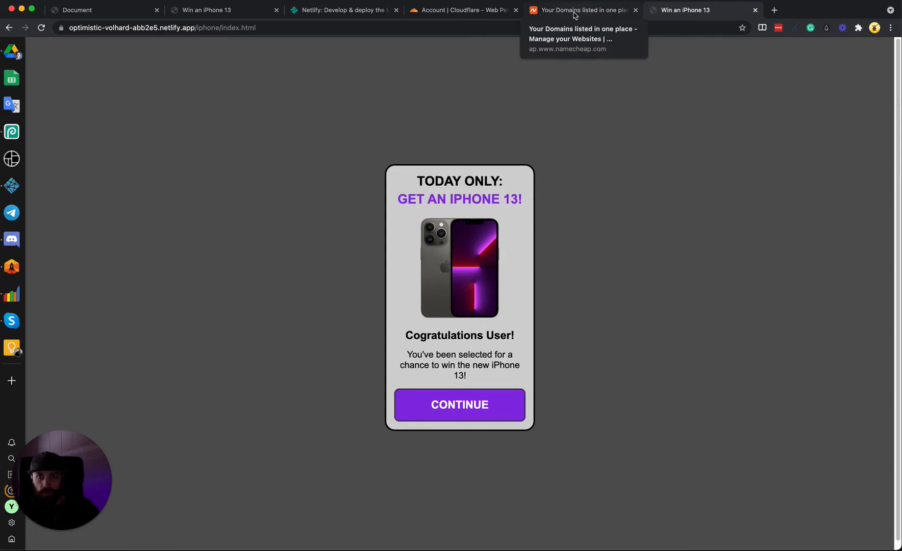
mouse_move(463, 11)
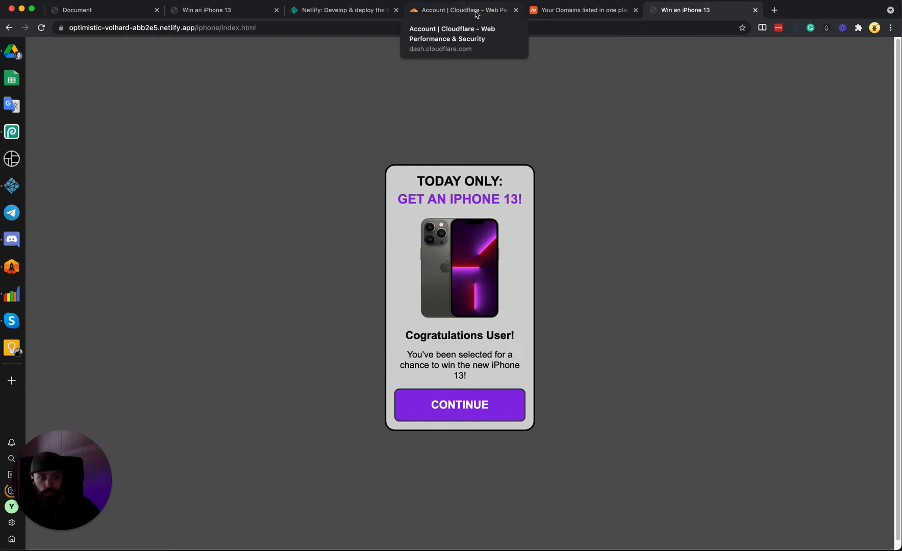
click(457, 10)
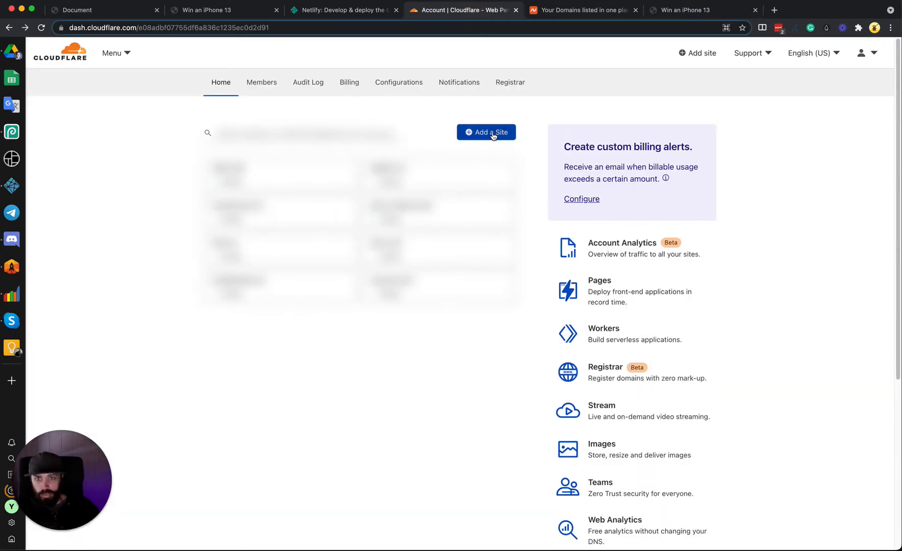
Add demodomain.dev as a new site in Cloudflare.
click(486, 132)
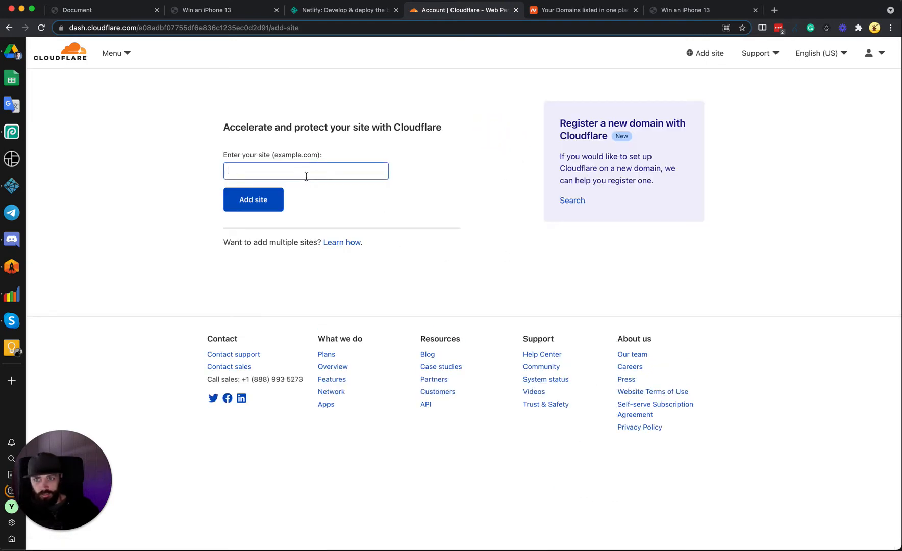
text(demodomain.dev)
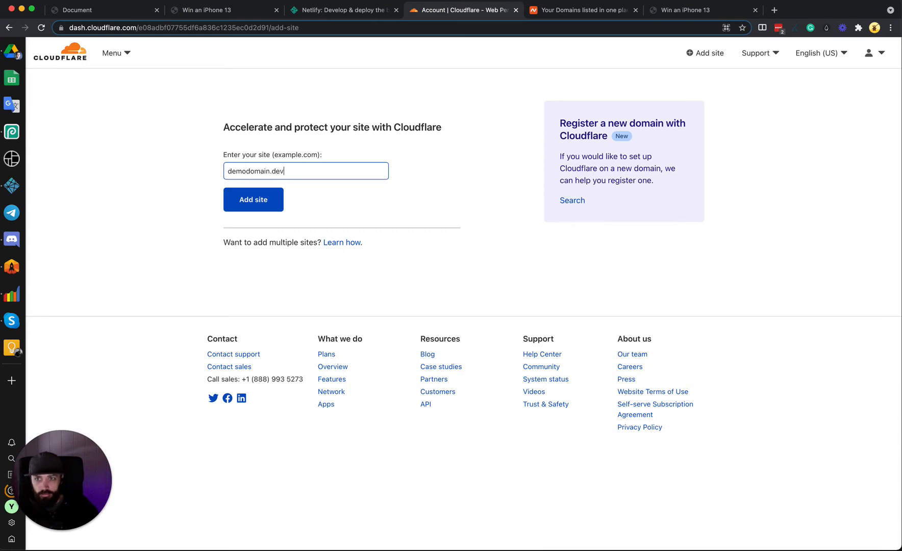
click(253, 200)
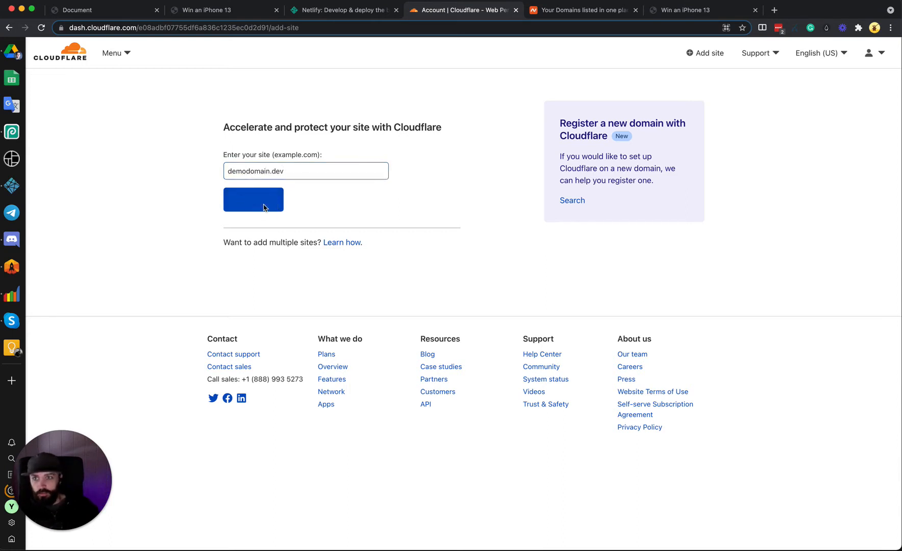
click(252, 198)
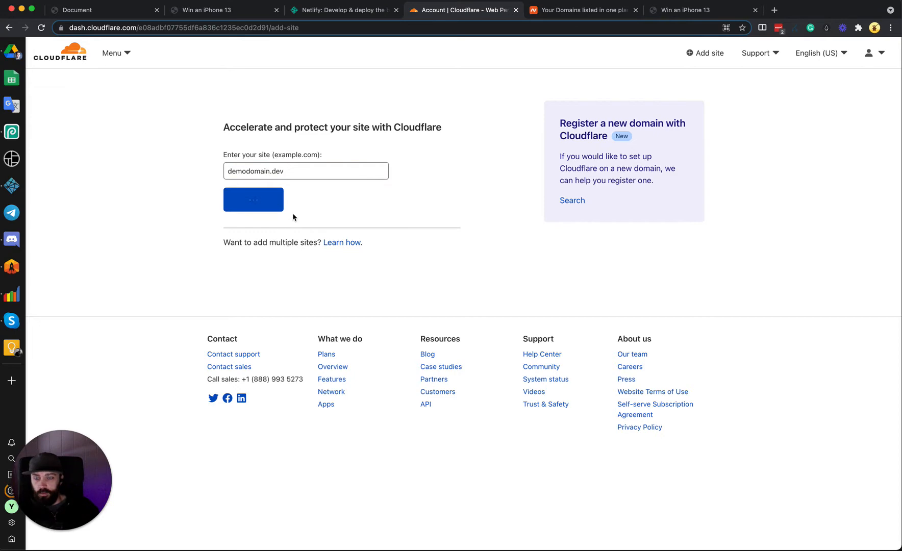
click(253, 199)
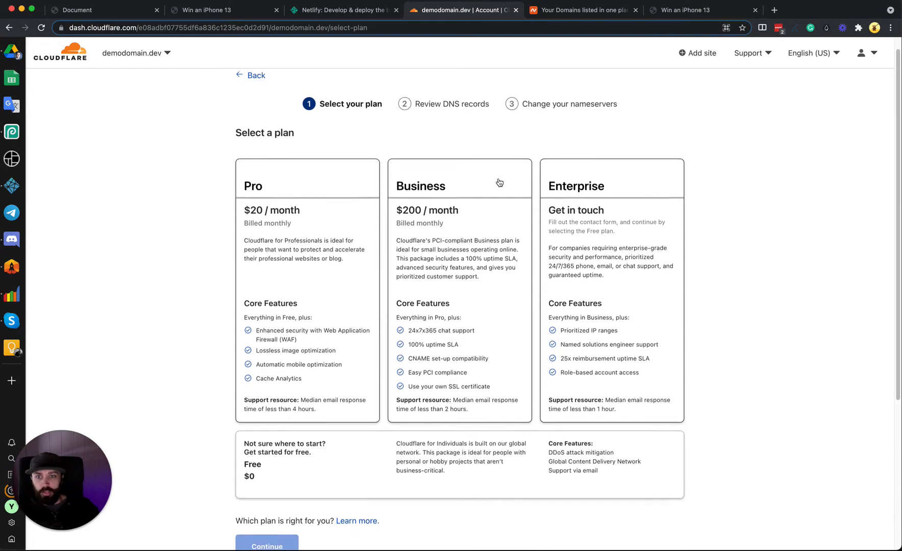
Choose the Free plan for demodomain.dev and continue to DNS review.
scroll(down, 3)
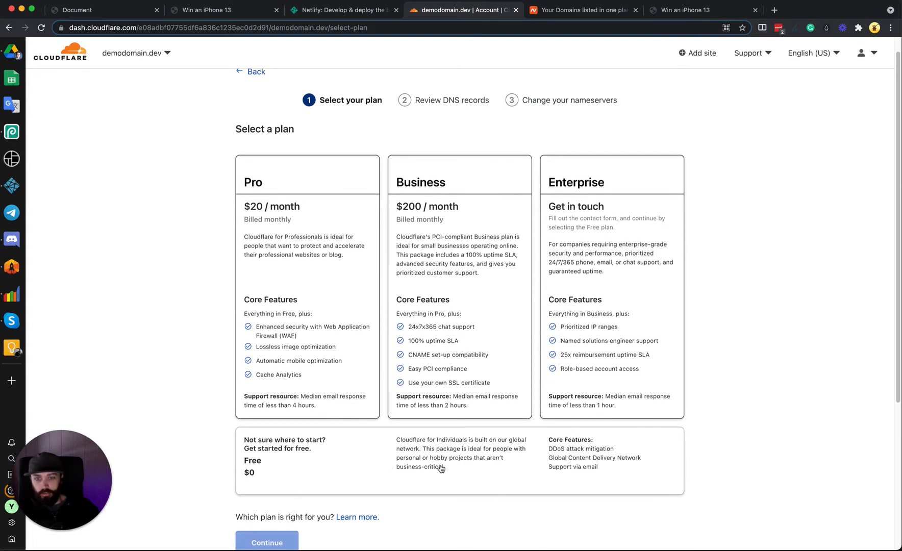
click(332, 477)
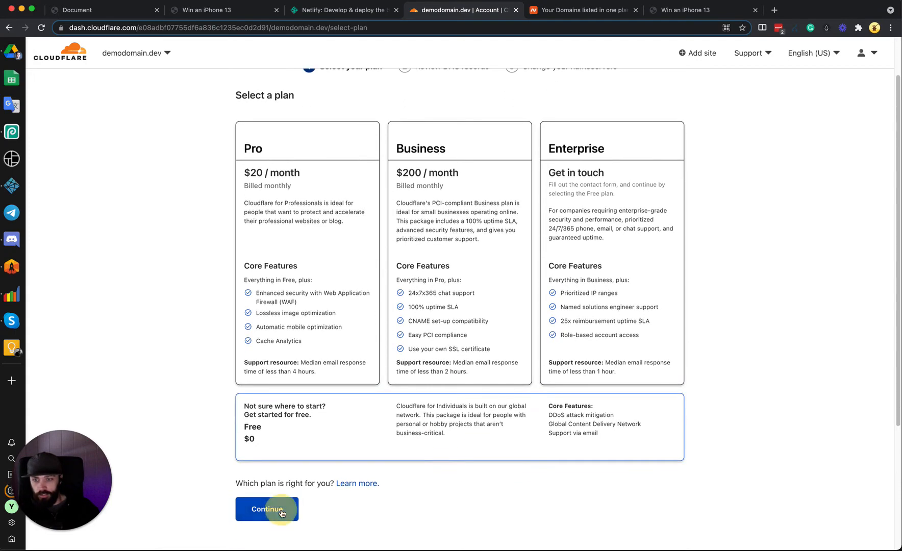
click(267, 508)
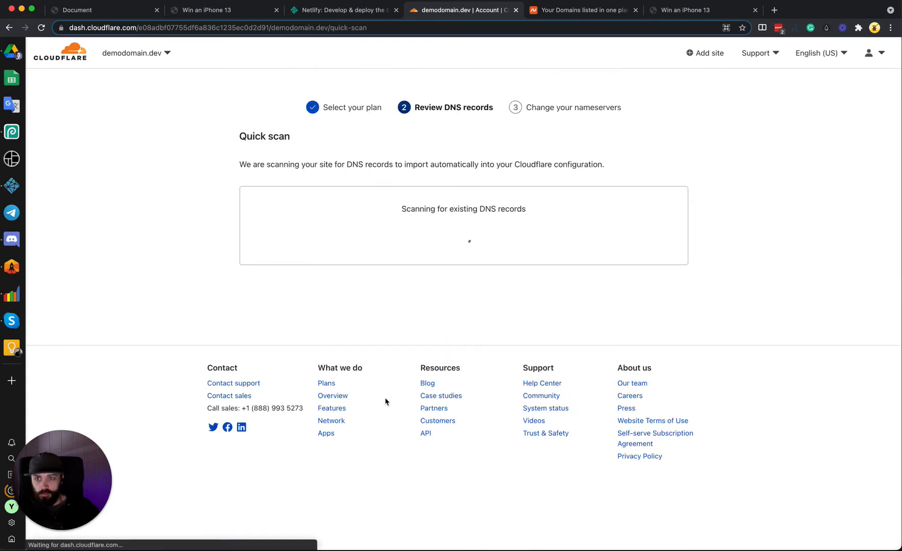
mouse_move(459, 289)
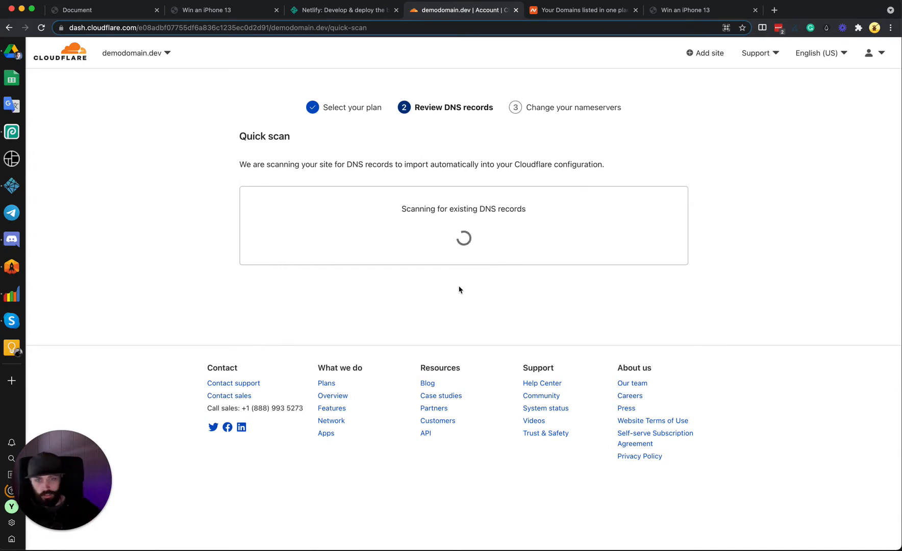
mouse_move(498, 229)
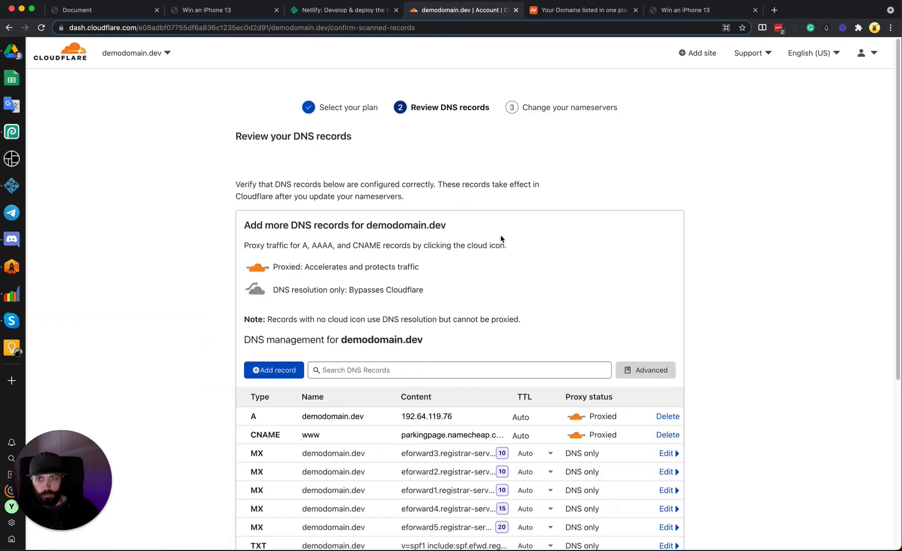
Accept the scanned DNS records and continue to the nameserver step.
scroll(down, 3)
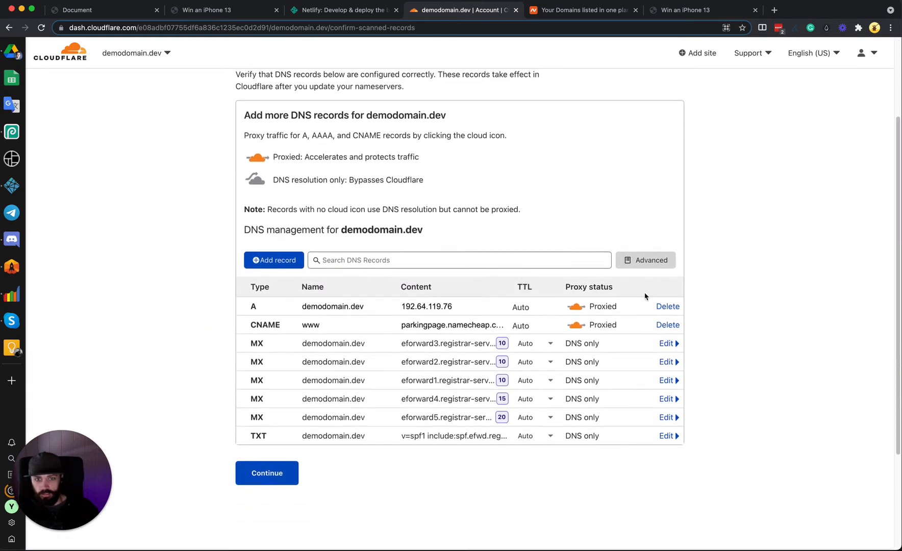
mouse_move(703, 219)
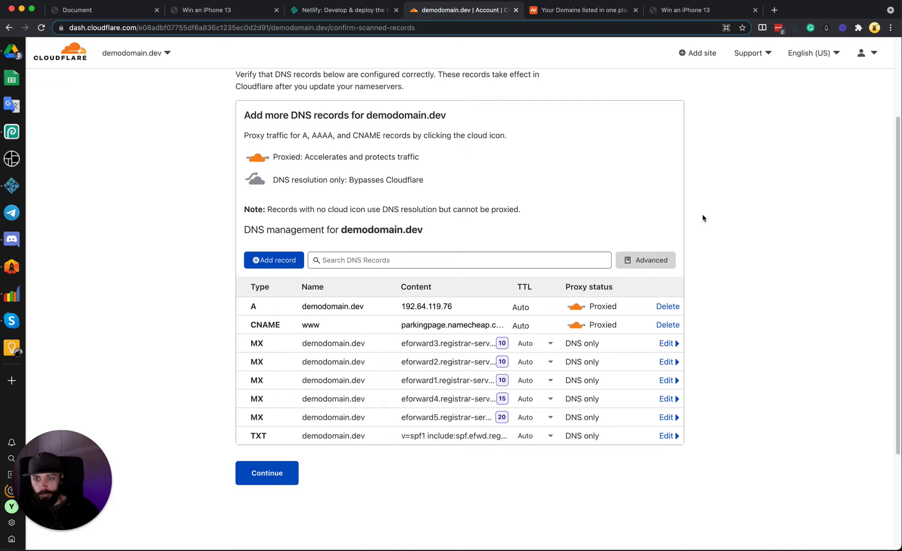
click(266, 473)
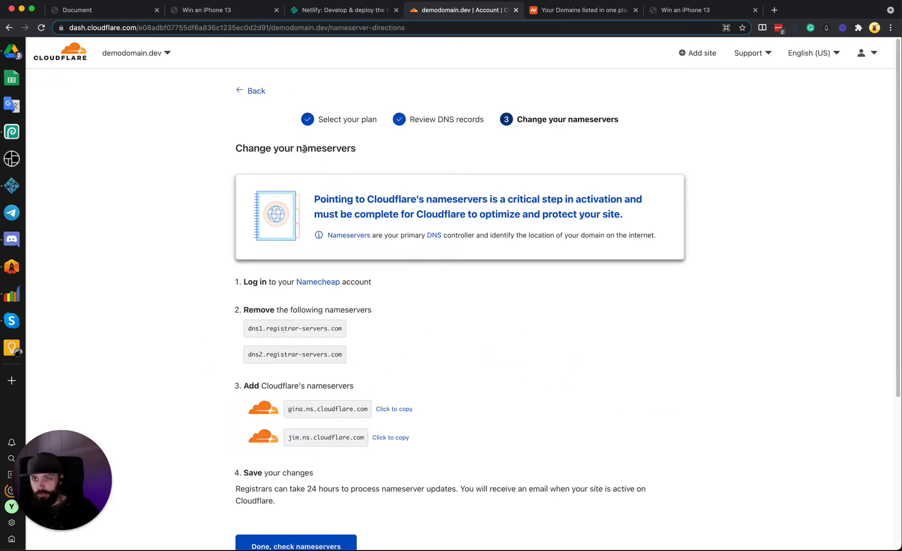
Copy the first Cloudflare nameserver, gina.ns.cloudflare.com, to the clipboard.
double_click(325, 148)
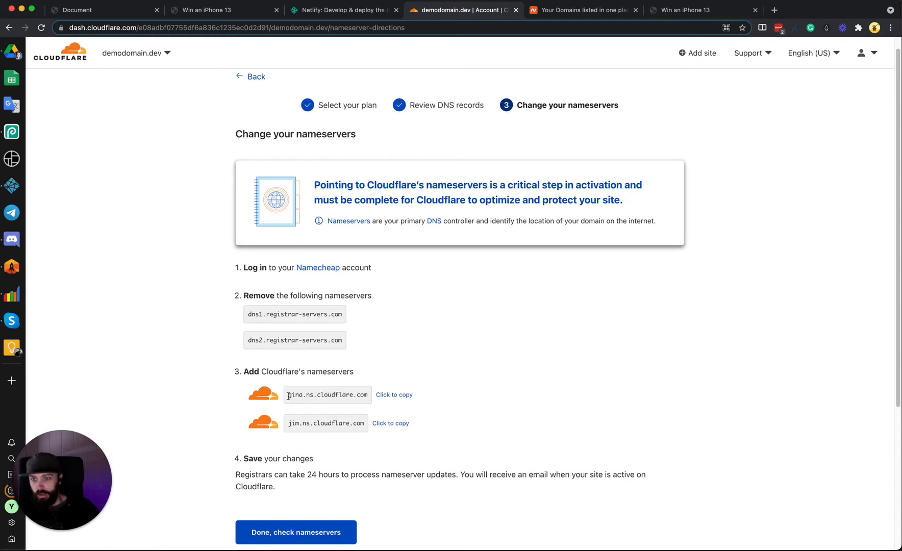
double_click(295, 314)
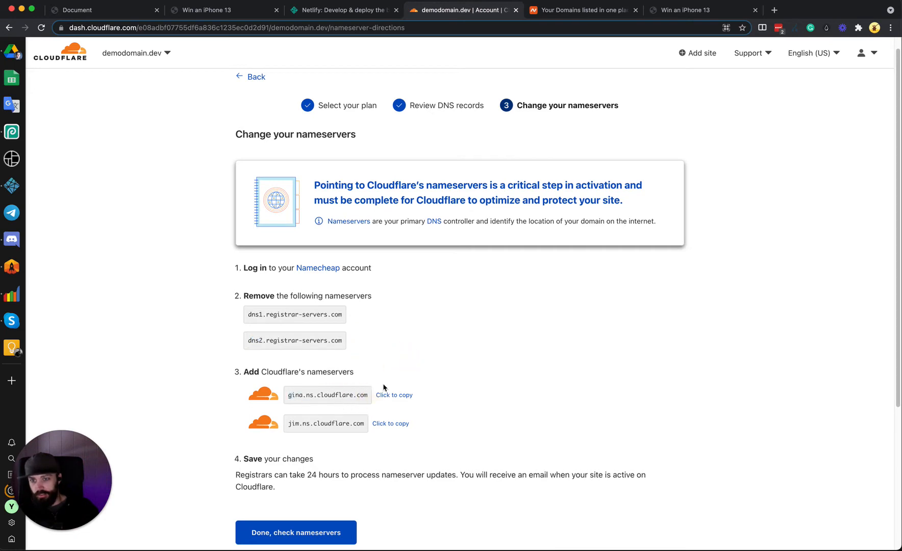
click(394, 395)
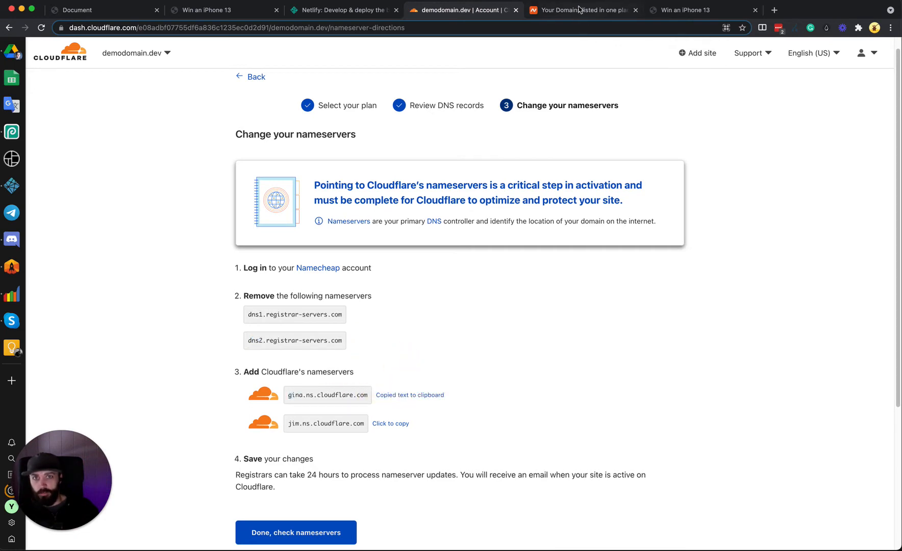
In Namecheap, manage demodomain.dev and switch its nameservers to Custom DNS.
click(583, 10)
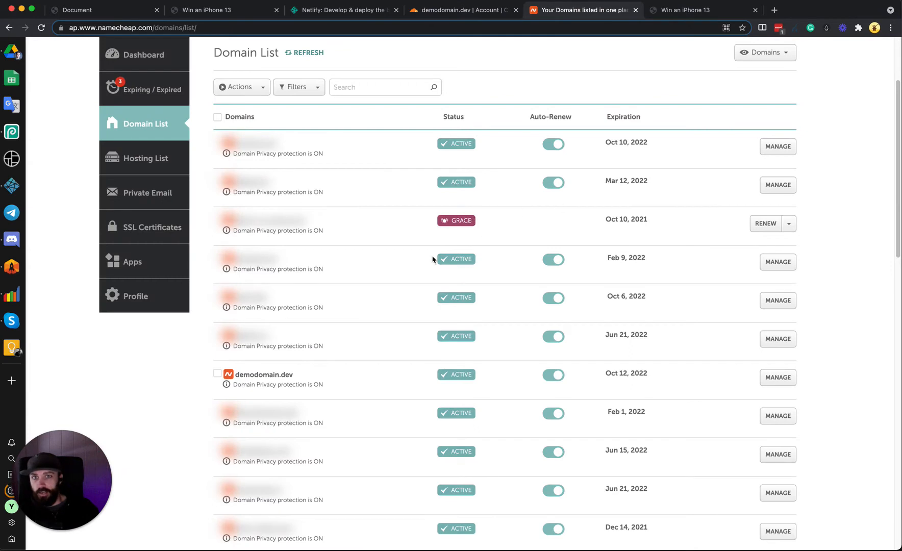
mouse_move(511, 379)
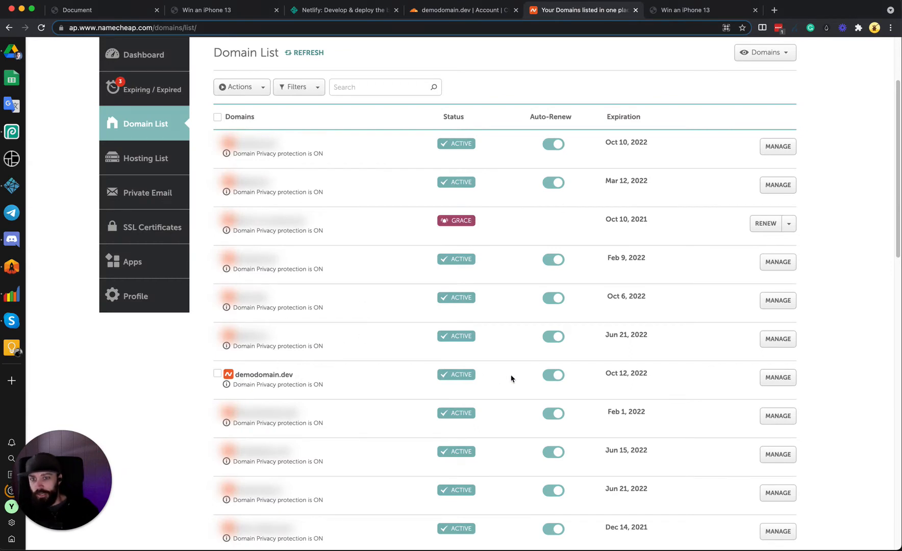
click(778, 377)
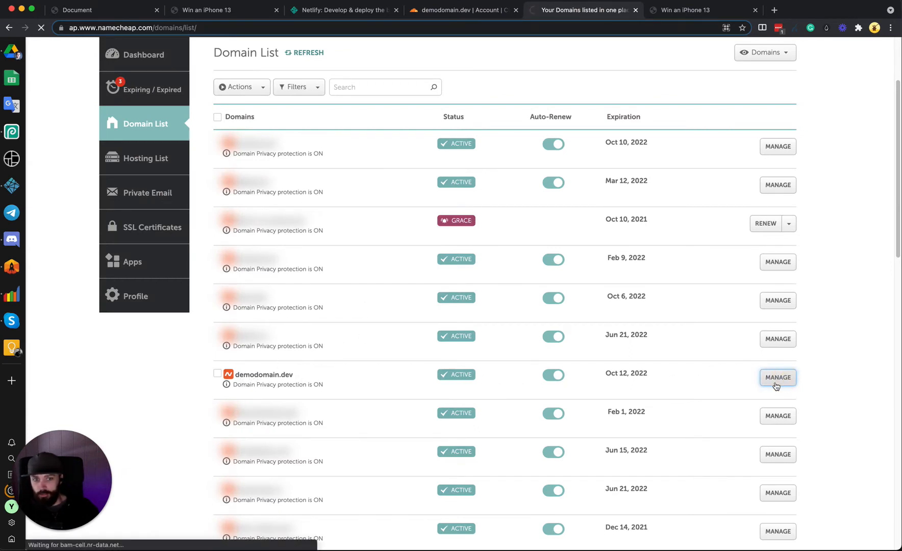
click(778, 377)
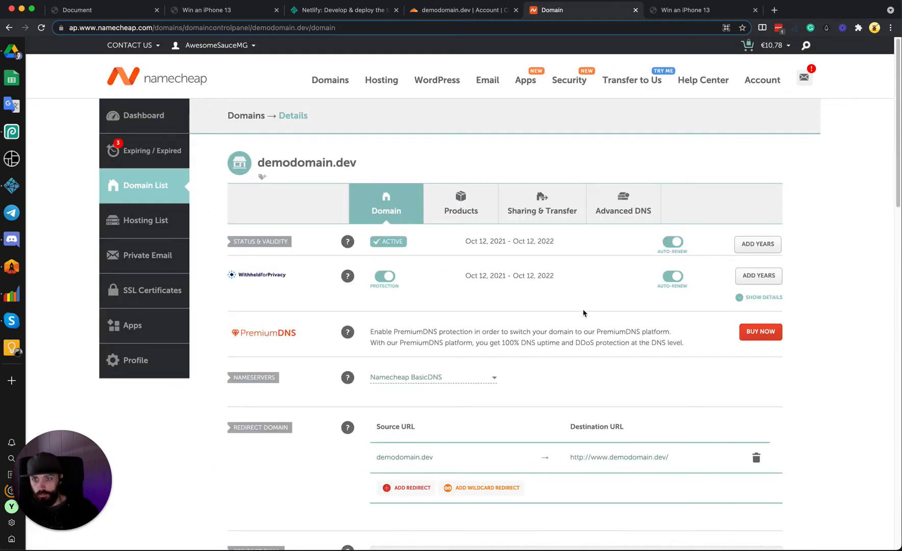
mouse_move(224, 379)
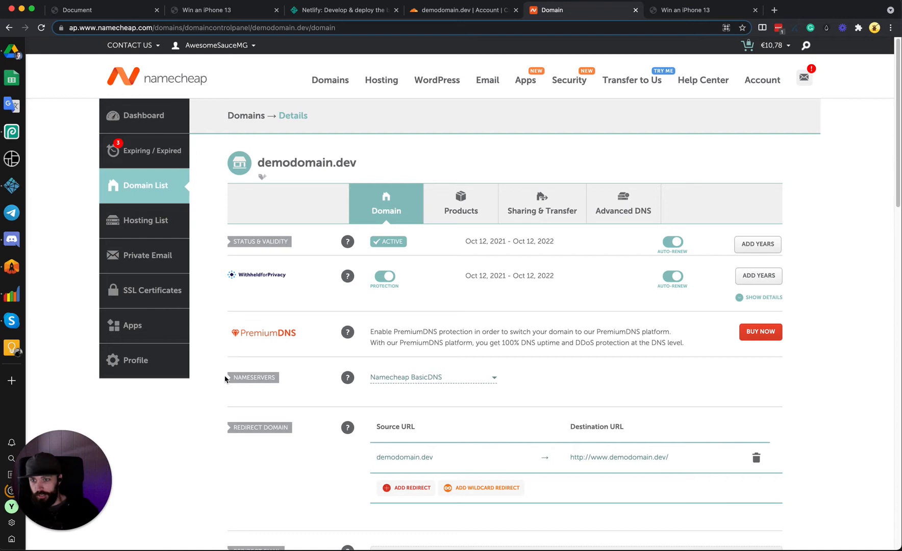
mouse_move(422, 384)
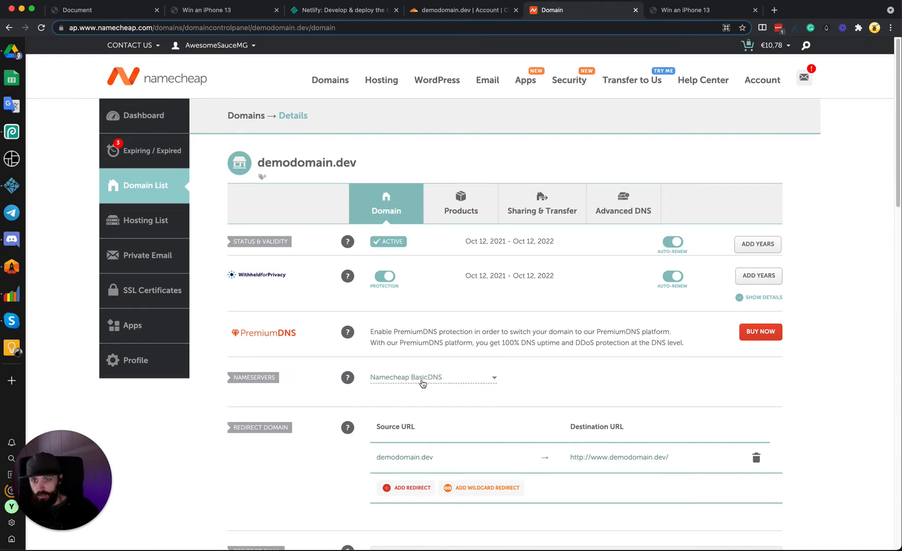
click(431, 376)
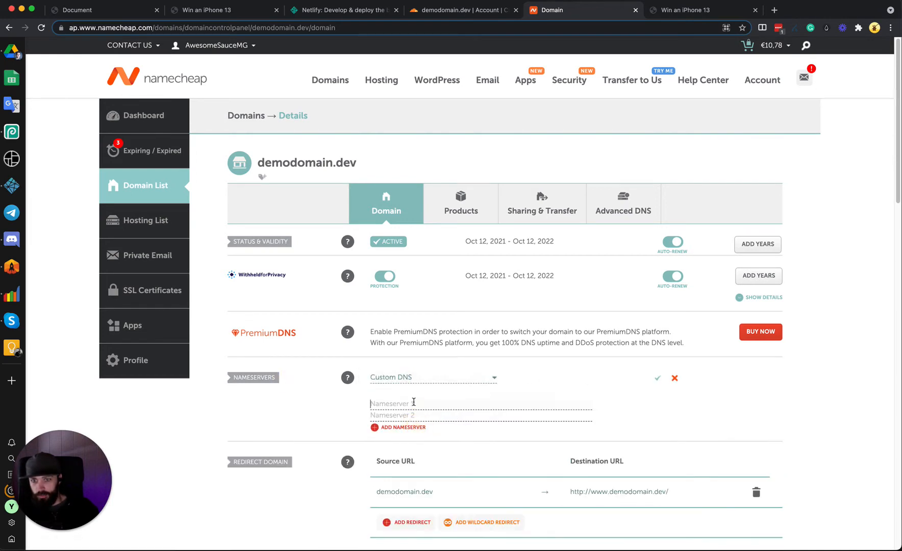
Save gina.ns.cloudflare.com and jim.ns.cloudflare.com as nameservers, then return to Cloudflare.
text(gina.ns.cloudflare.com)
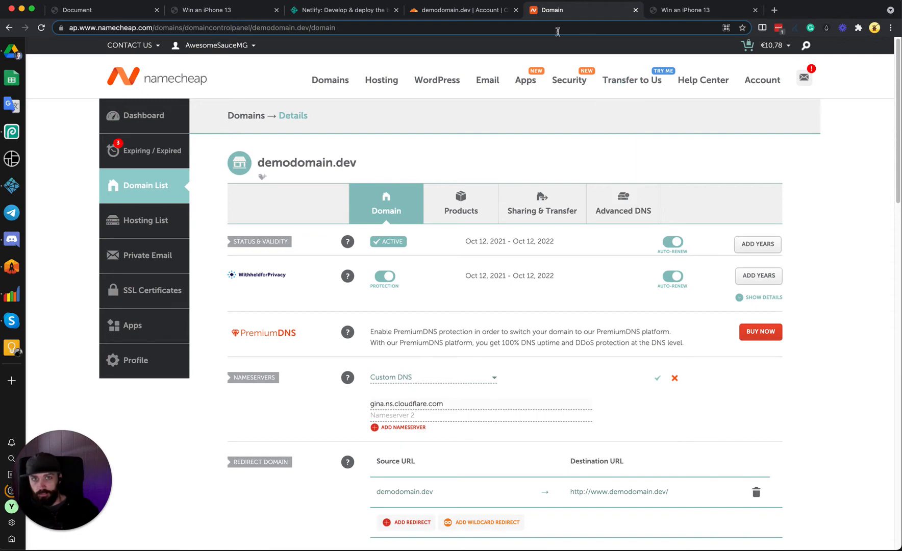
click(463, 10)
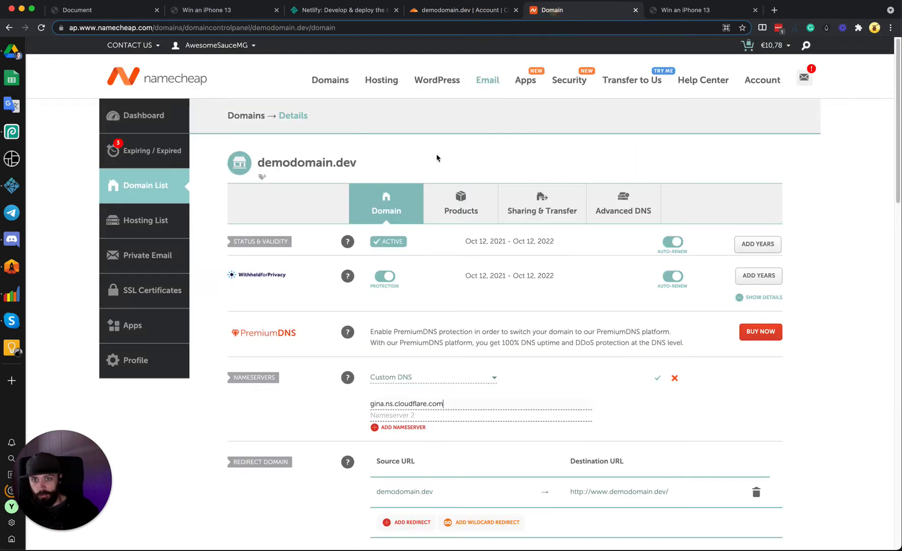
text(jim.ns.cloudflare.com)
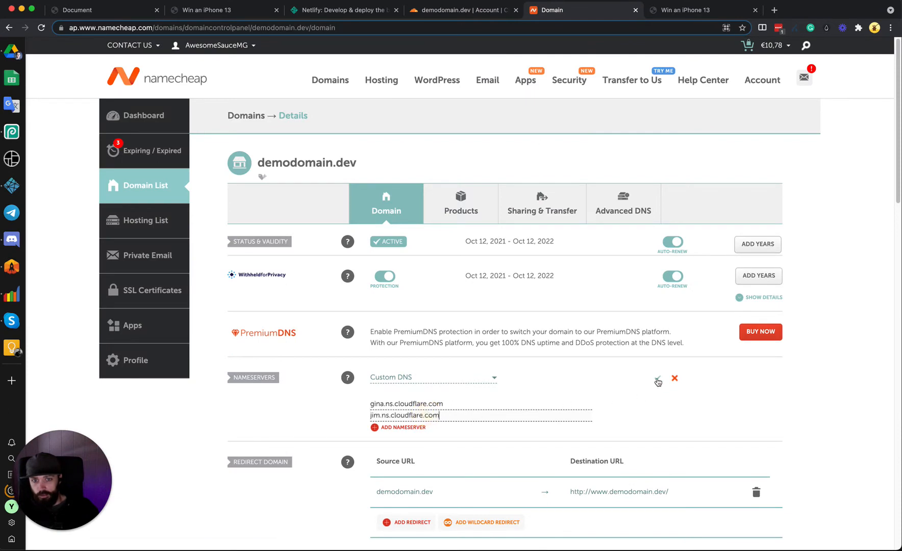
click(657, 381)
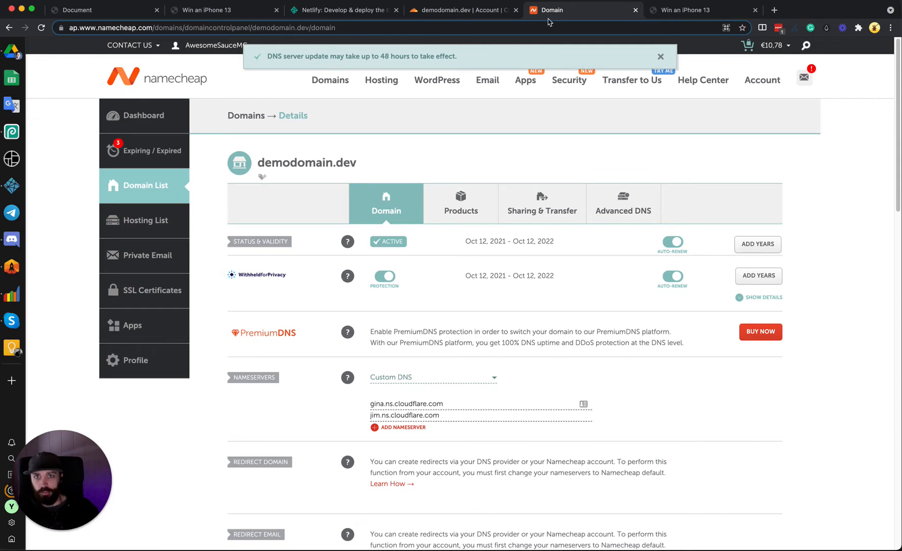
click(460, 10)
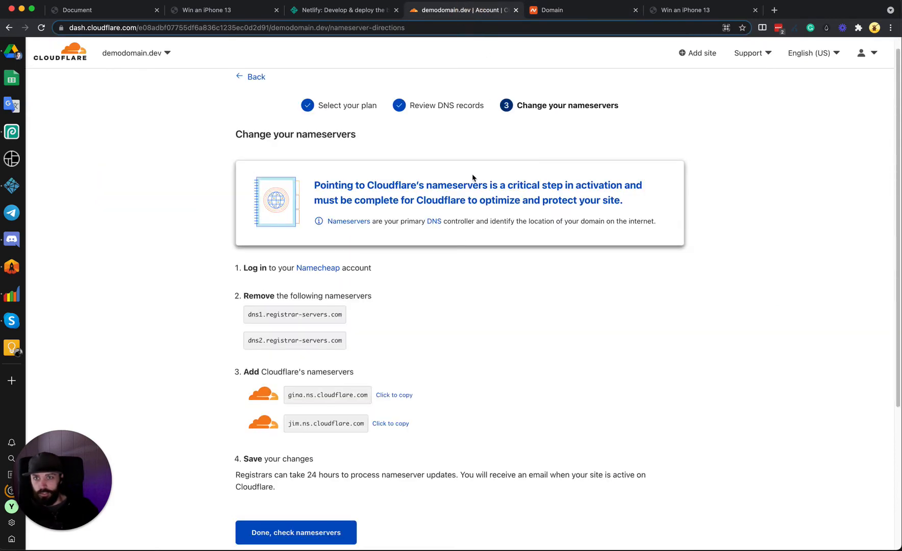
Request the nameserver check and defer the Quick Start Guide for demodomain.dev.
scroll(down, 3)
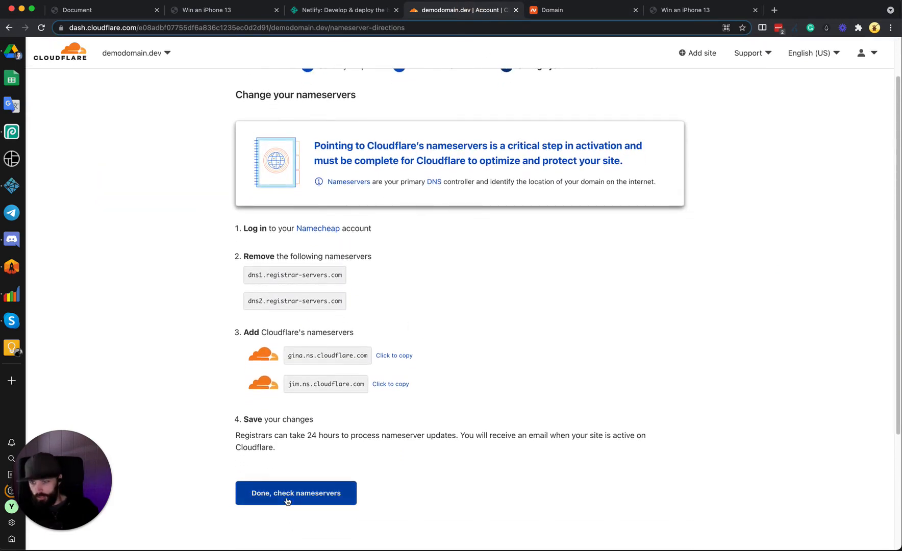
click(296, 493)
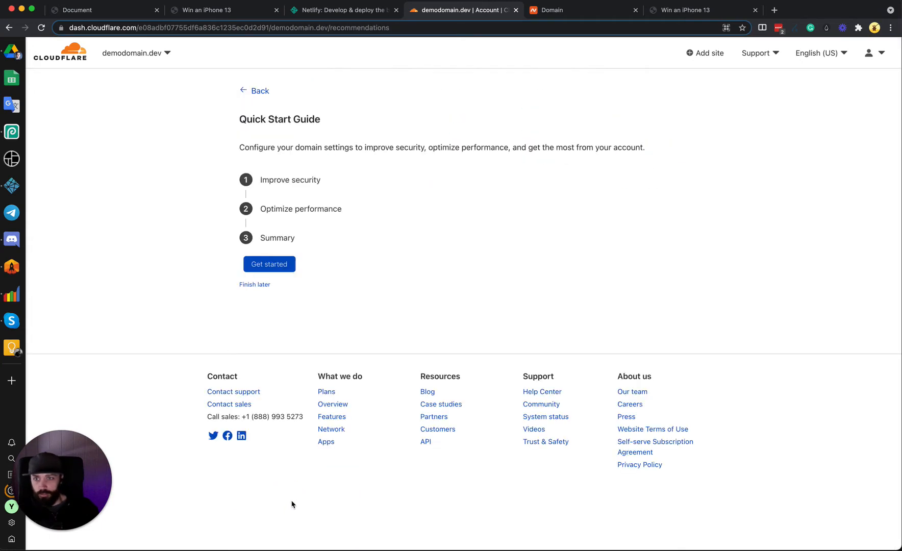
mouse_move(287, 293)
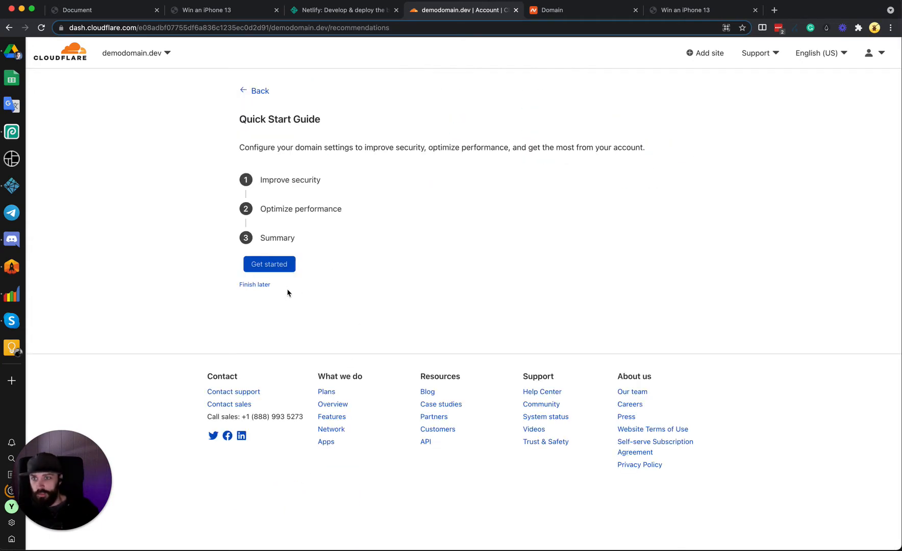
mouse_move(254, 286)
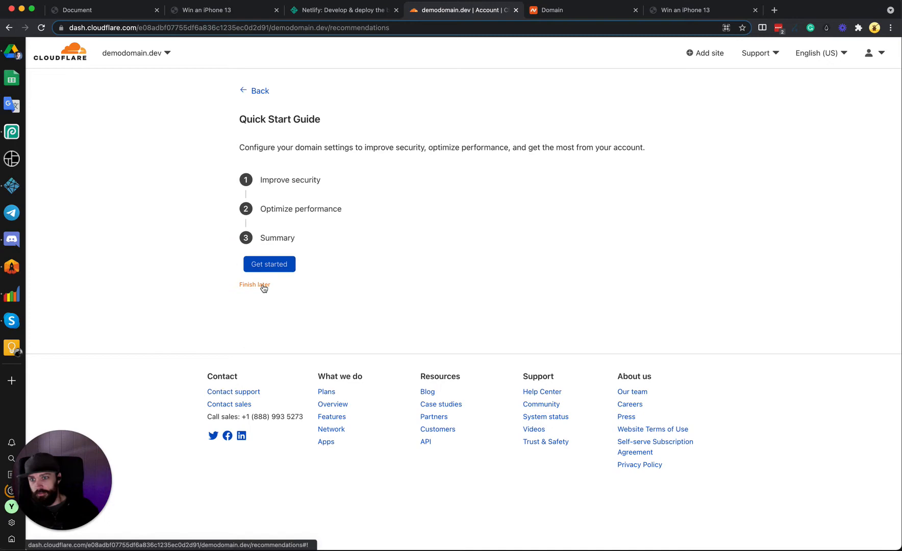
click(254, 284)
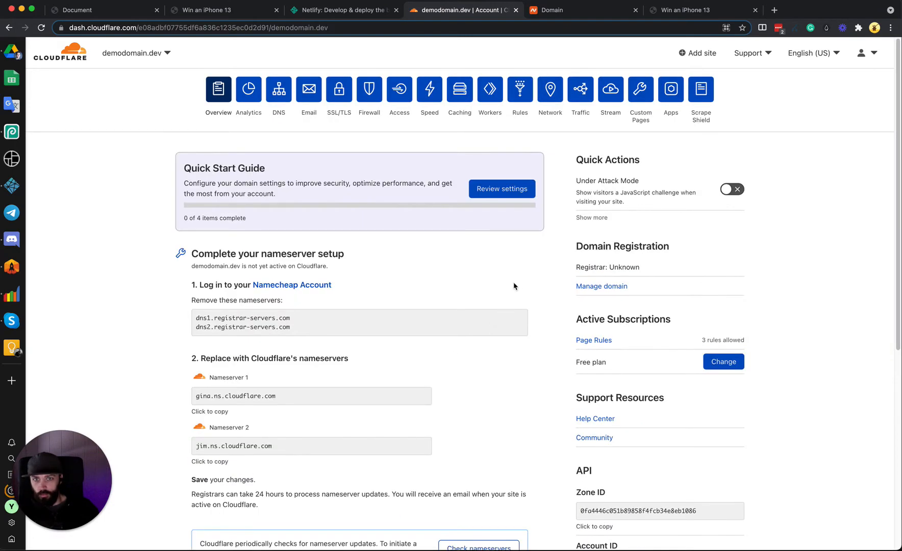
mouse_move(541, 305)
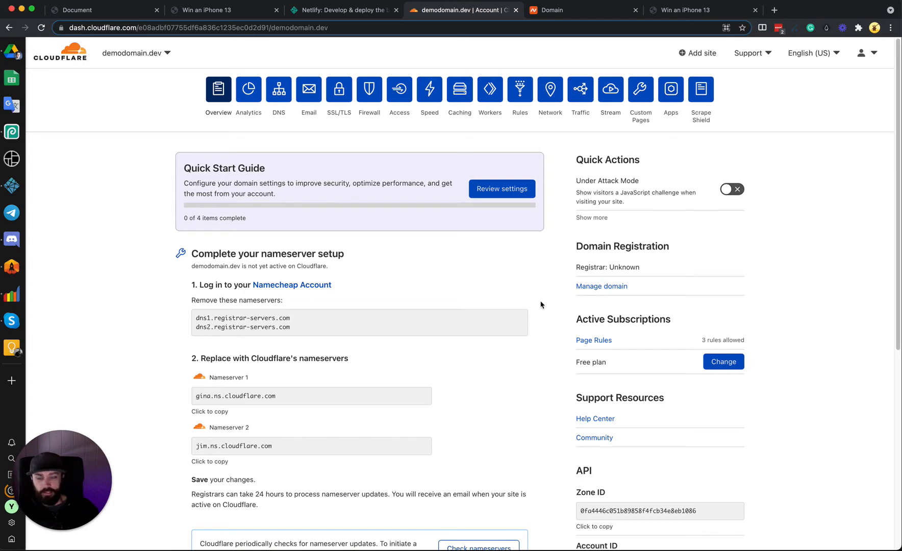
mouse_move(335, 285)
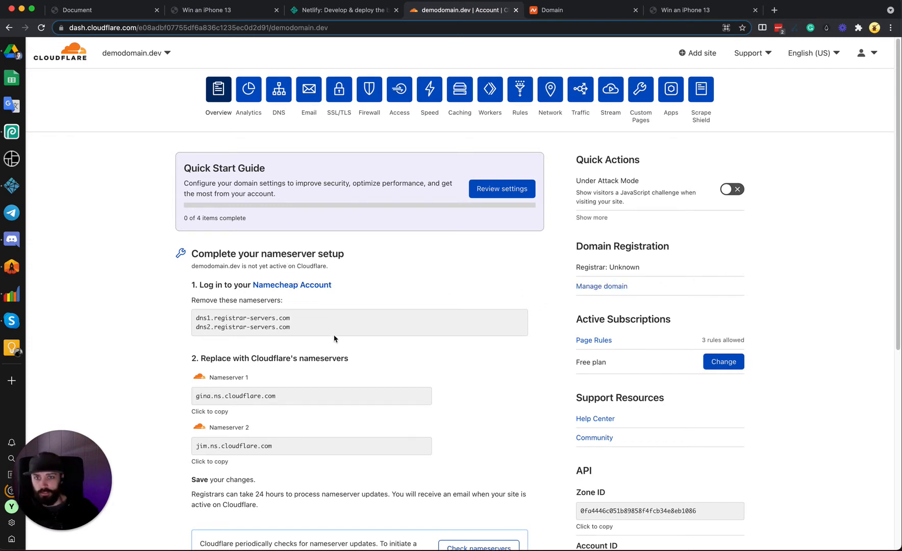
scroll(down, 3)
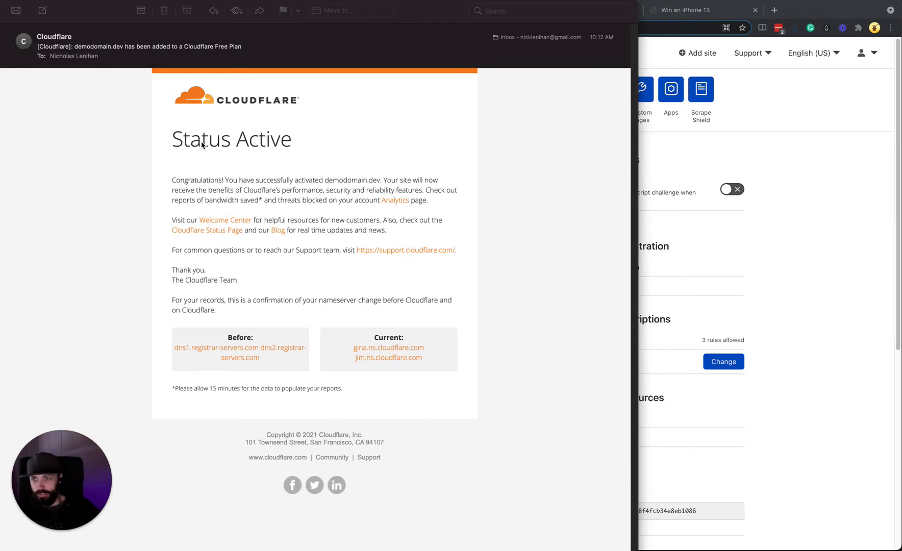
mouse_move(109, 24)
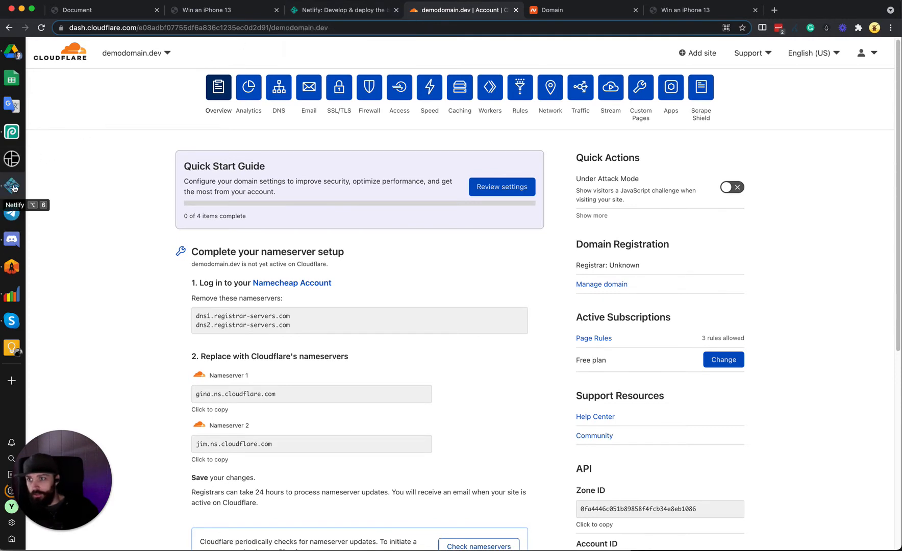
In the Netlify site's domain settings, start adding a custom domain.
click(342, 10)
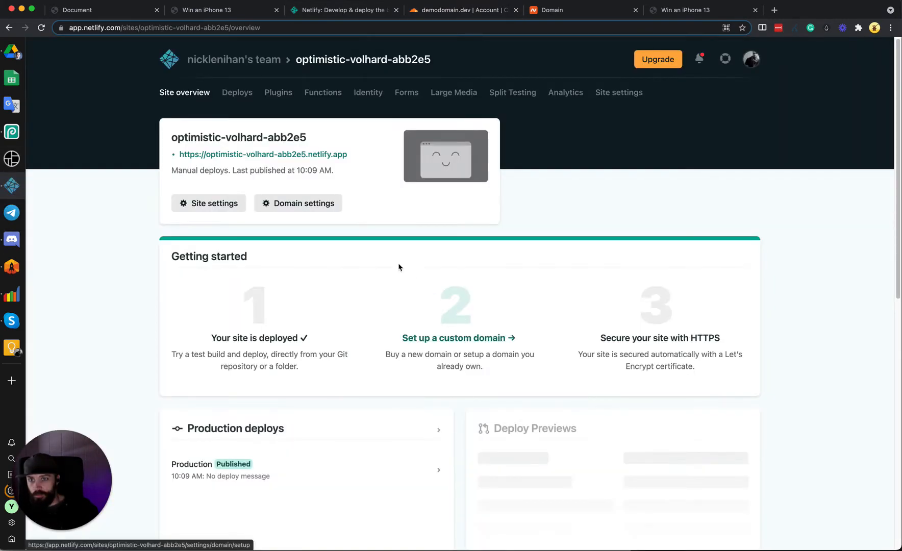
click(298, 203)
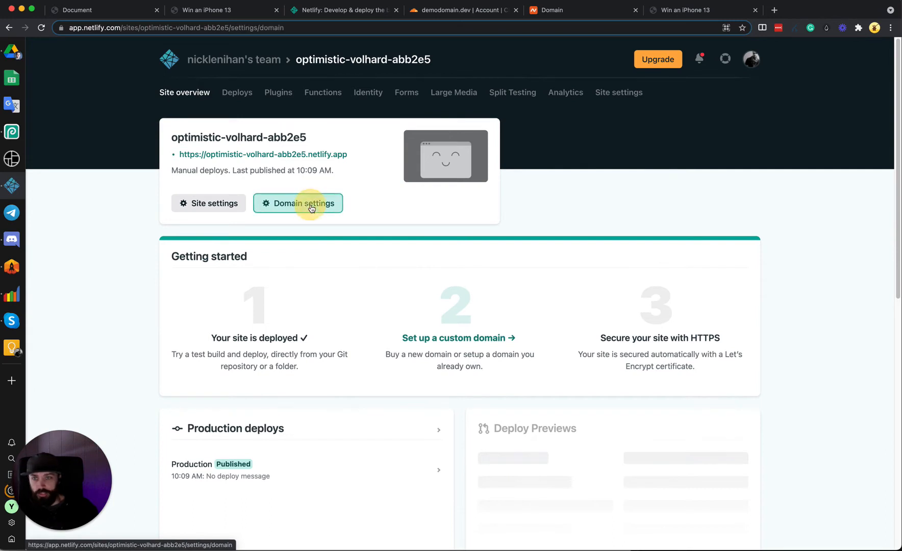
click(298, 204)
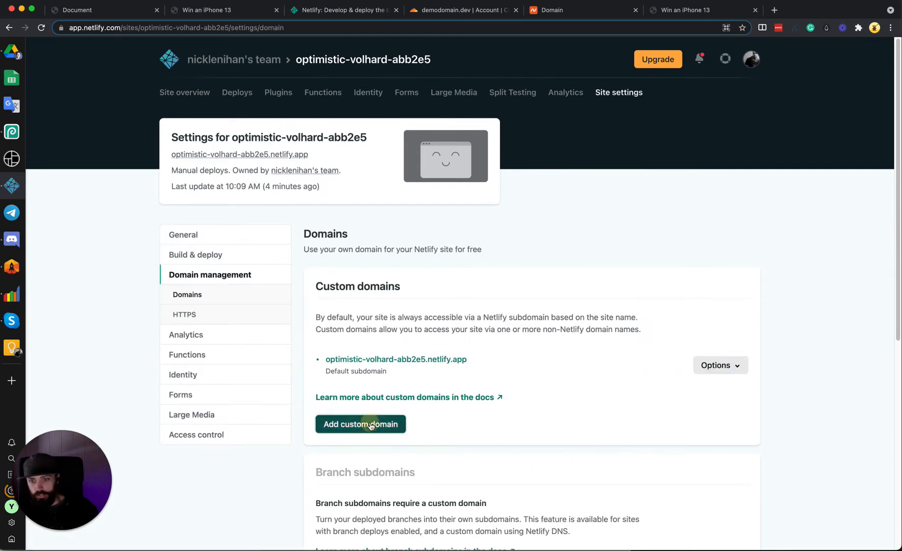
click(360, 423)
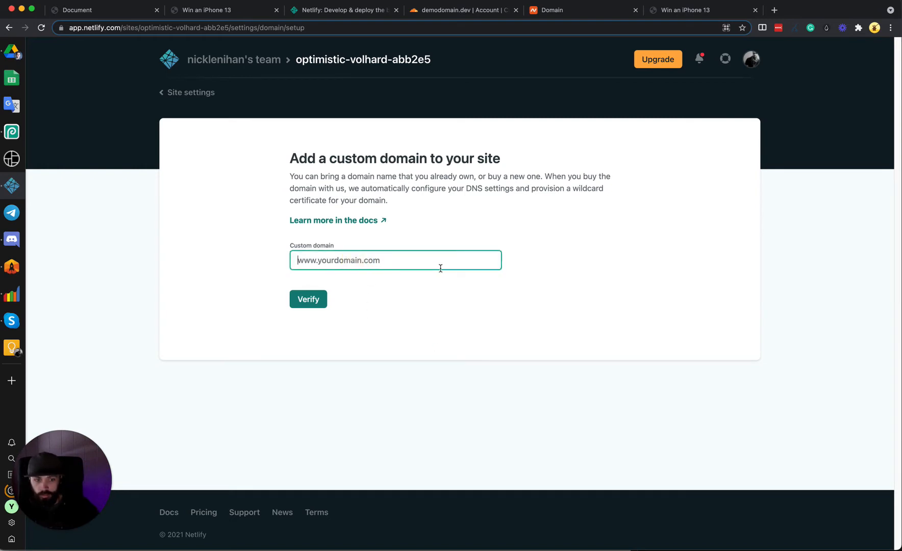
Verify and add demodomain.dev as the site's primary custom domain.
text(demodomain)
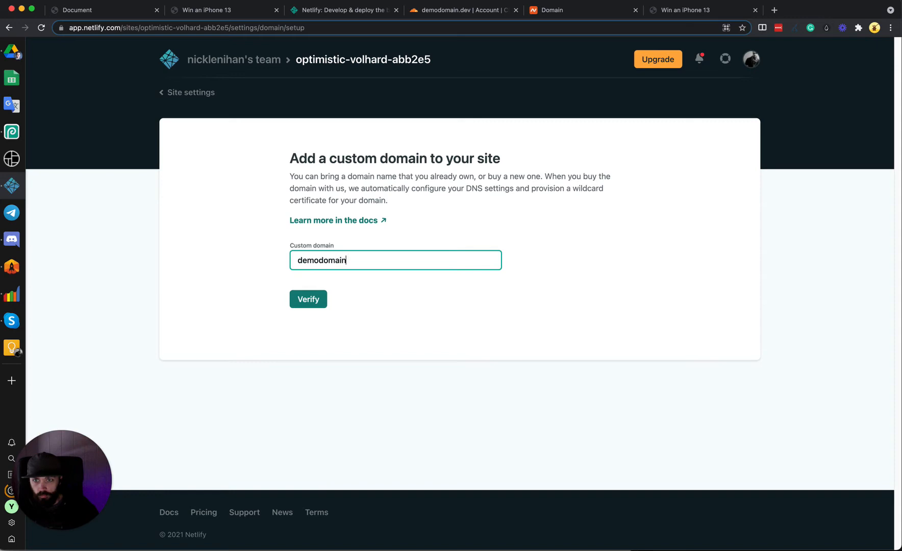
text(.dev)
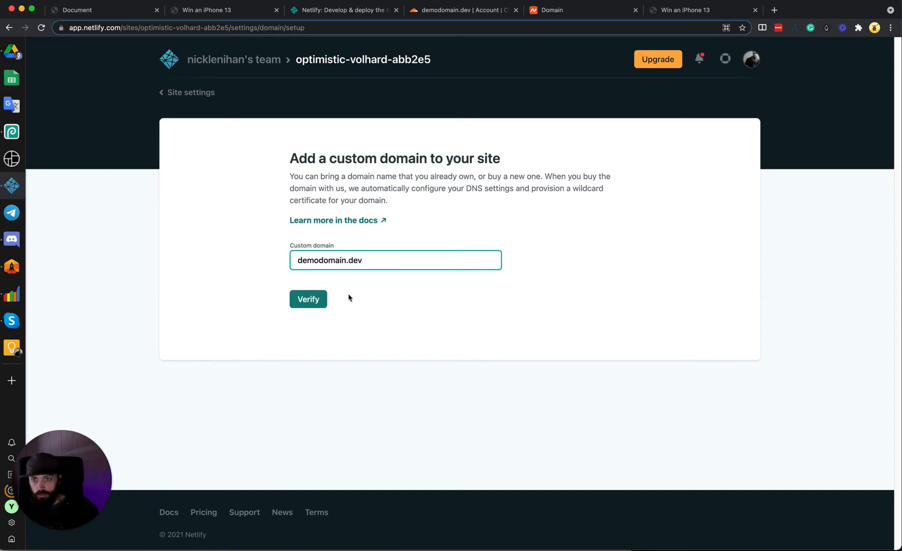
click(308, 299)
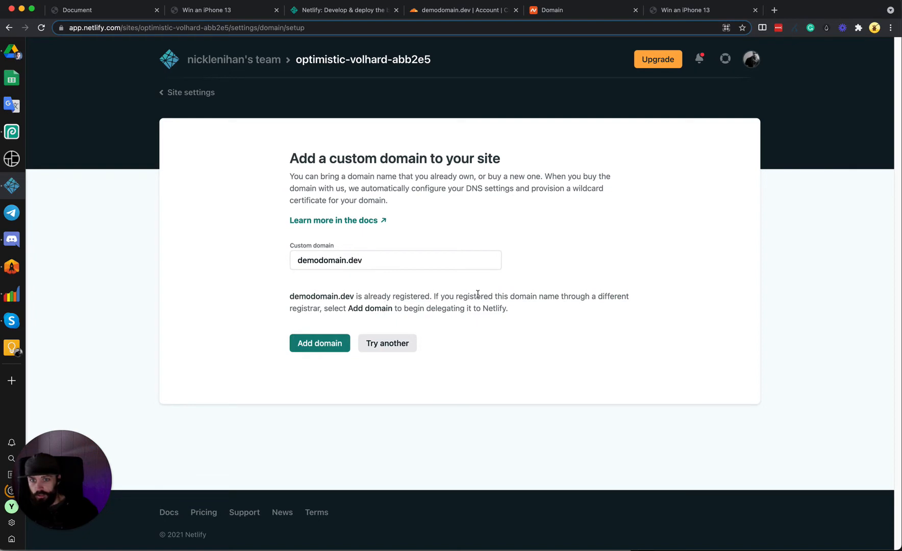
mouse_move(556, 305)
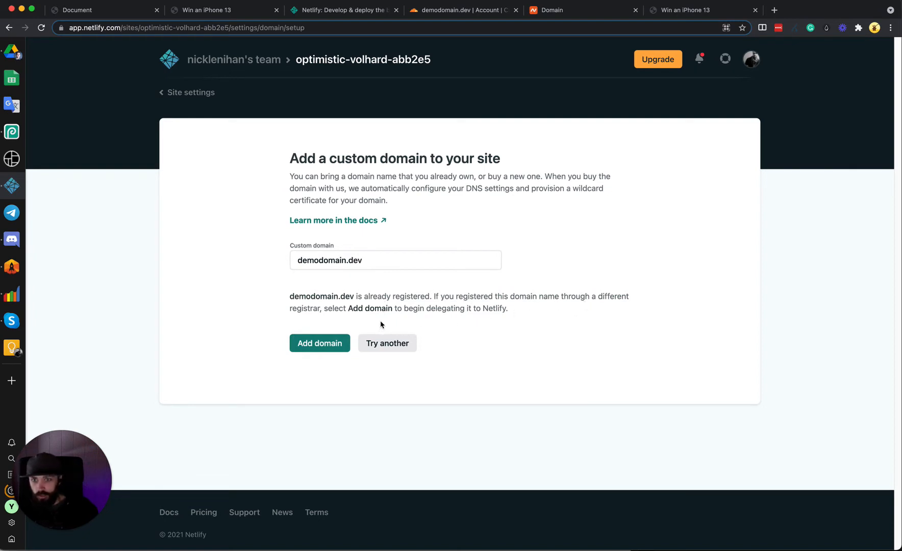
click(319, 343)
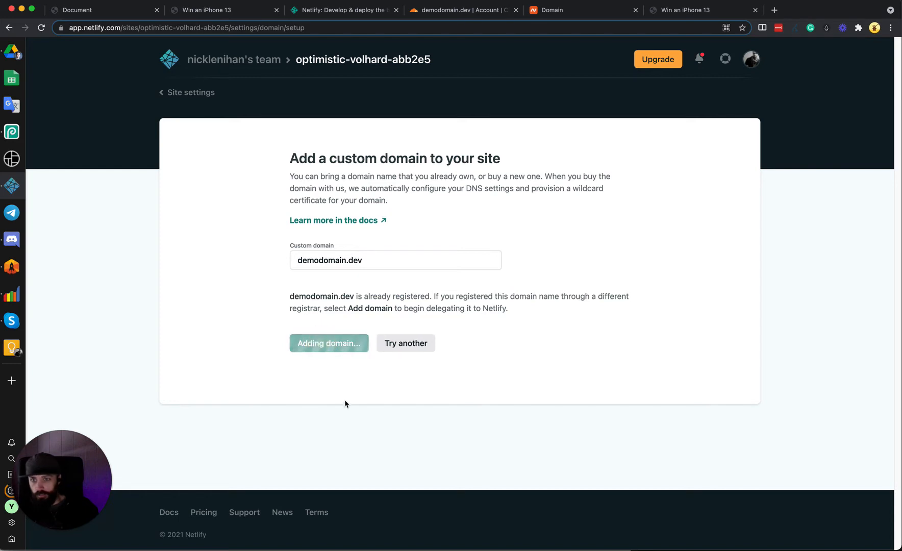
click(328, 343)
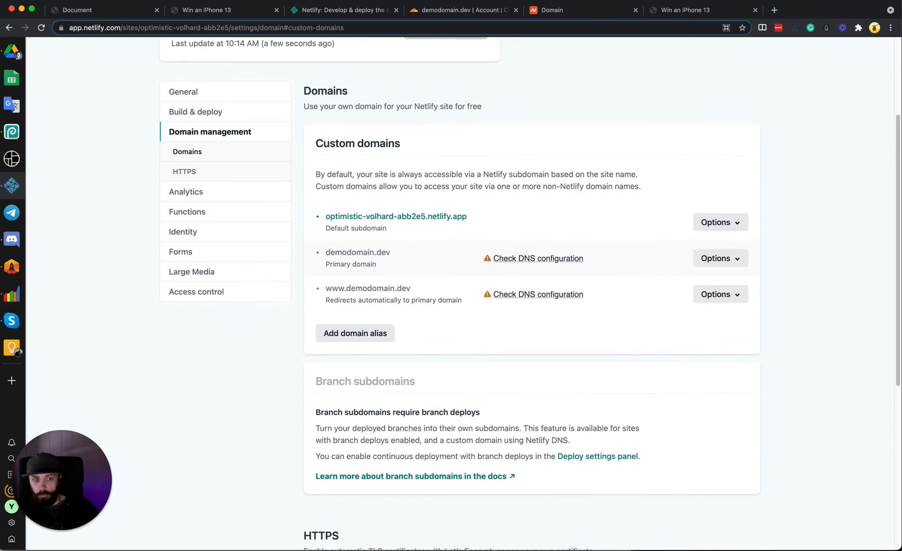
mouse_move(537, 258)
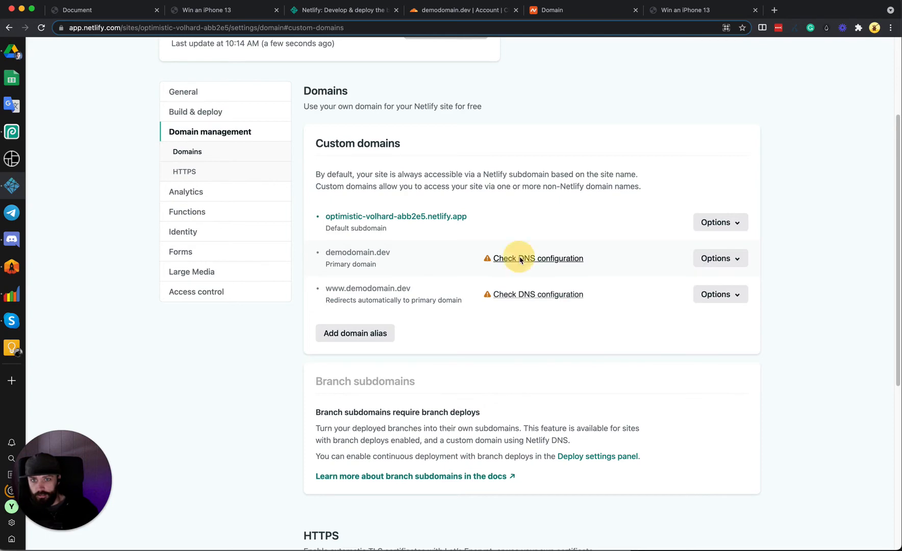
View Netlify's DNS instructions for demodomain.dev, an A record to 75.2.60.5.
click(539, 258)
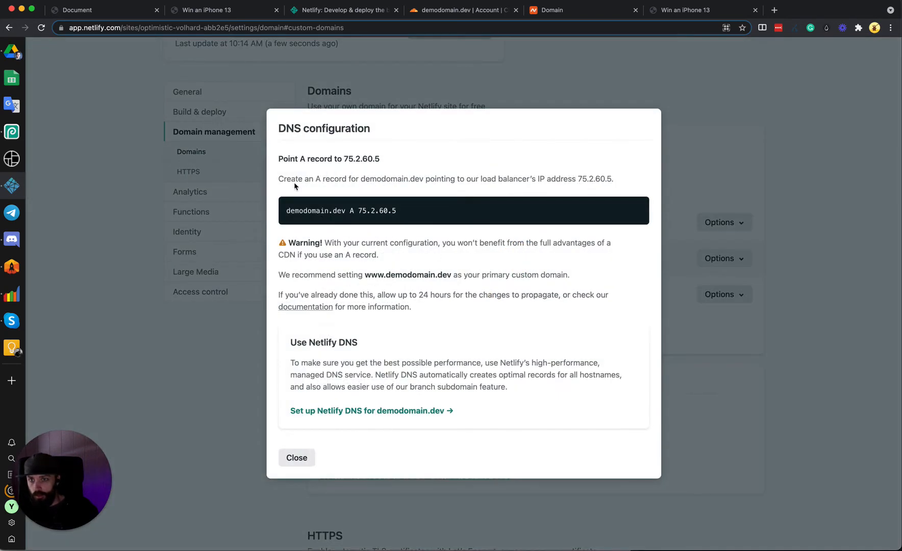
mouse_move(368, 178)
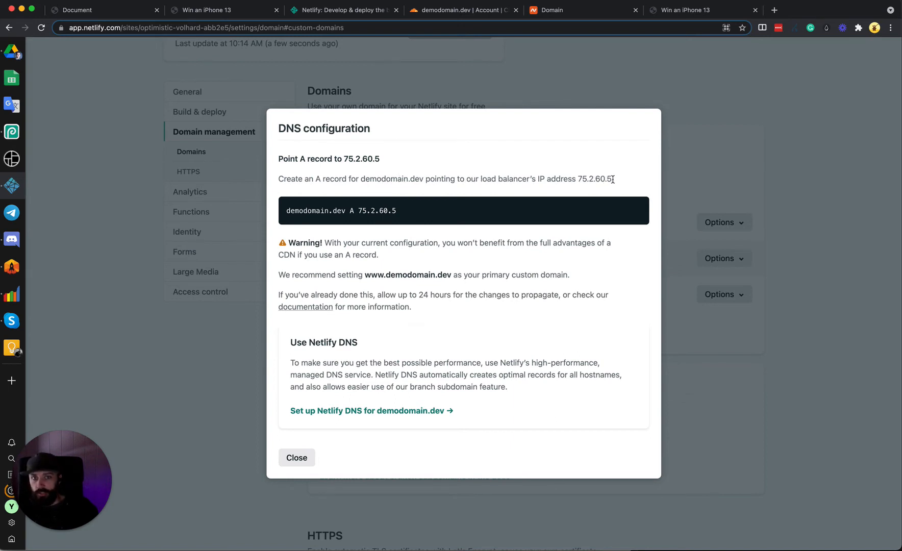
mouse_move(544, 194)
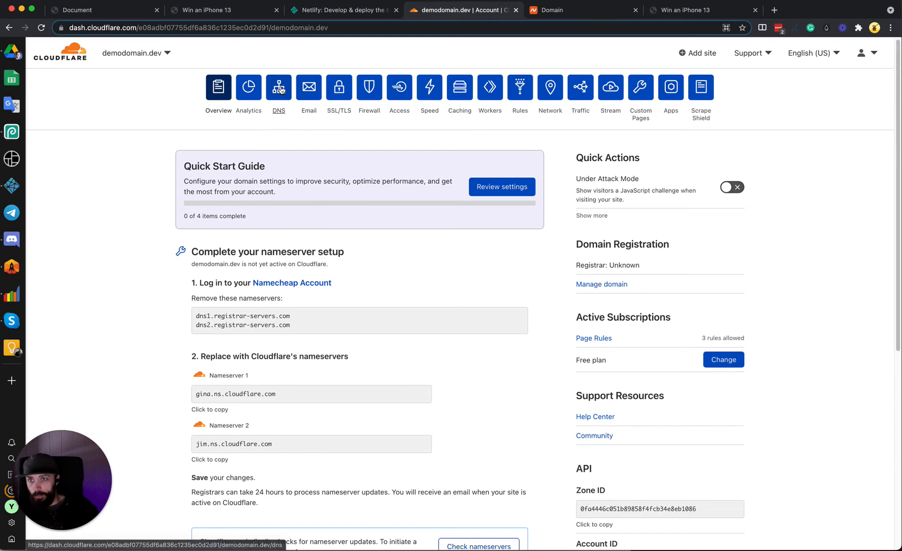
Delete demodomain.dev's old A record pointing to 192.64.119.76.
click(277, 88)
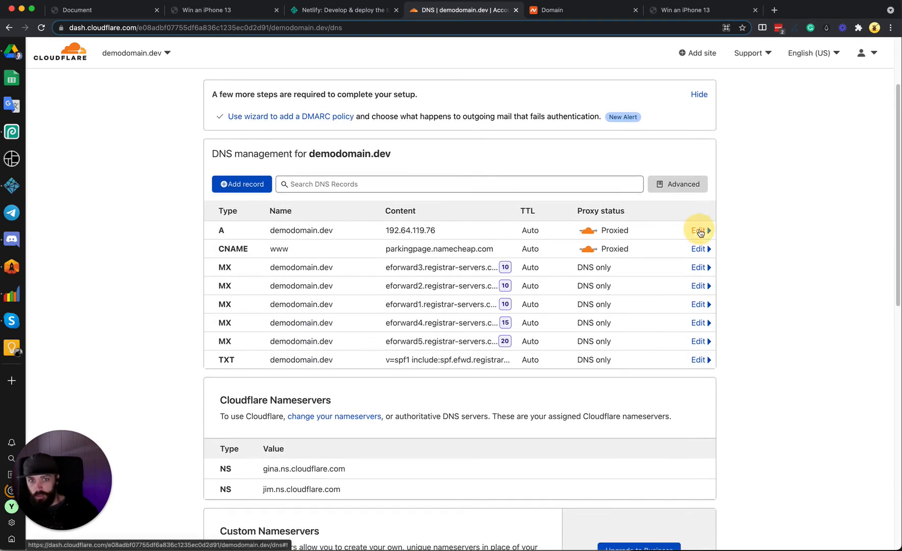
click(697, 230)
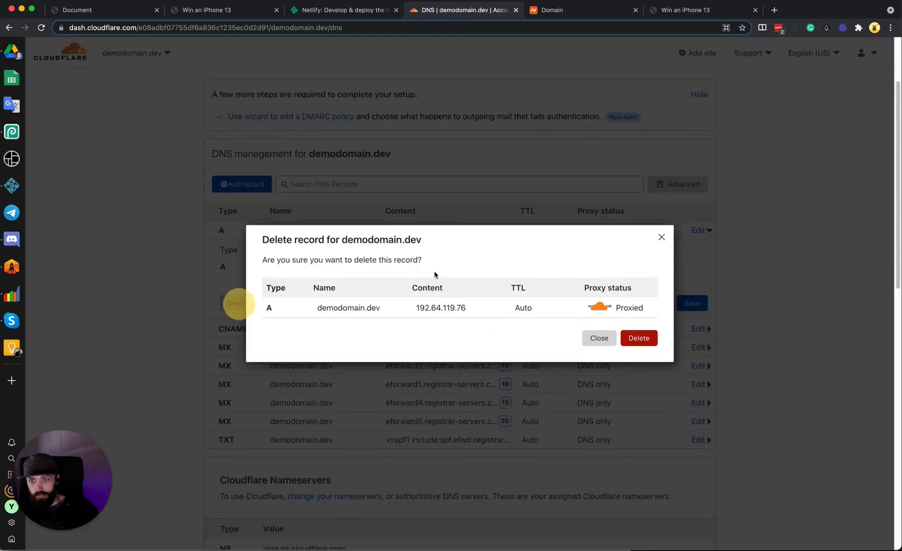
click(638, 337)
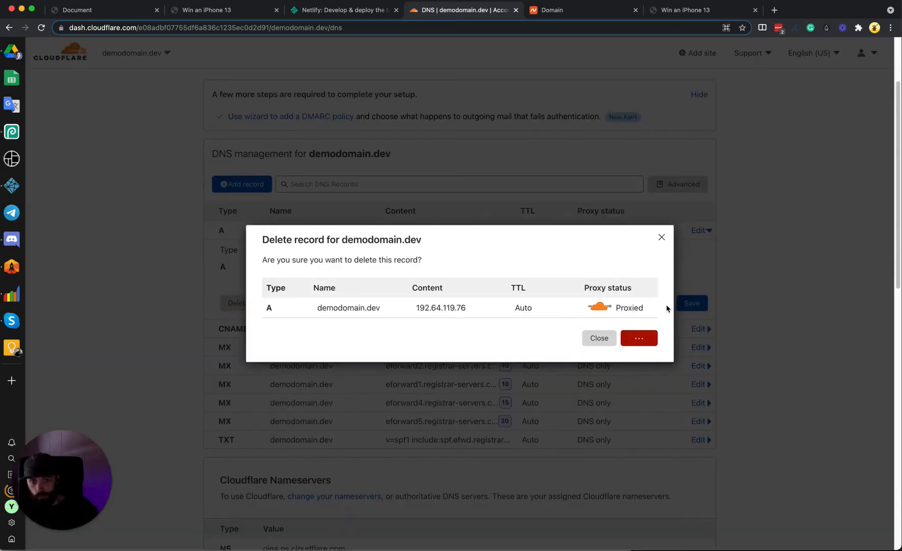
click(638, 338)
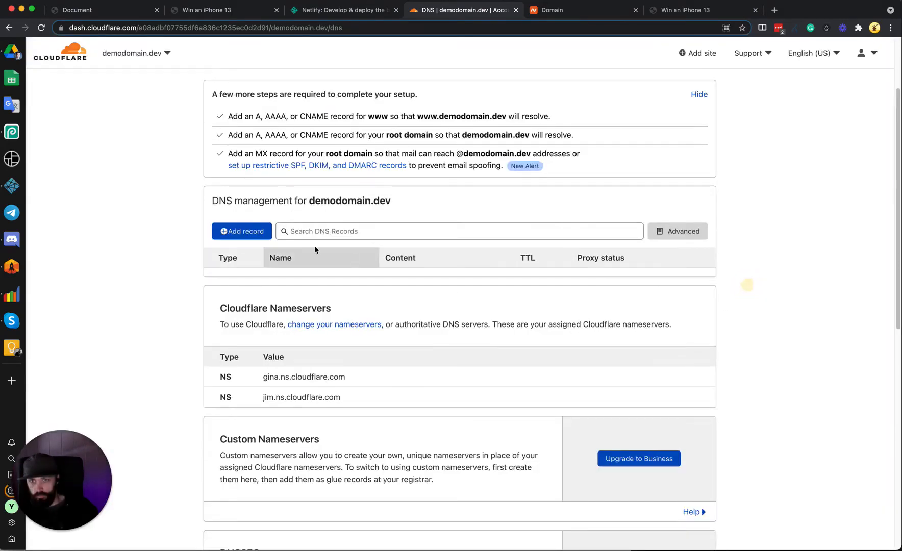
Add a DNS-only A record named @ pointing to 75.2.60.5 and save it.
click(240, 230)
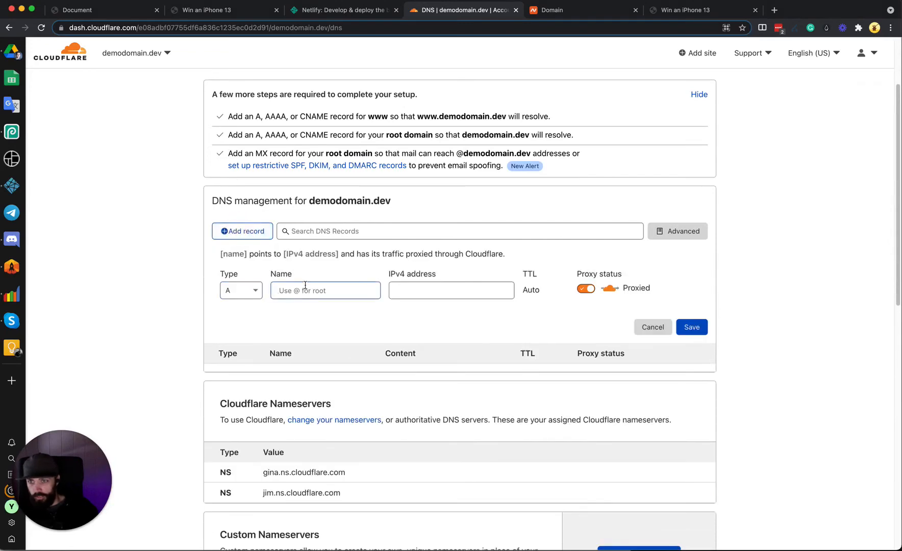
text(@)
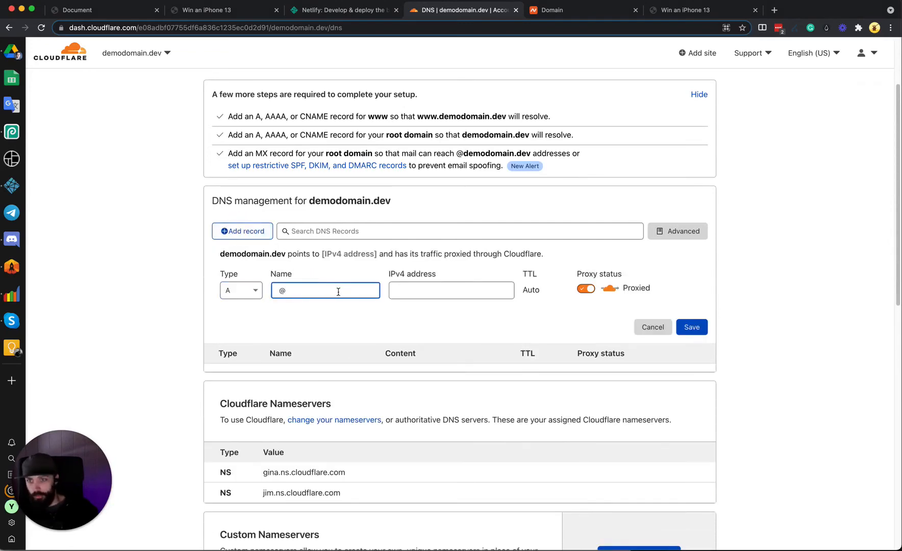
click(451, 289)
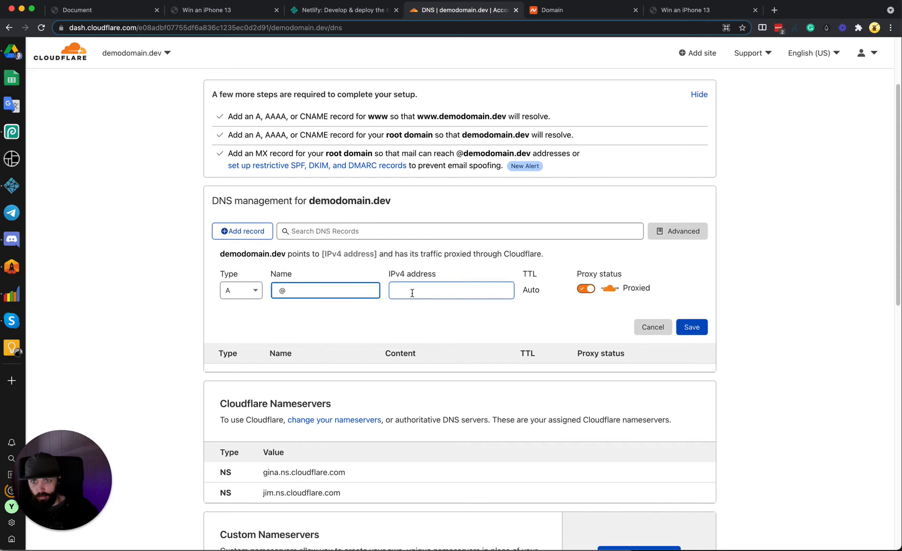
text(75.2.60.5)
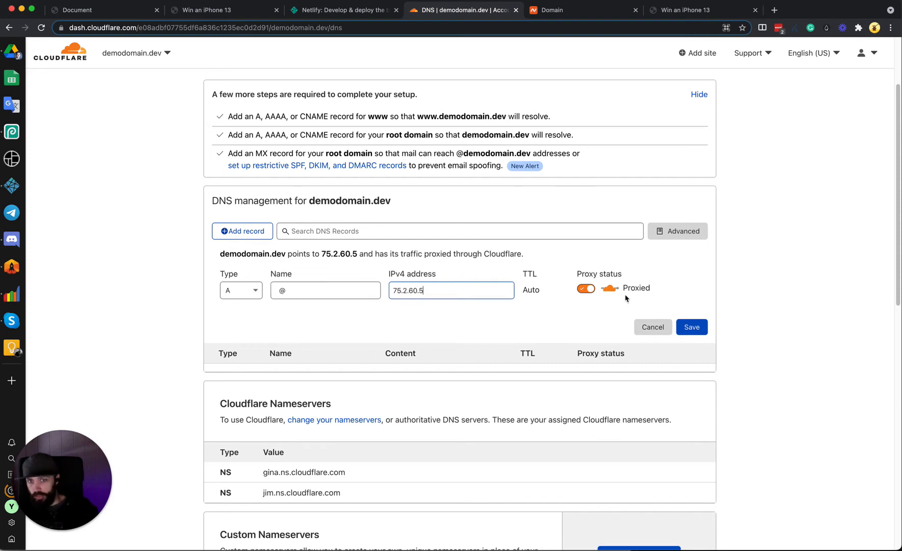
click(585, 288)
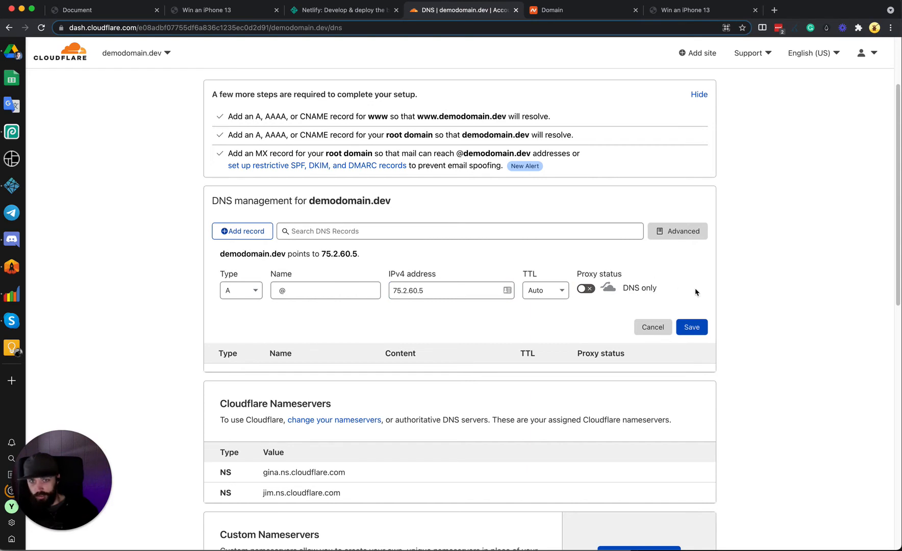
mouse_move(677, 313)
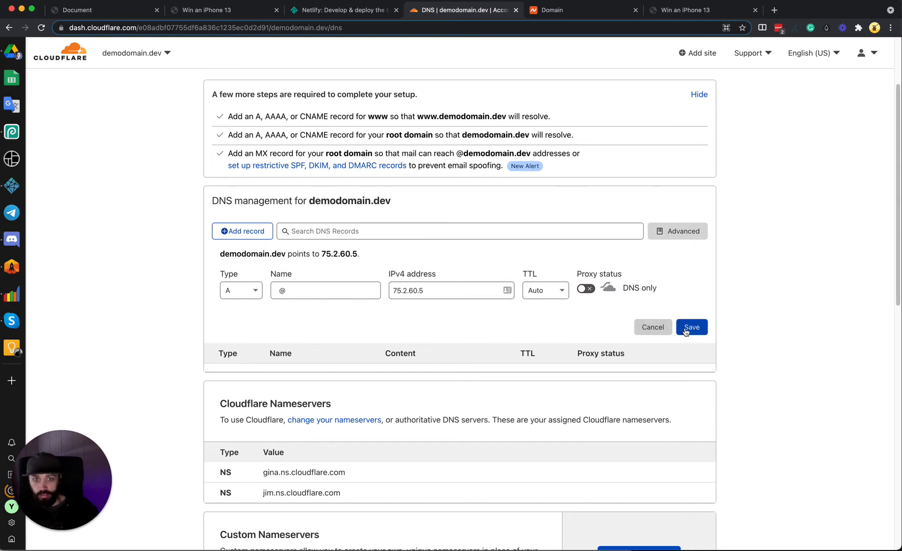
click(692, 327)
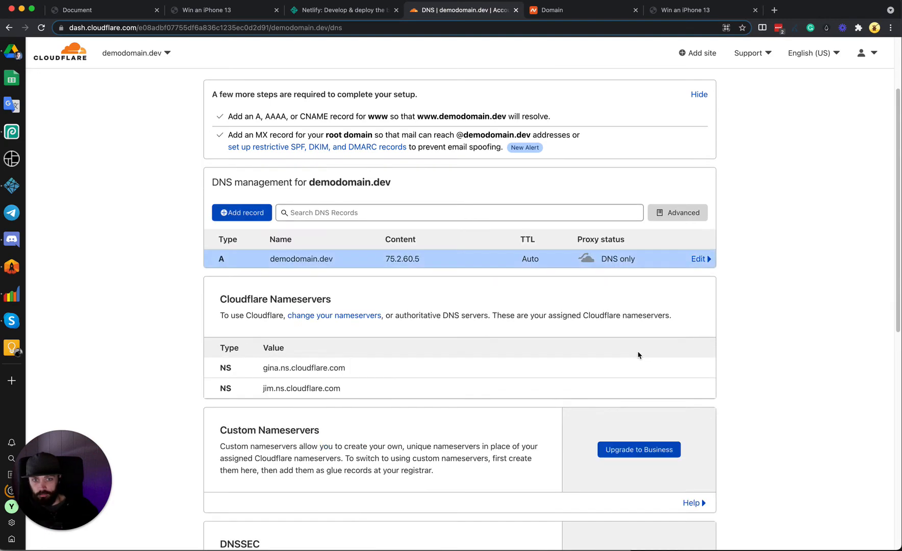
mouse_move(669, 61)
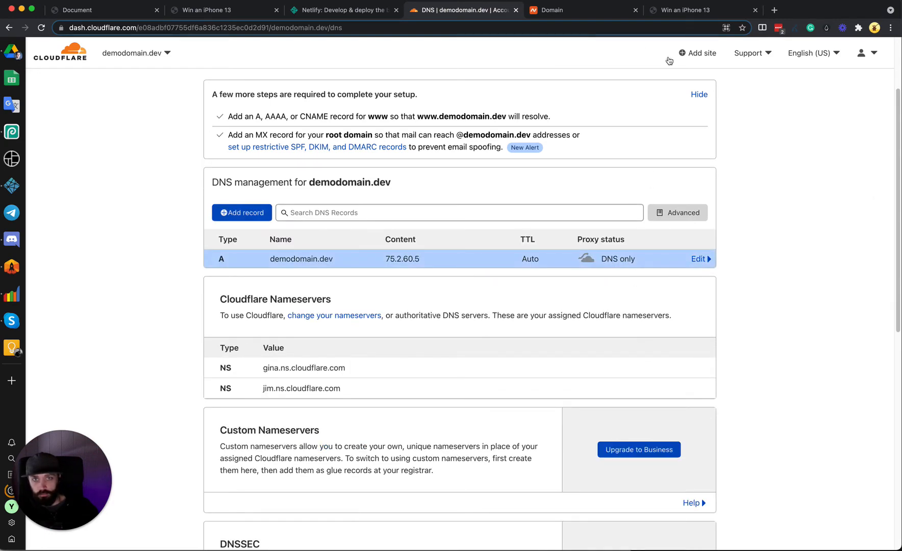
click(342, 10)
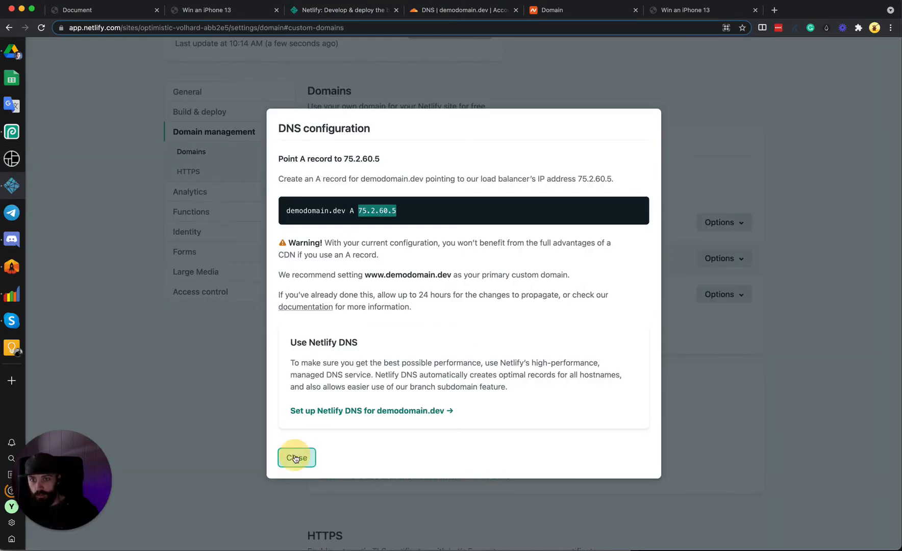
click(296, 458)
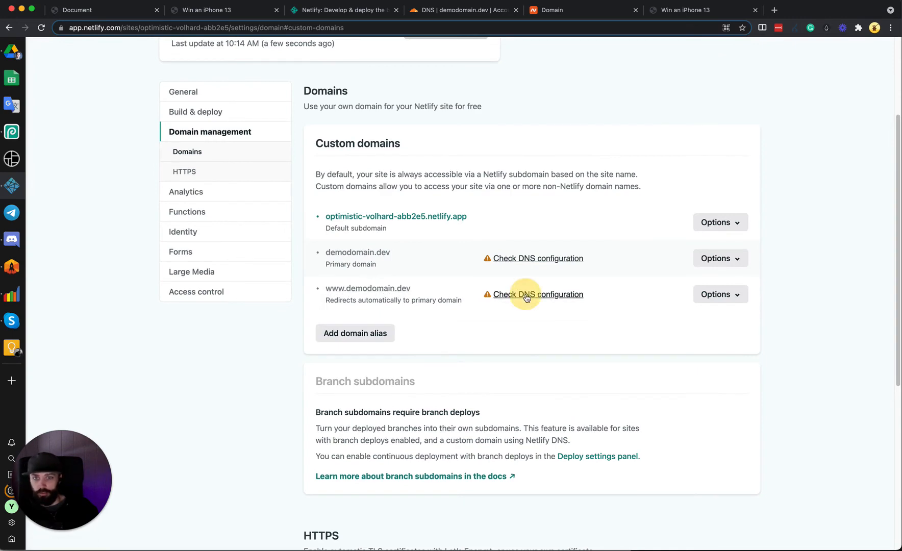
click(538, 294)
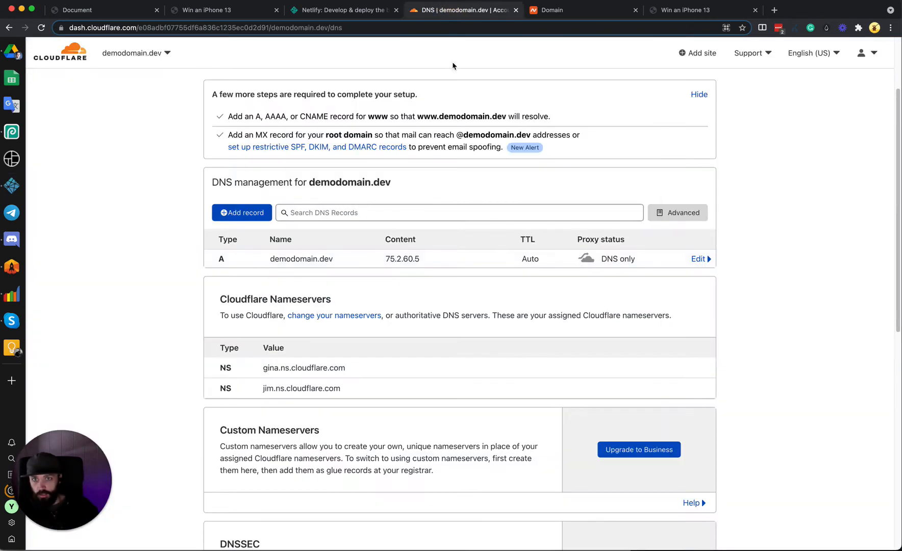
Add a DNS-only www CNAME pointing to optimistic-volhard-abb2e5.netlify.app and save it.
click(242, 212)
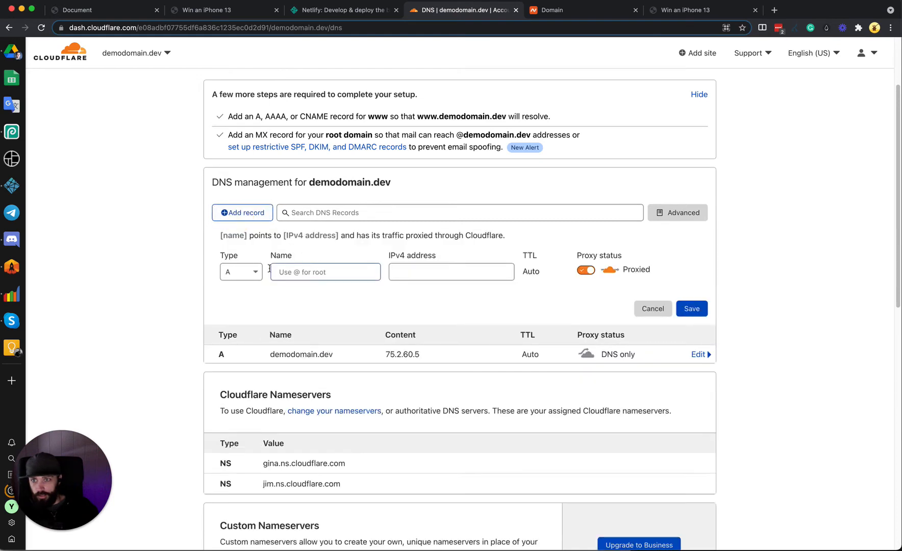
click(239, 272)
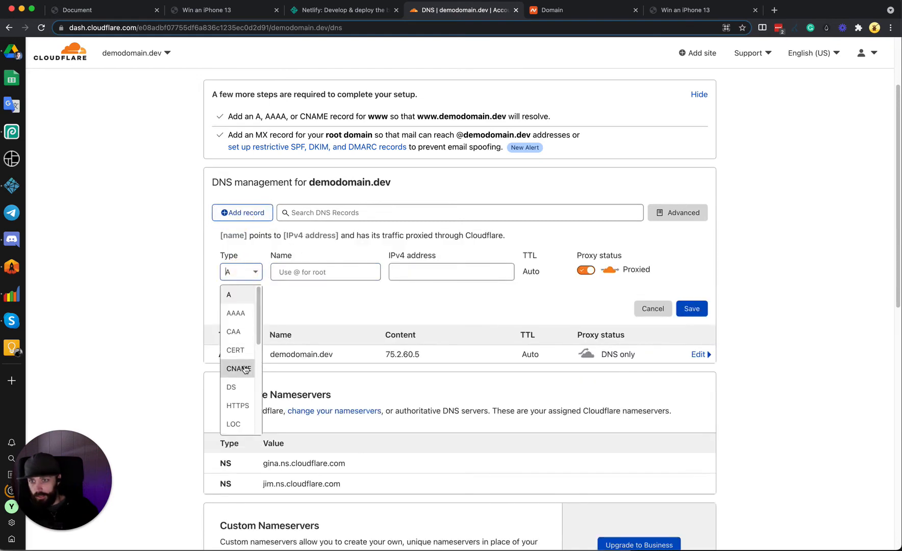
click(238, 368)
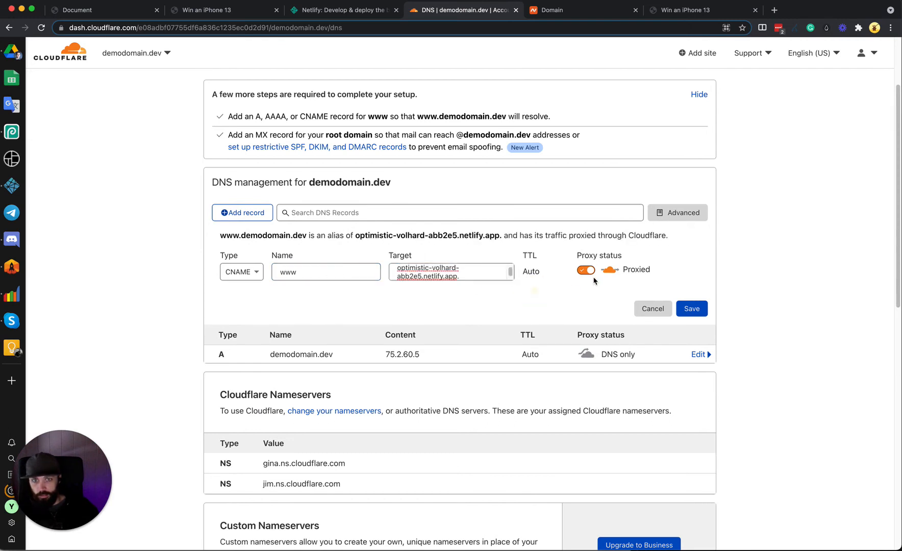
click(585, 269)
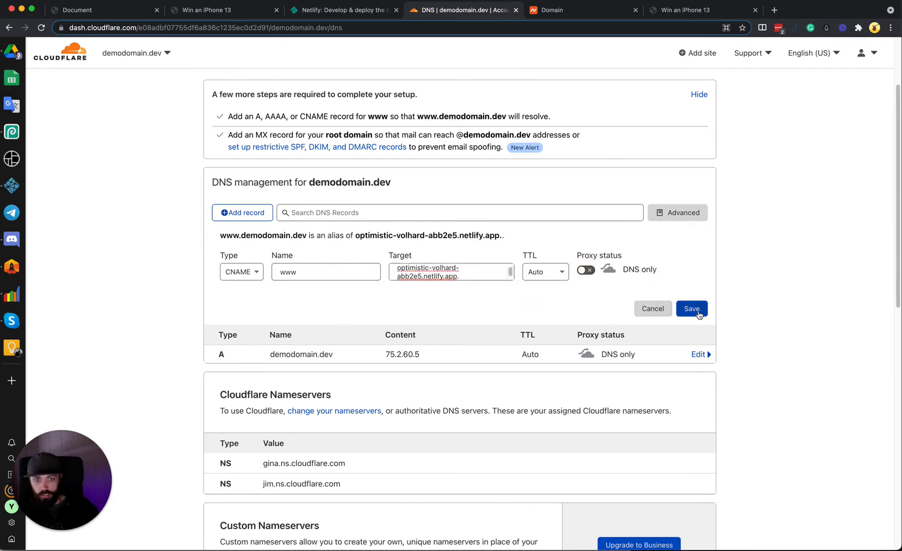
click(692, 308)
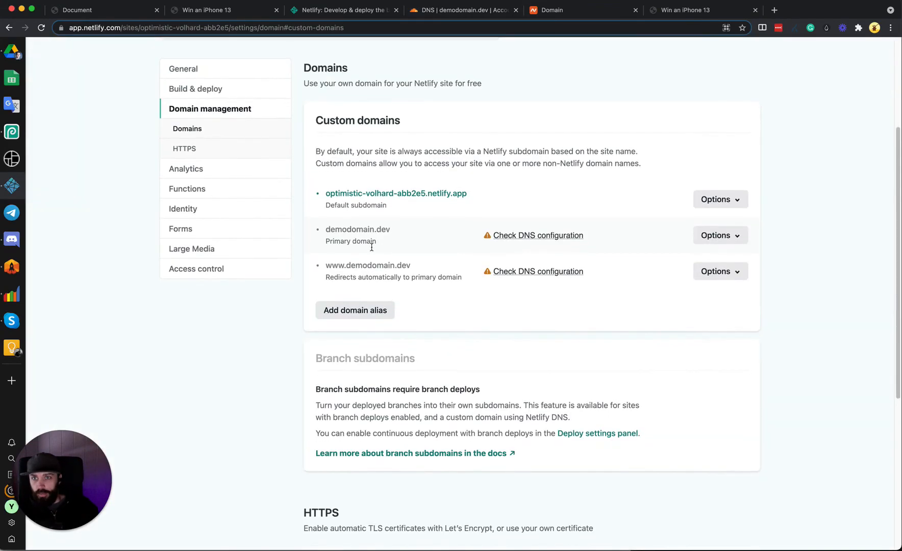
Verify the custom domain's DNS under Netlify's HTTPS section, then return to Cloudflare.
scroll(down, 3)
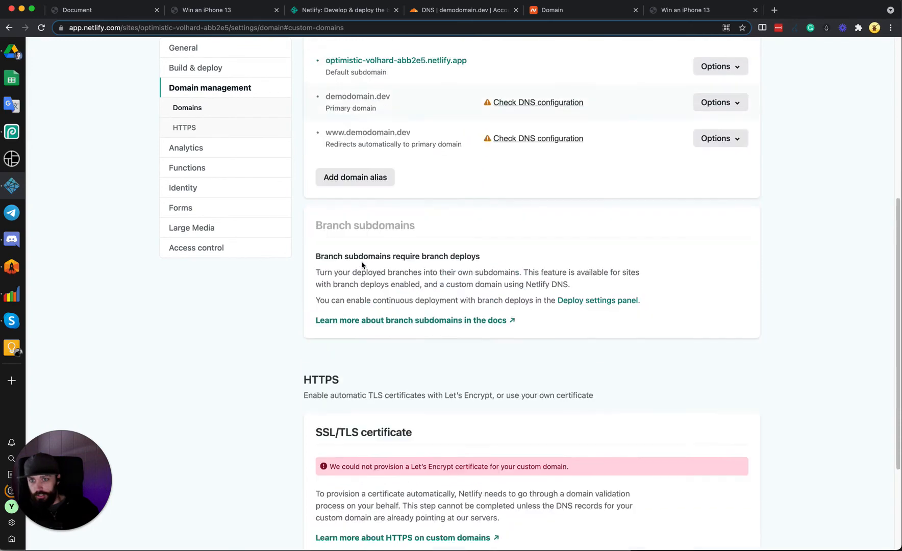
scroll(down, 3)
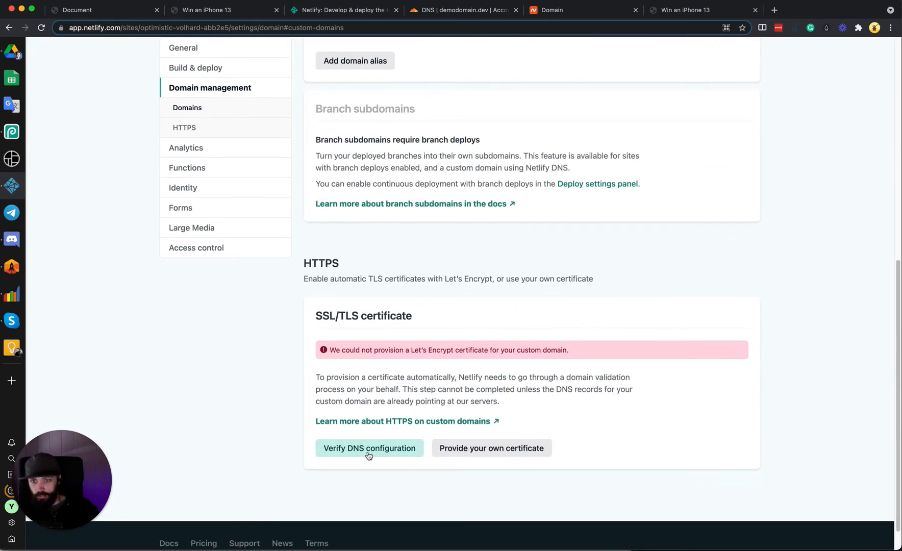
click(368, 448)
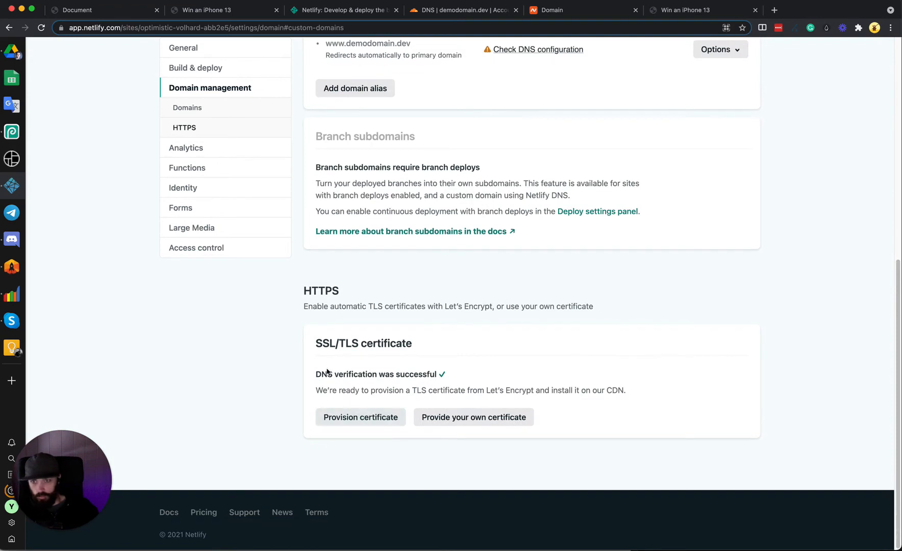
mouse_move(501, 377)
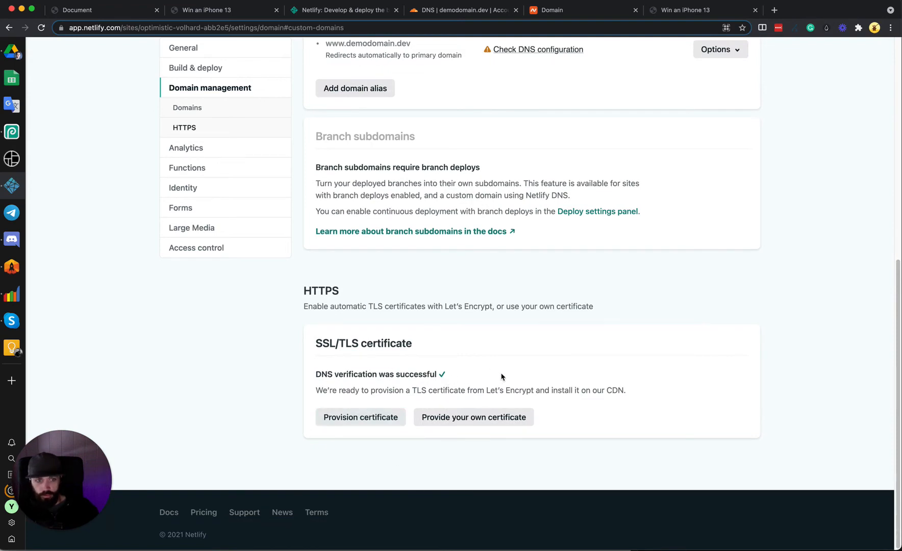
click(463, 10)
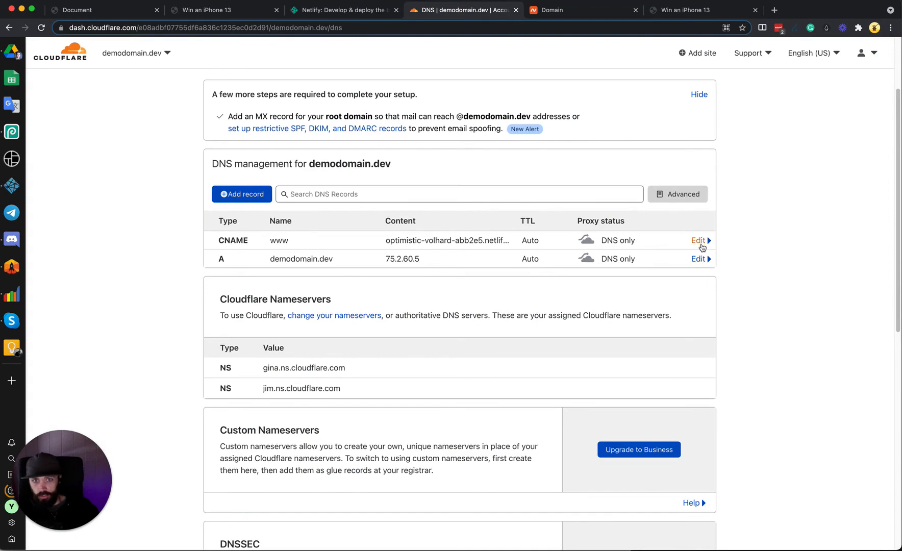
Switch the www CNAME and demodomain.dev A record to Proxied and save.
click(698, 240)
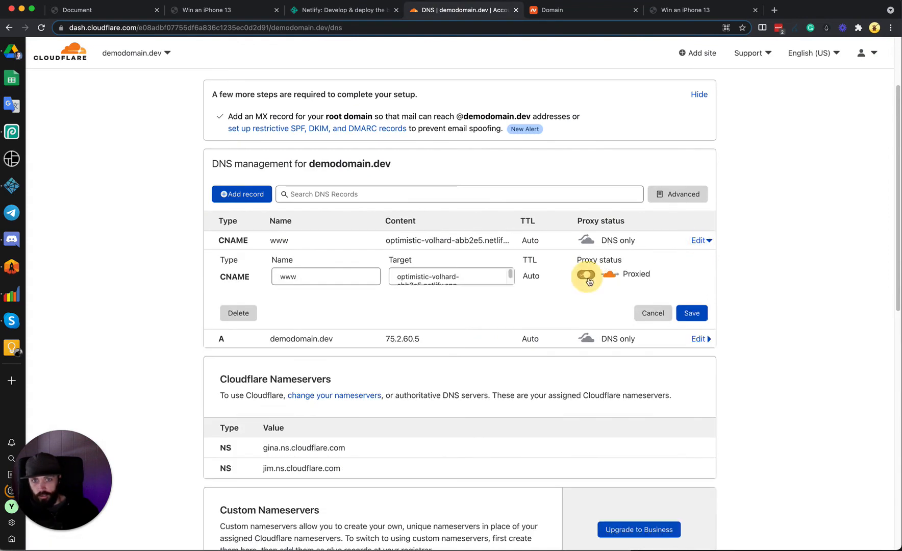
click(585, 273)
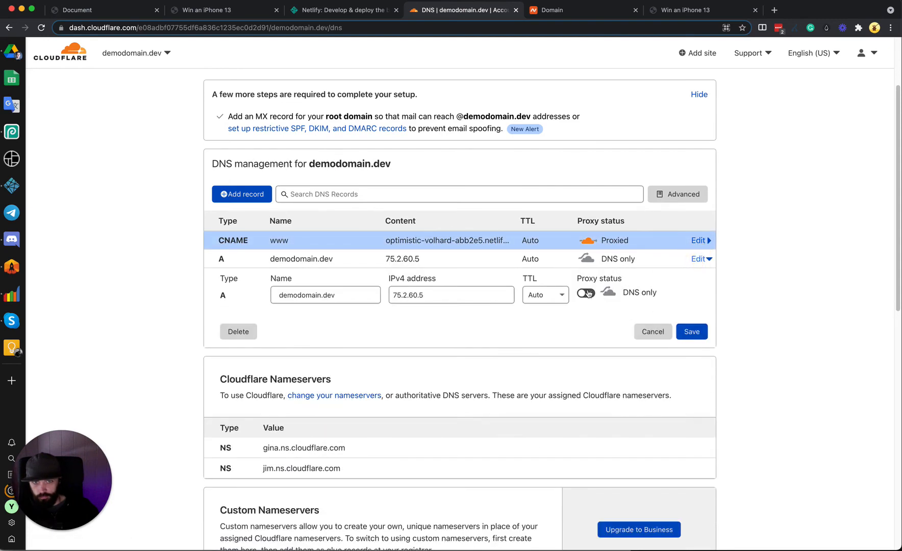
click(584, 293)
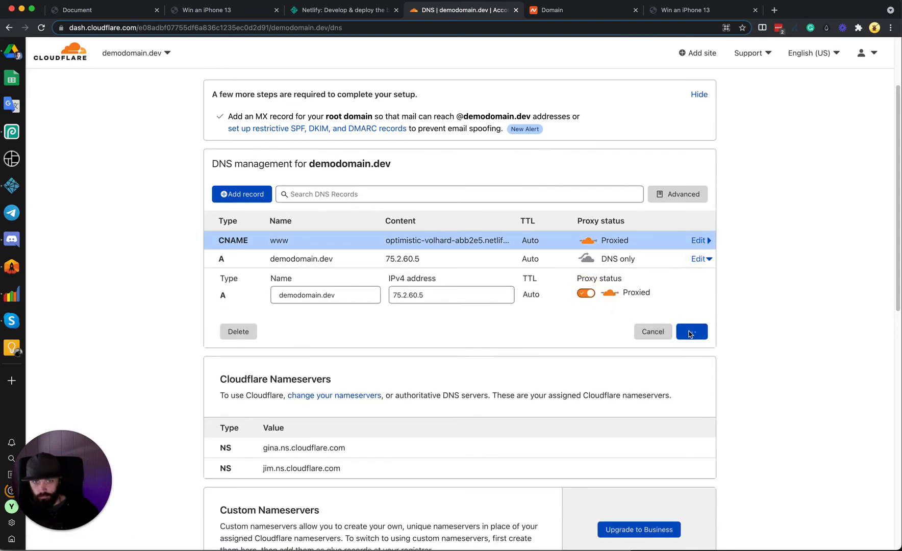
click(692, 331)
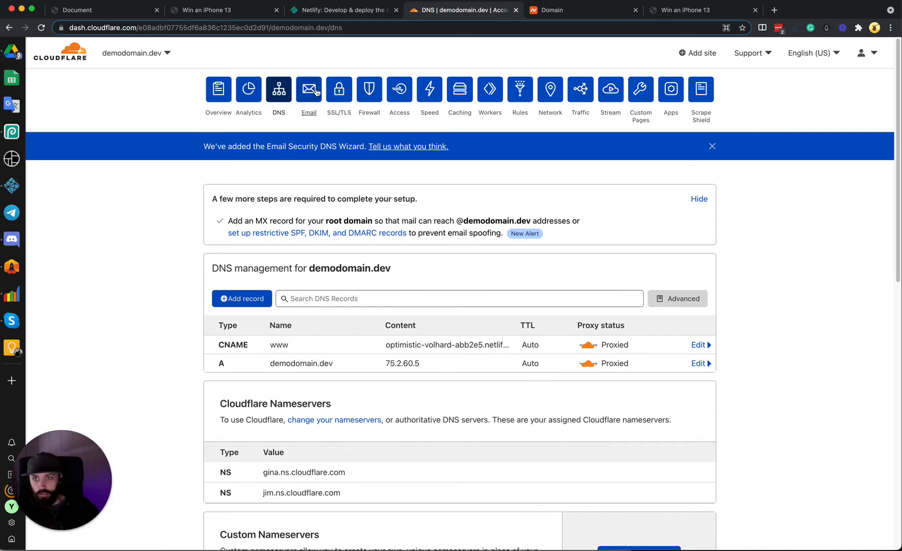
Turn on Always Use HTTPS under SSL/TLS Edge Certificates for demodomain.dev.
click(338, 89)
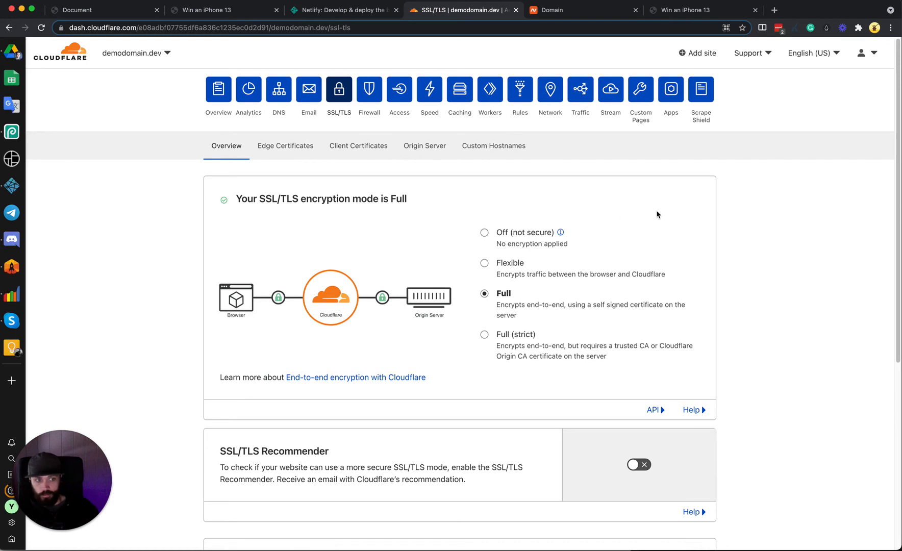
mouse_move(285, 145)
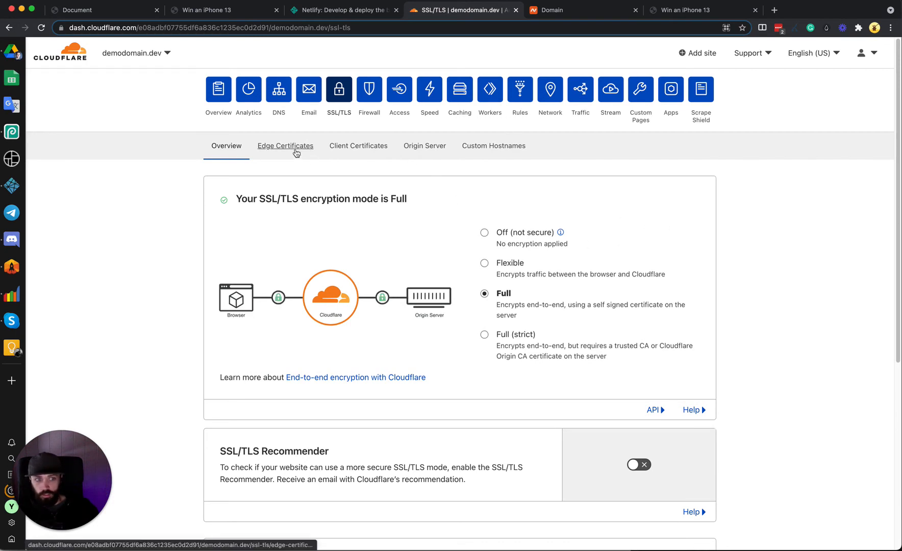
click(285, 146)
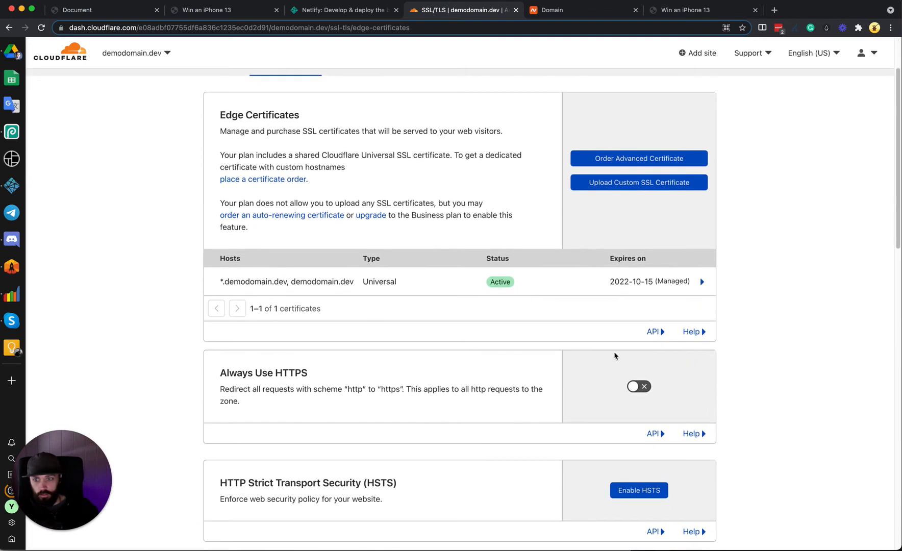
click(639, 386)
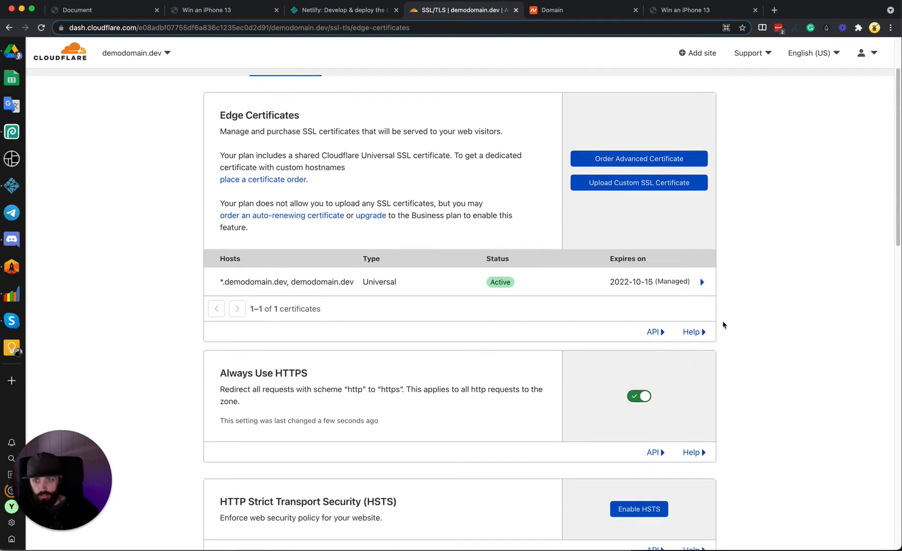
scroll(down, 3)
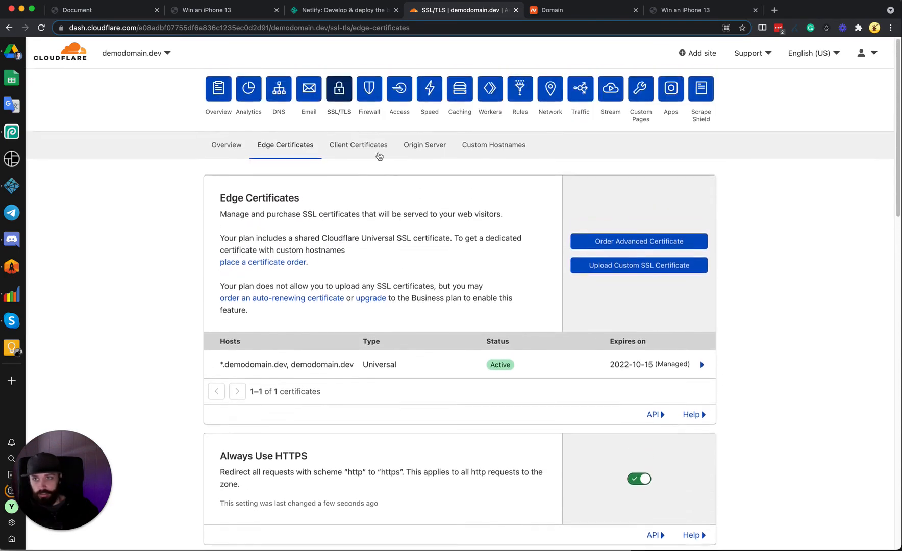
Enable Auto Minify for JavaScript, CSS and HTML under Speed Optimization.
click(428, 88)
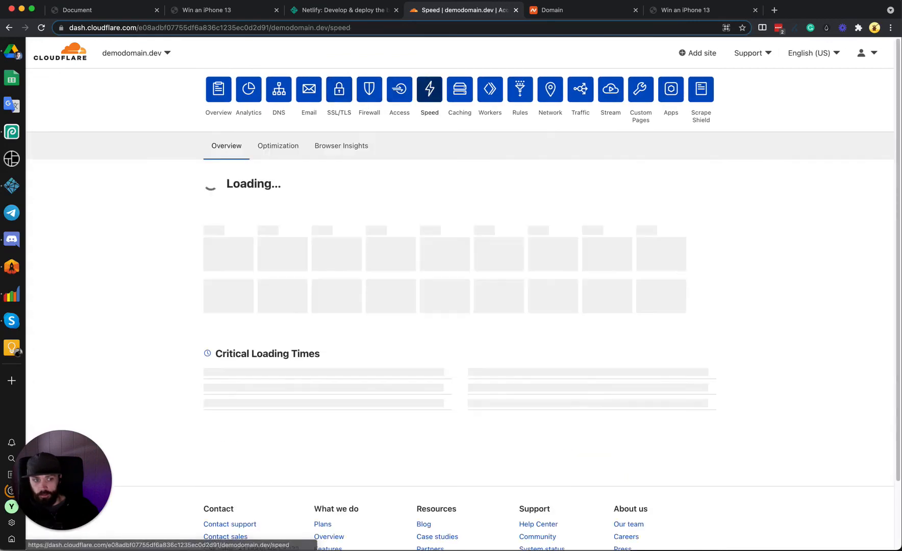
mouse_move(394, 224)
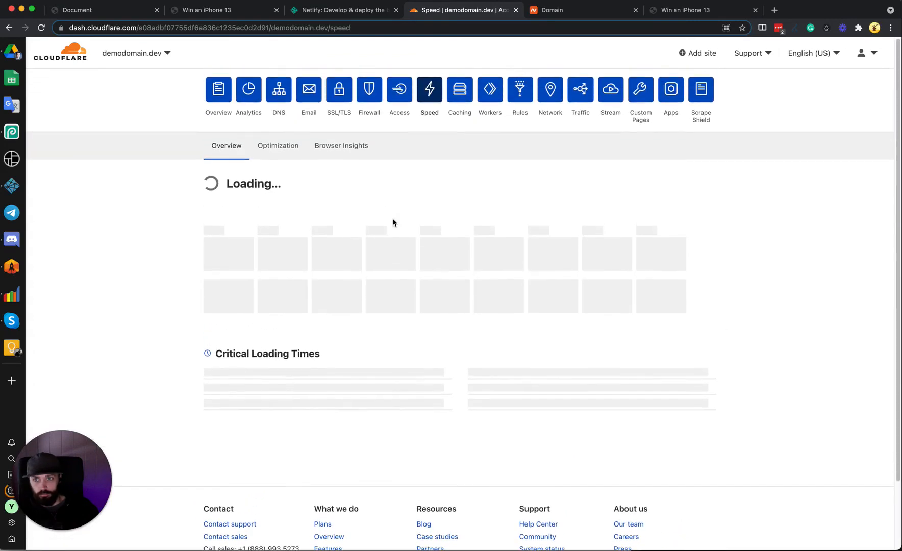
click(277, 146)
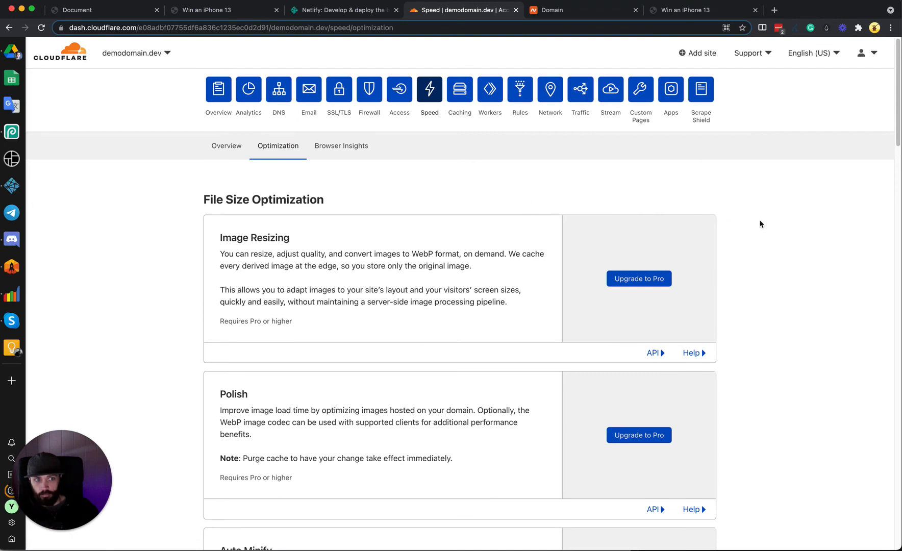
scroll(down, 3)
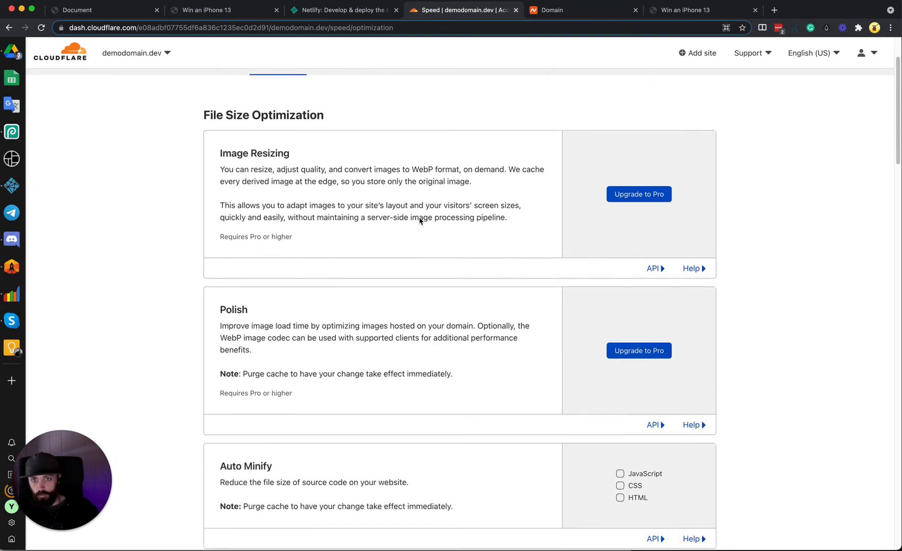
scroll(down, 3)
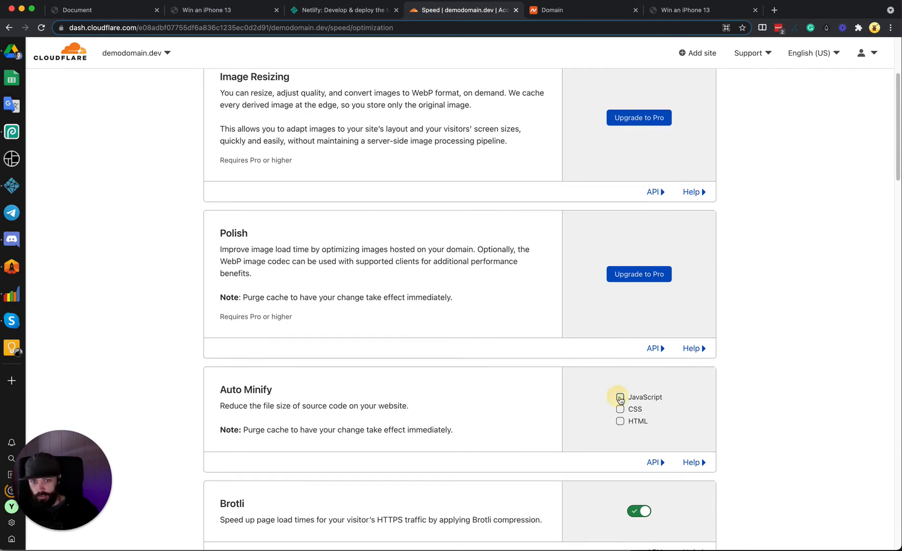
click(621, 430)
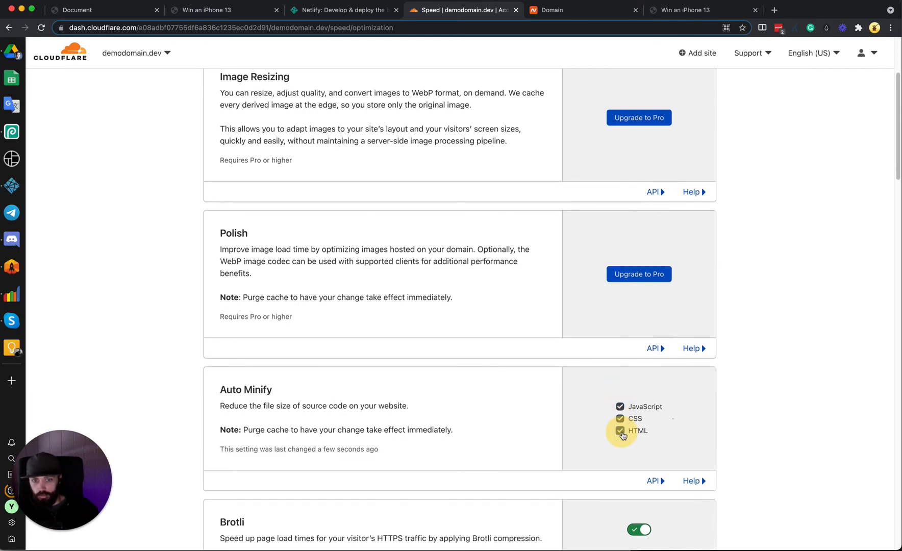
scroll(down, 3)
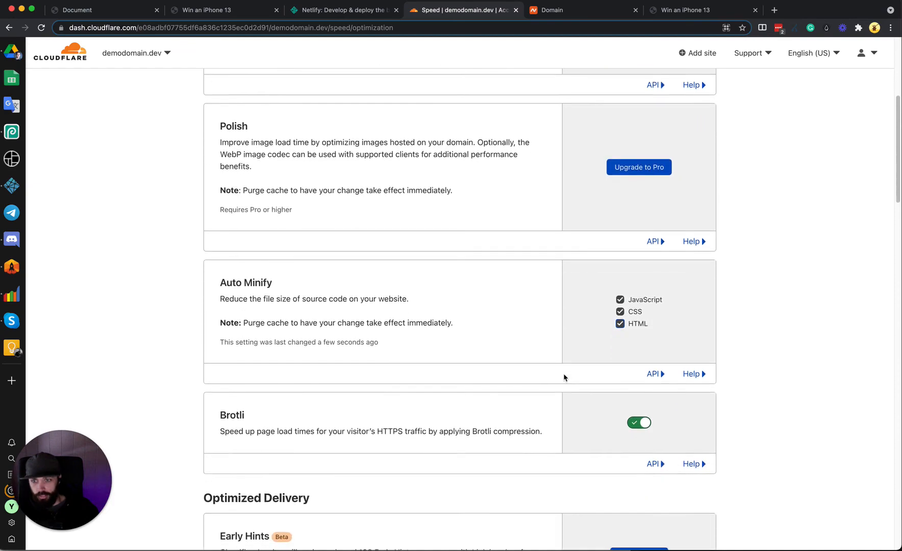
scroll(down, 3)
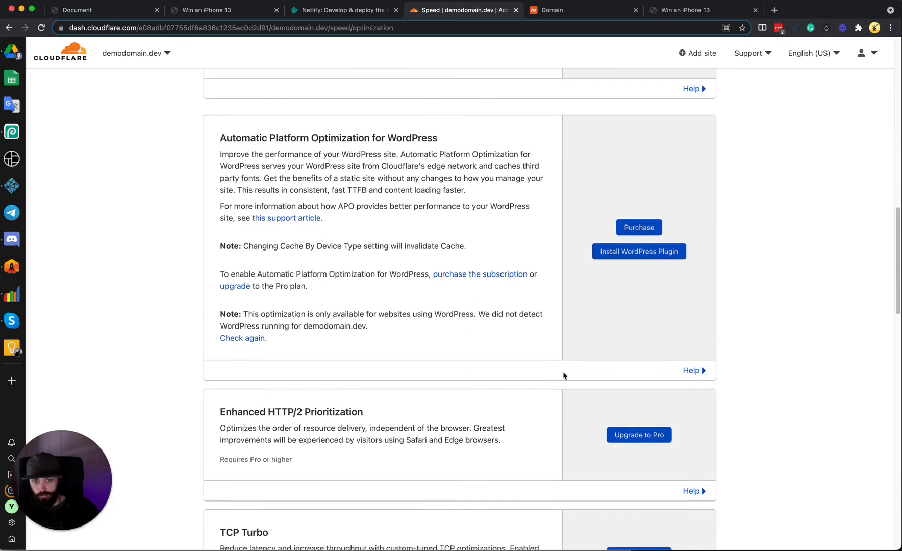
scroll(up, 3)
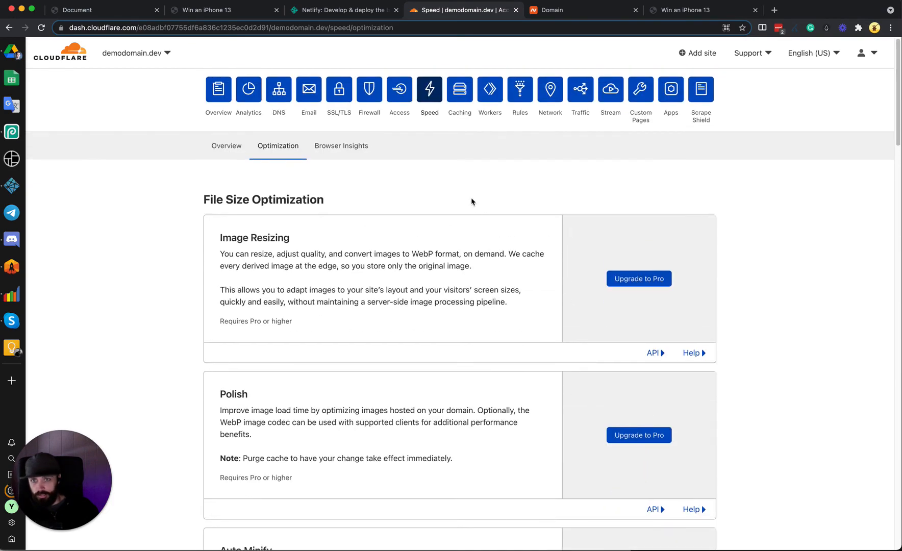
mouse_move(754, 323)
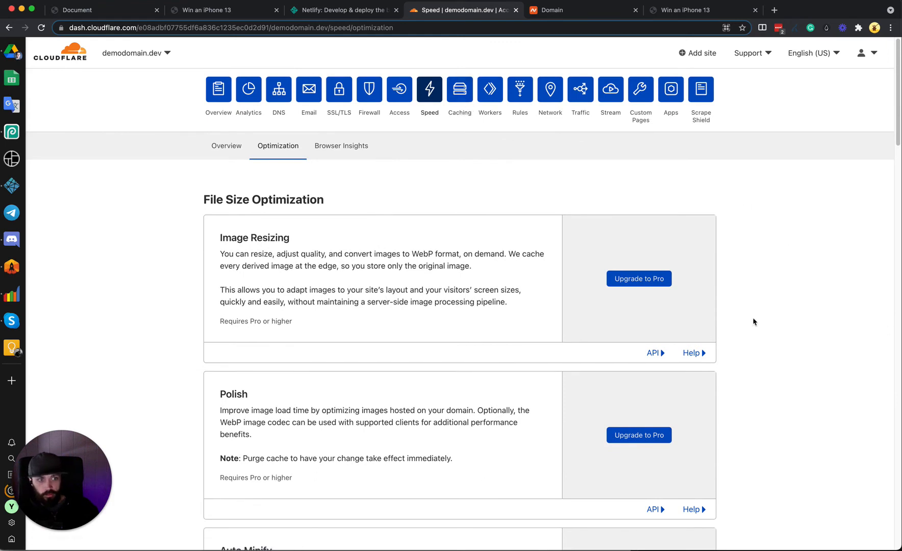
On the Network page, enable 0-RTT Connection Resumption and gRPC, reviewing the remaining toggles.
click(549, 88)
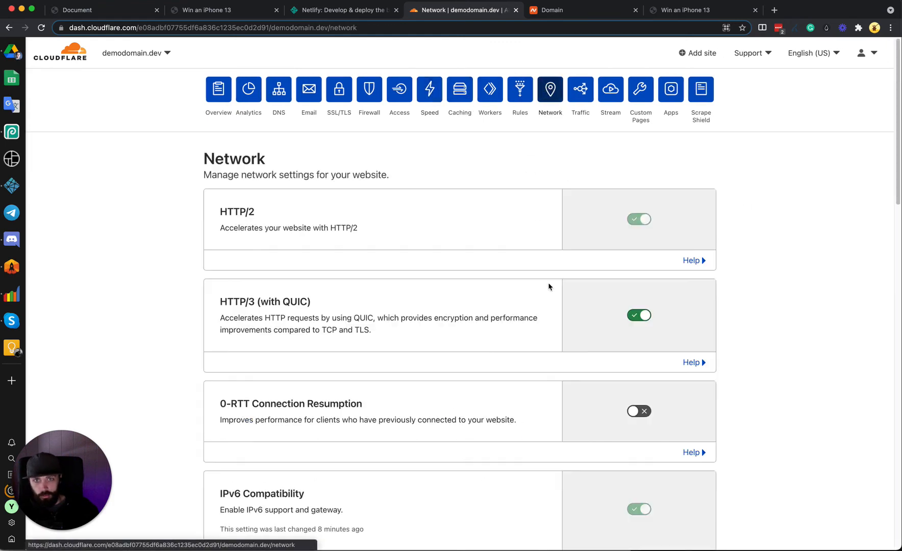
mouse_move(725, 242)
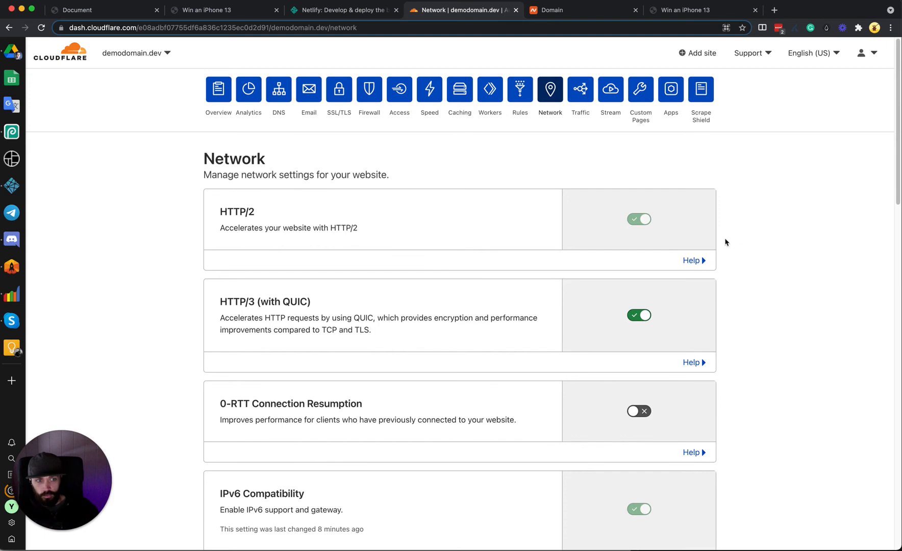
mouse_move(639, 228)
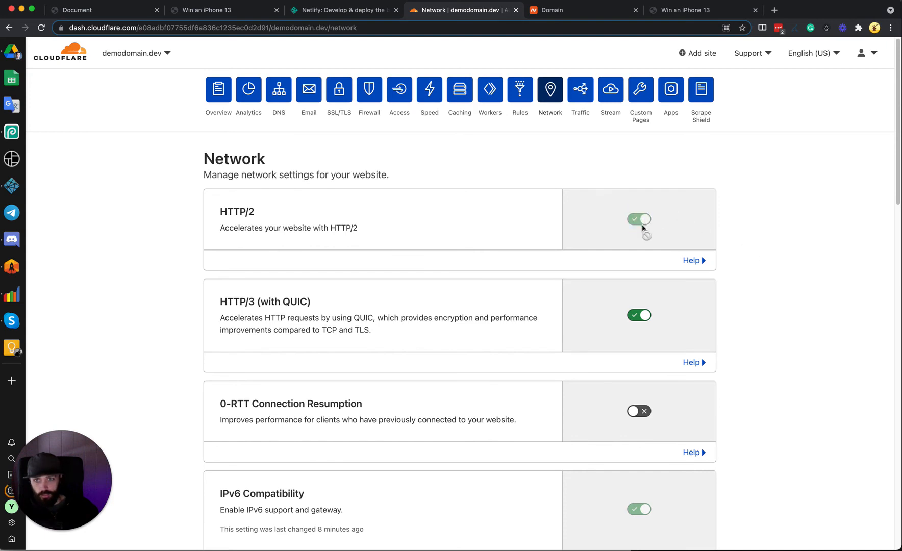
scroll(down, 3)
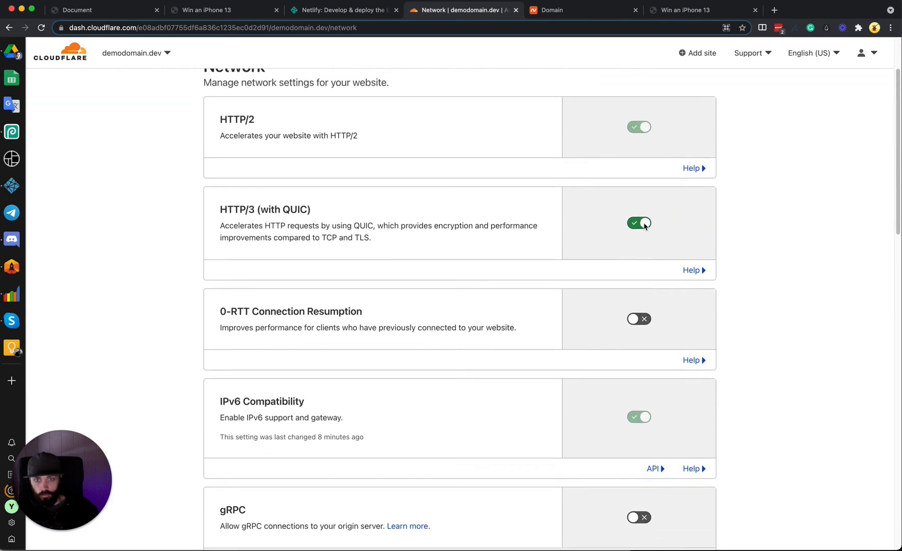
scroll(down, 3)
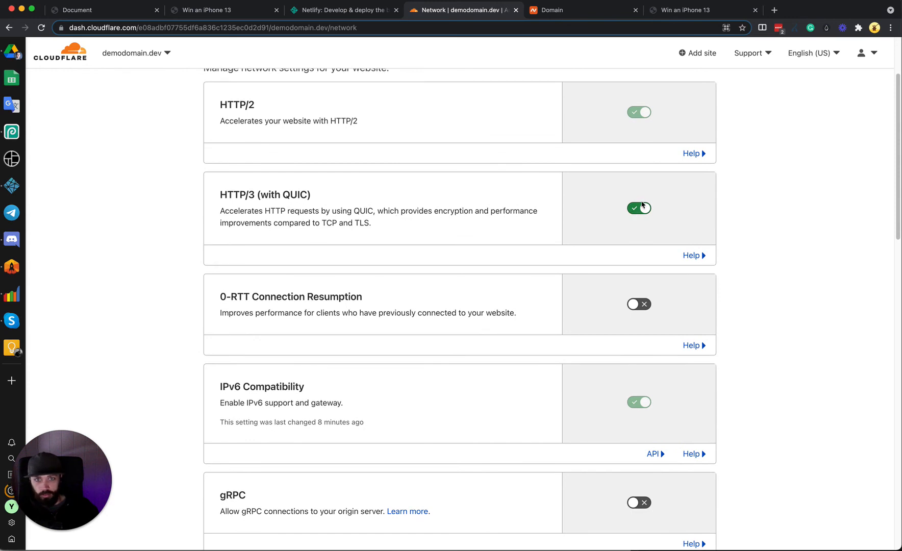
mouse_move(633, 304)
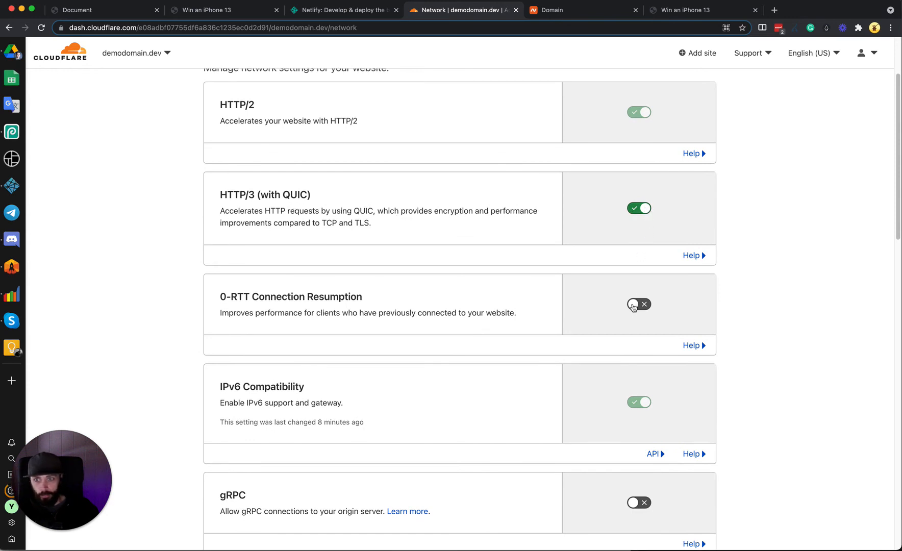
mouse_move(630, 317)
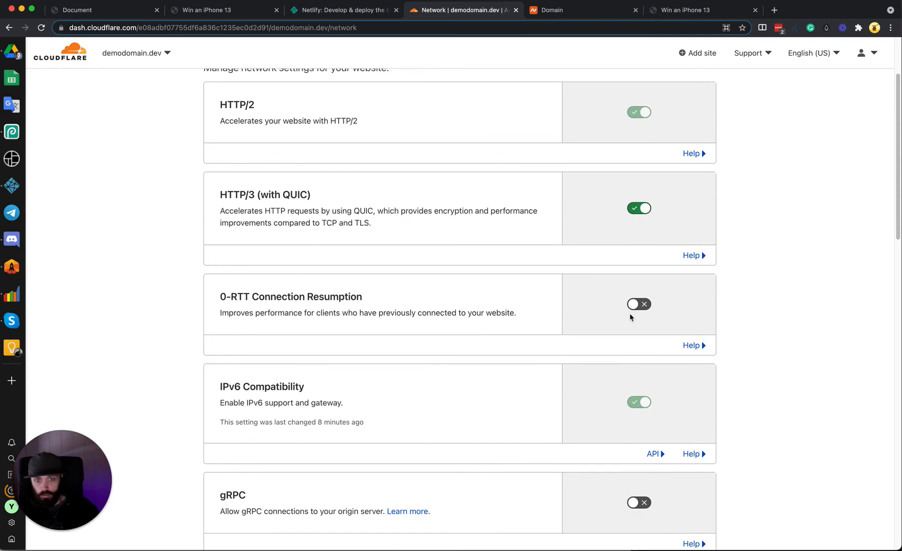
click(639, 304)
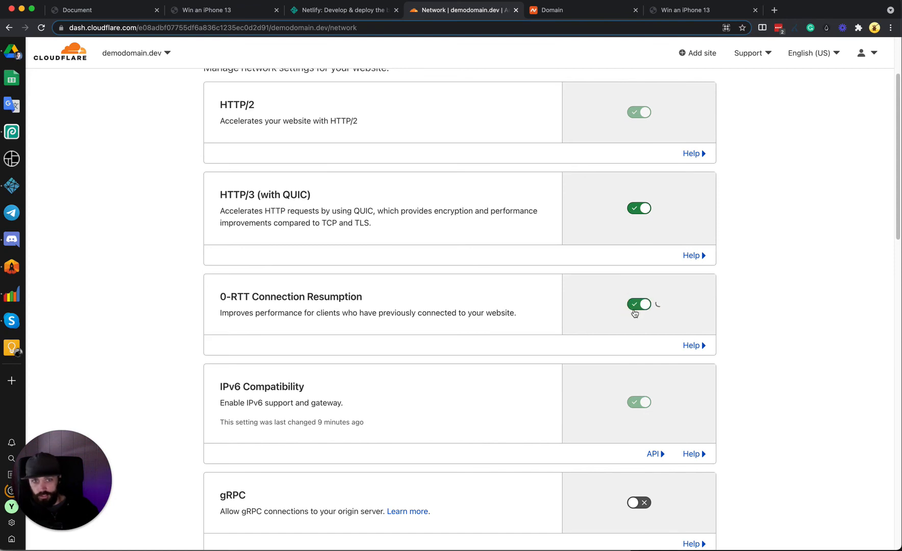
scroll(down, 3)
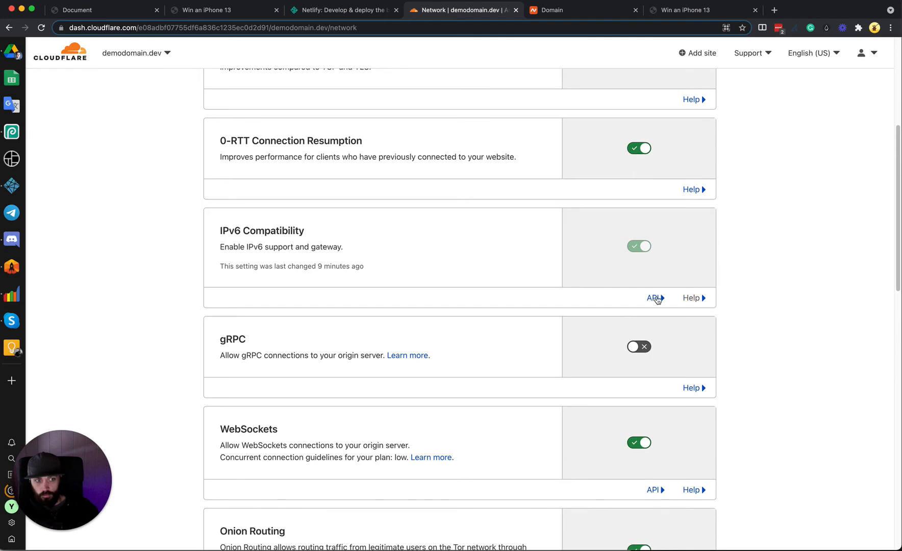
scroll(down, 3)
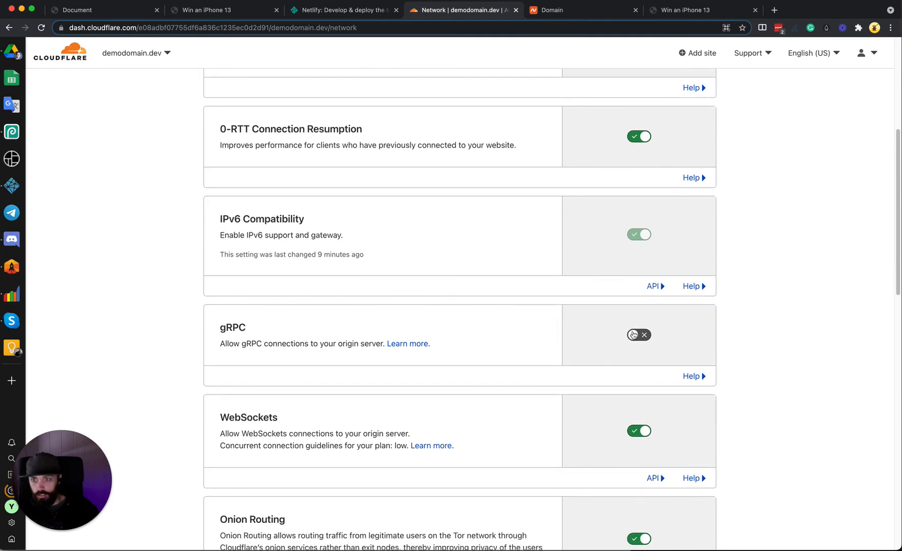
click(637, 335)
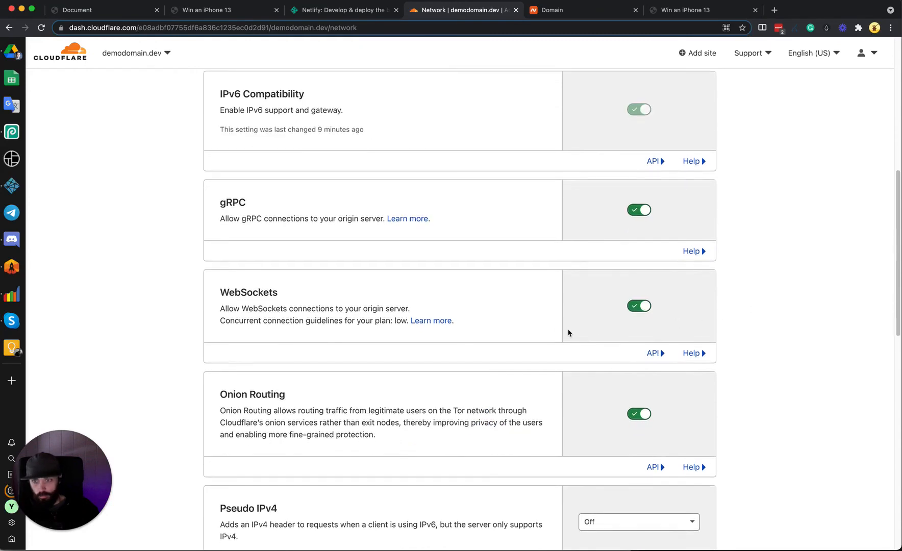
scroll(down, 3)
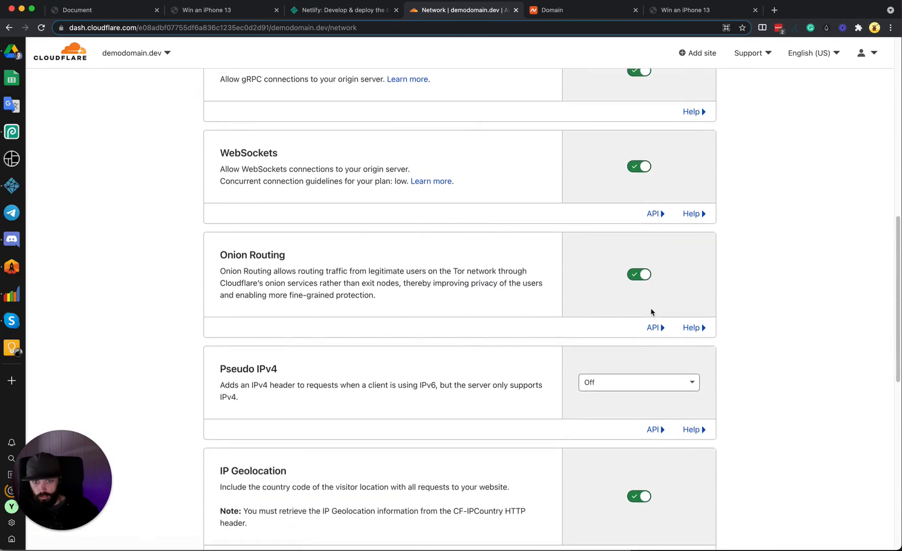
scroll(down, 3)
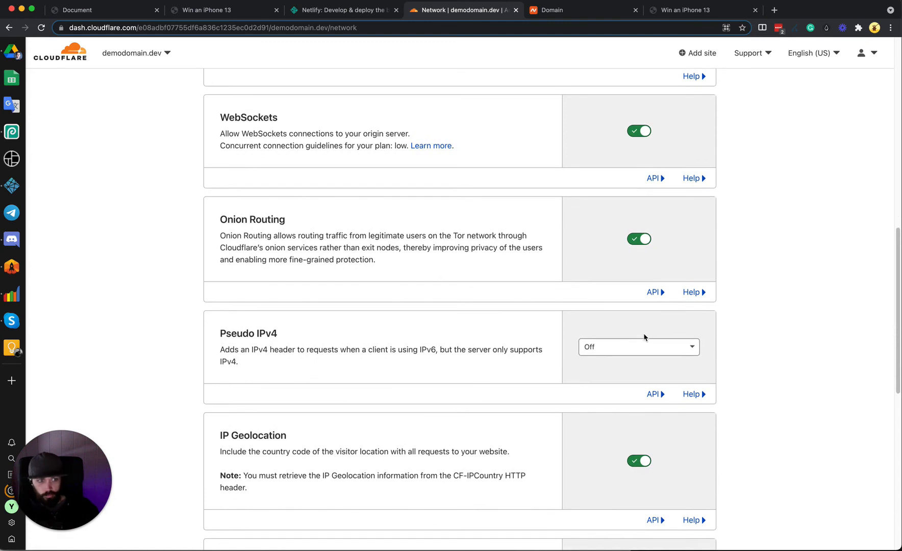
scroll(down, 3)
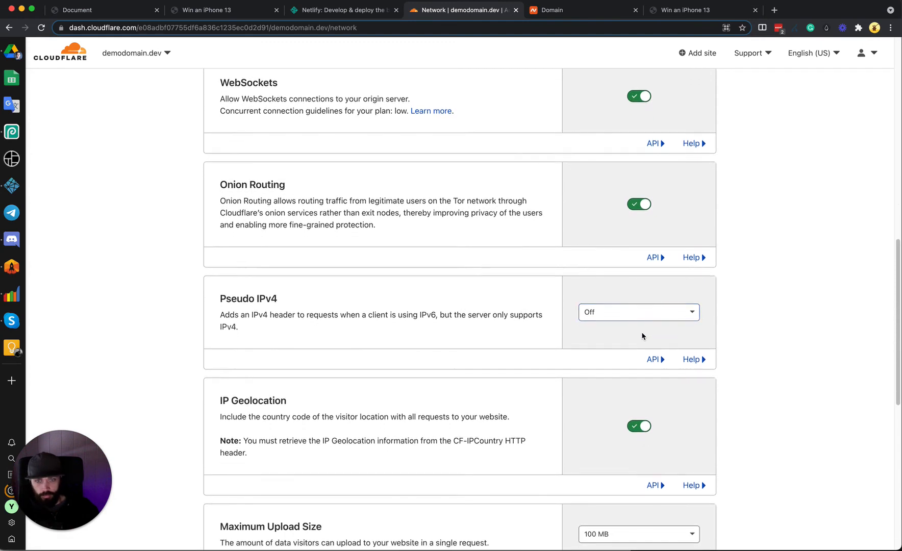
scroll(down, 3)
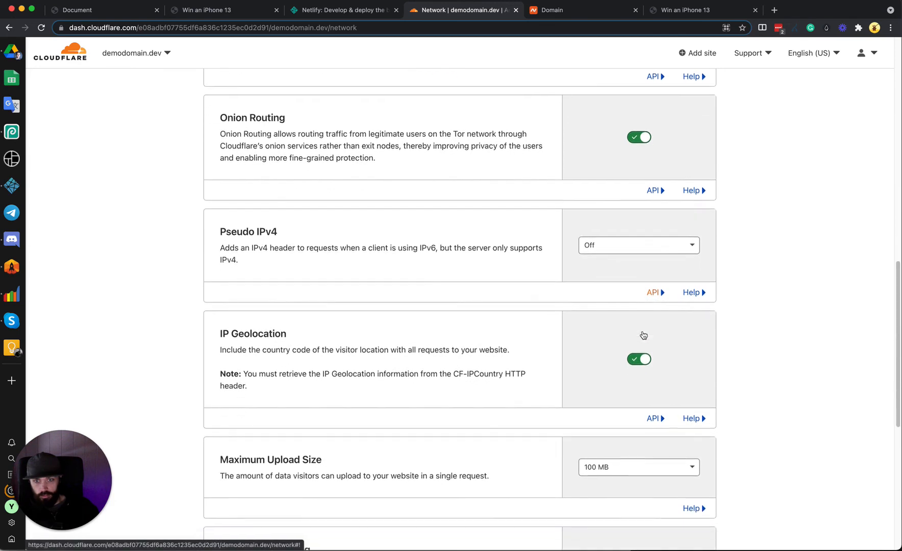
scroll(down, 3)
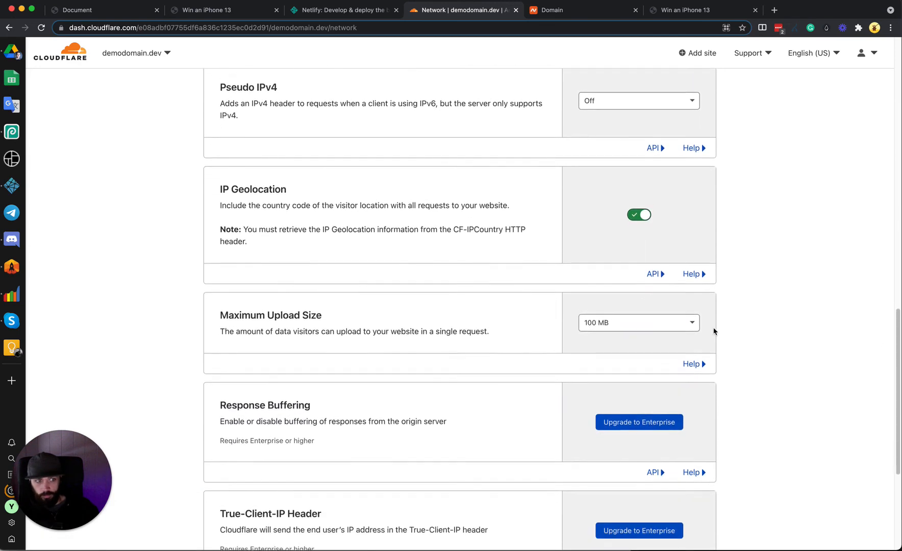
scroll(down, 3)
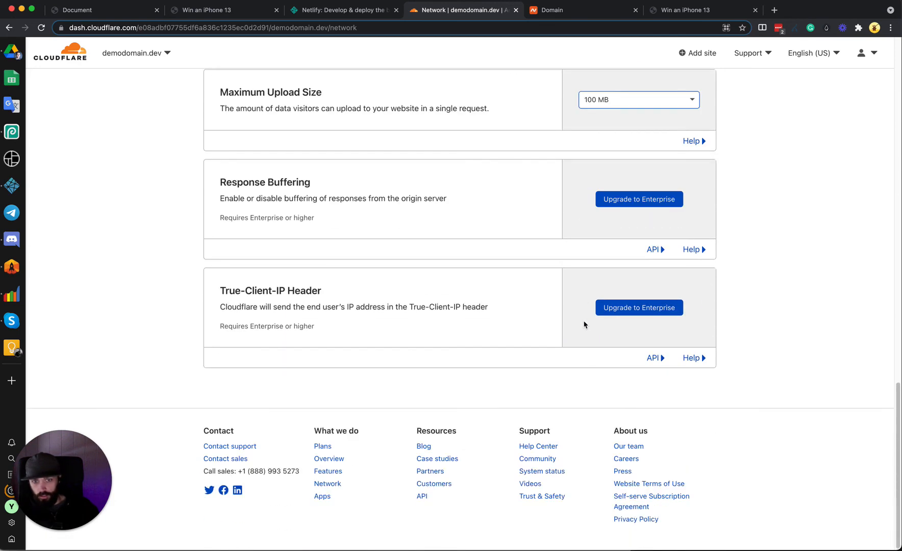
scroll(up, 3)
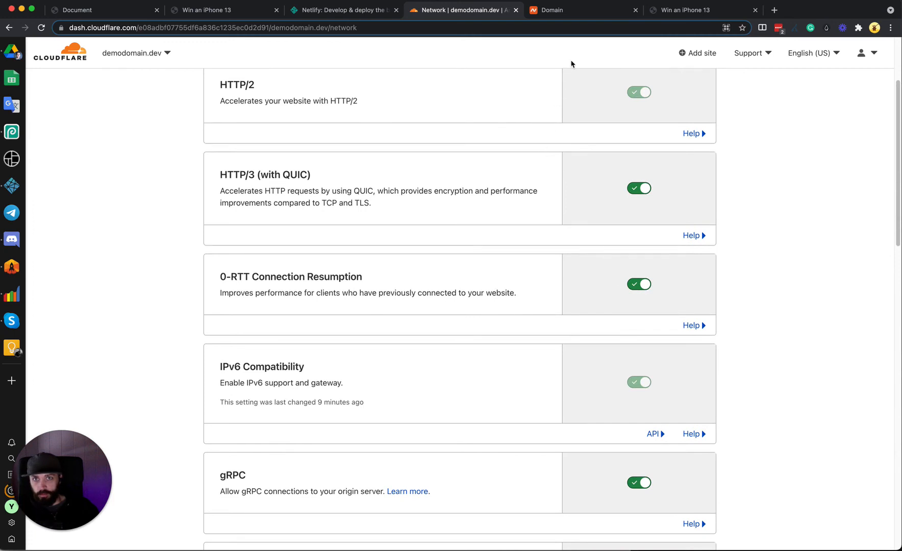
mouse_move(11, 158)
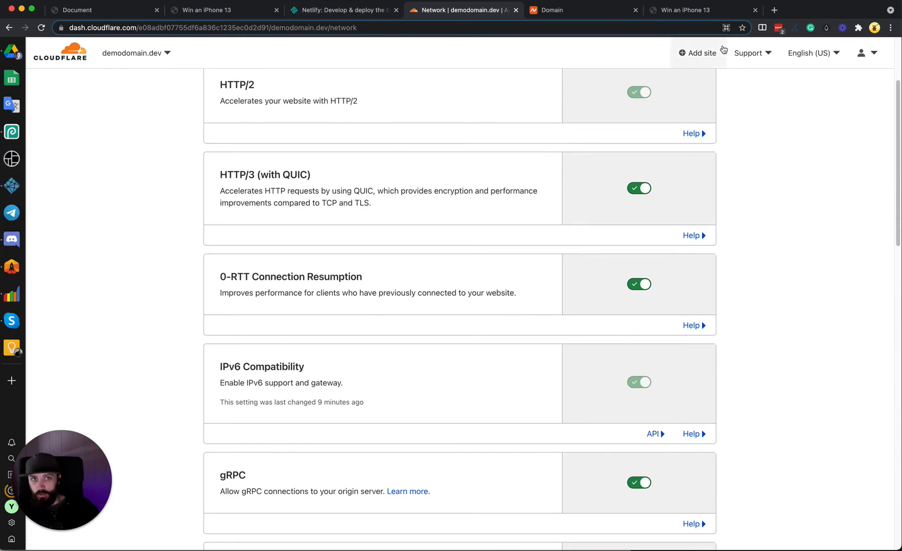
Load demodomain.dev/iphone/index.html in a new tab to view the iPhone 13 giveaway page.
click(773, 10)
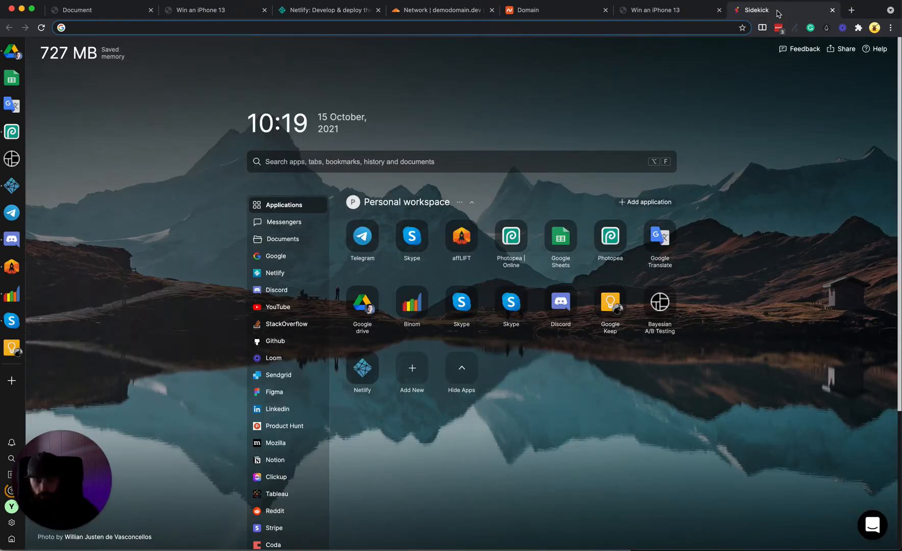
text(demove)
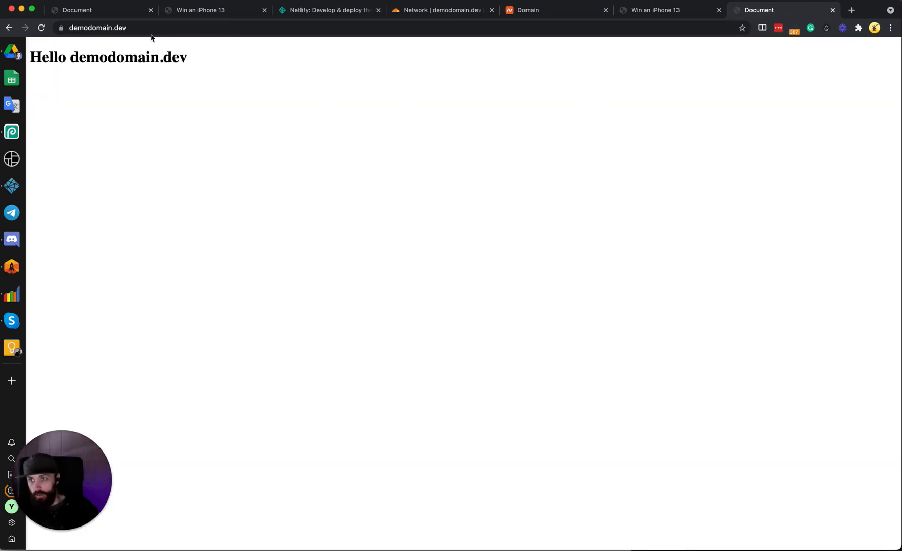
click(98, 28)
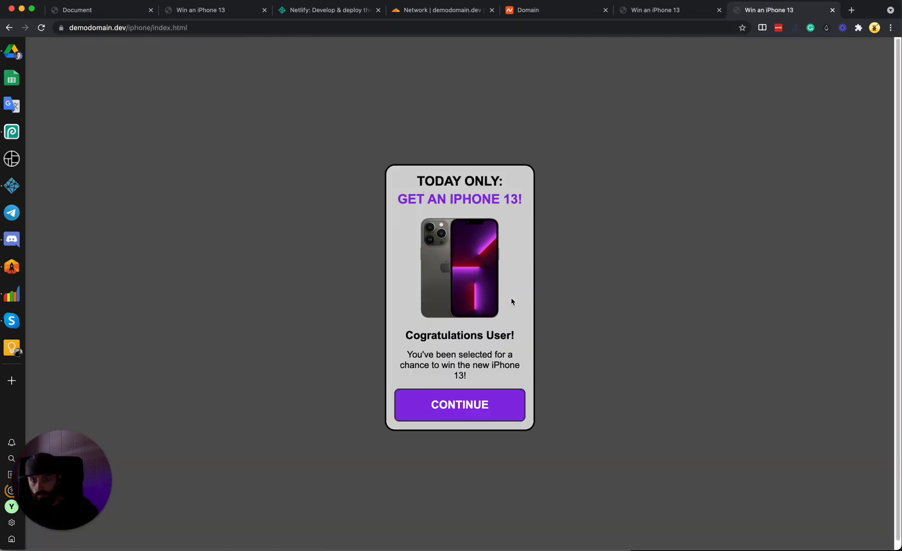
mouse_move(226, 85)
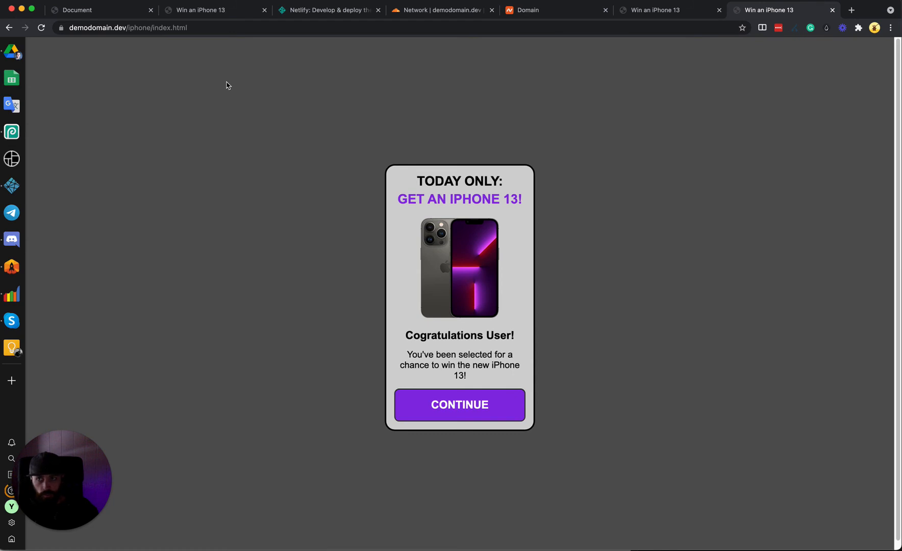
mouse_move(563, 151)
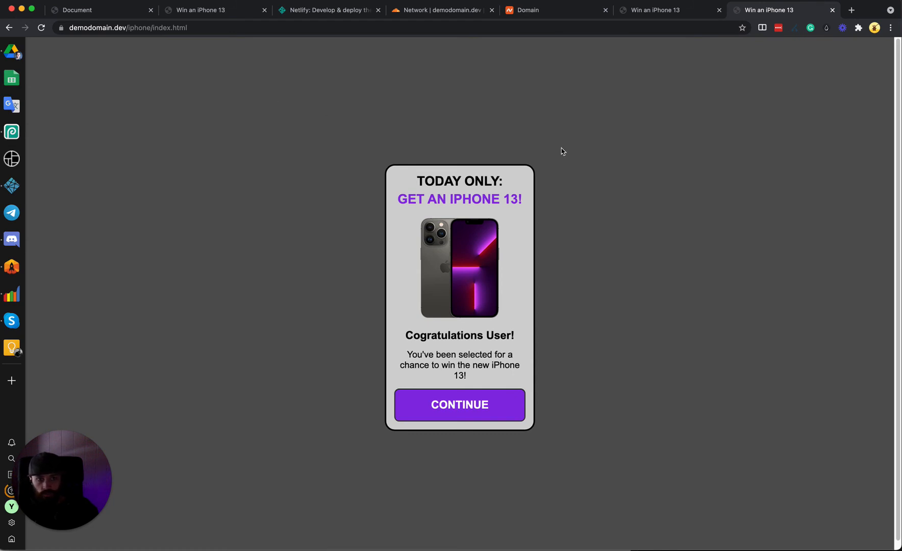
mouse_move(491, 213)
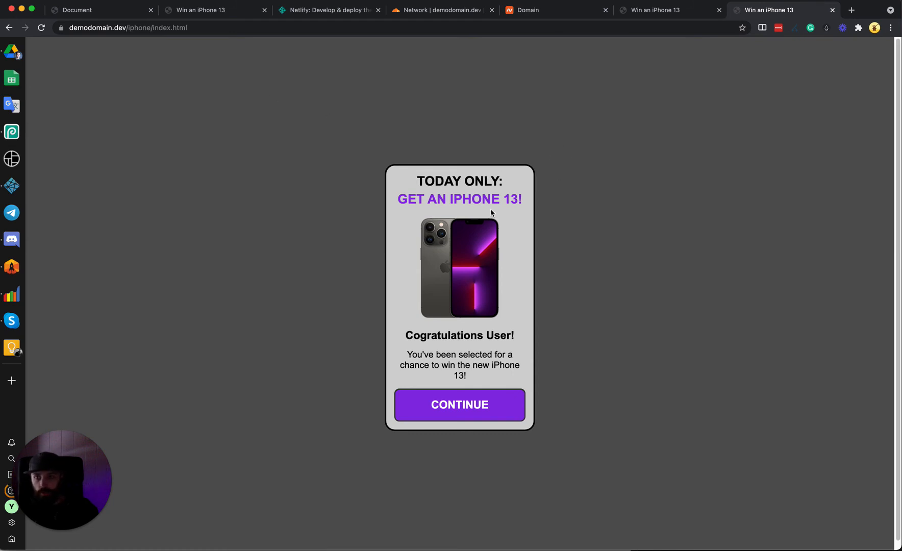
mouse_move(558, 143)
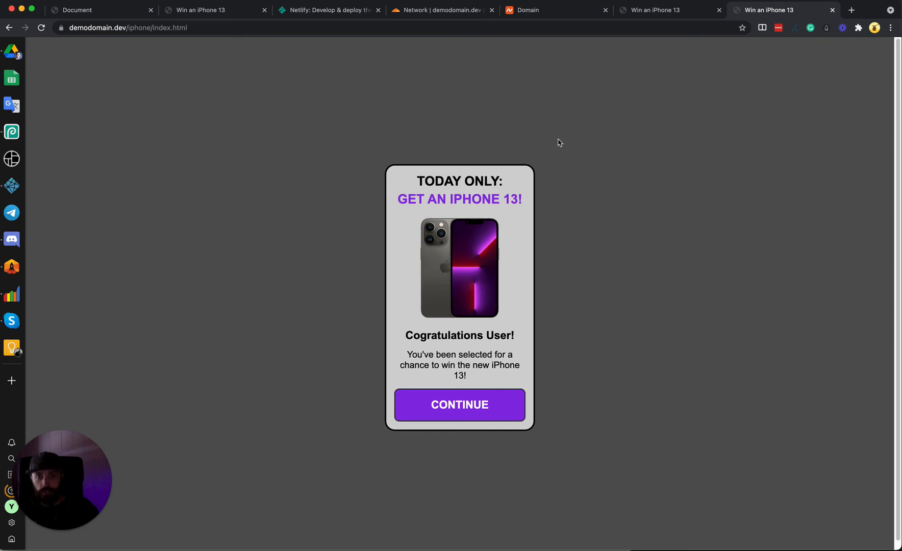
mouse_move(557, 168)
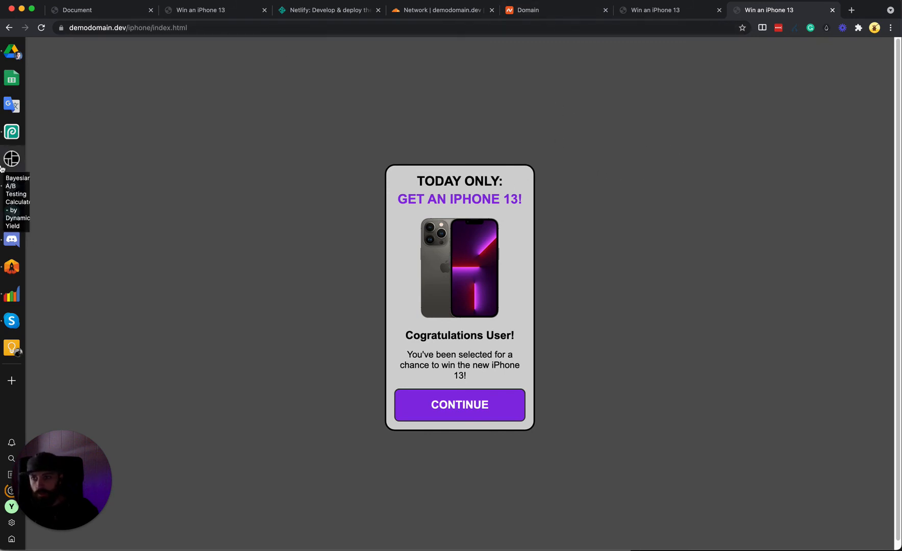
View Netlify's Deploys page showing the published production deploy for demodomain.dev.
click(328, 10)
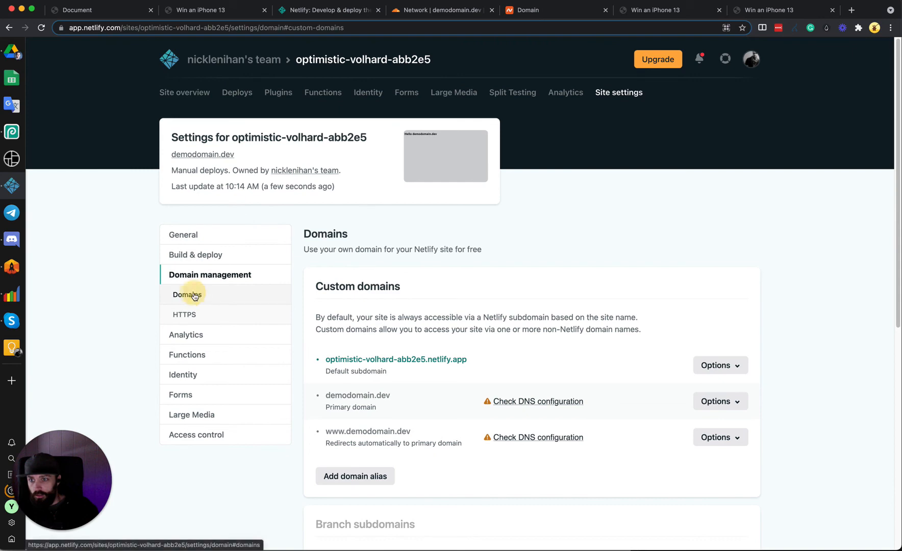
click(187, 295)
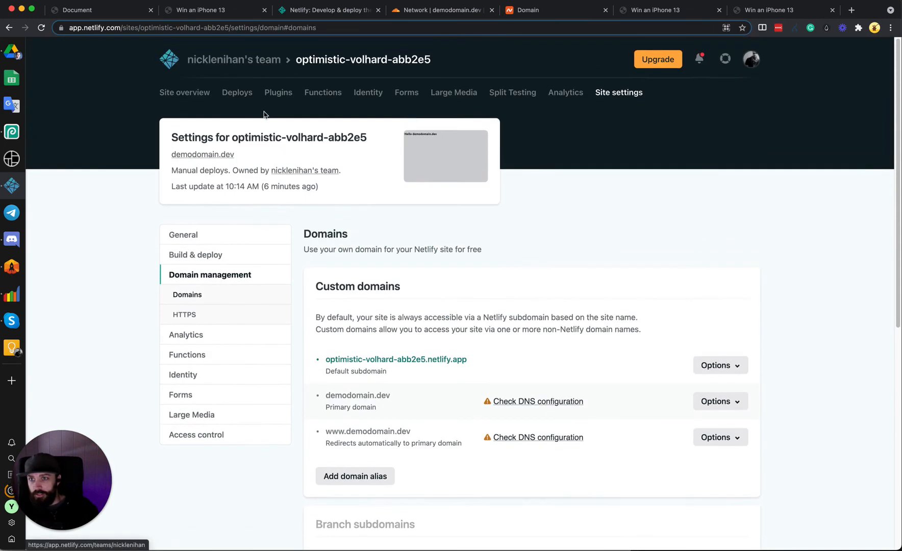
click(237, 92)
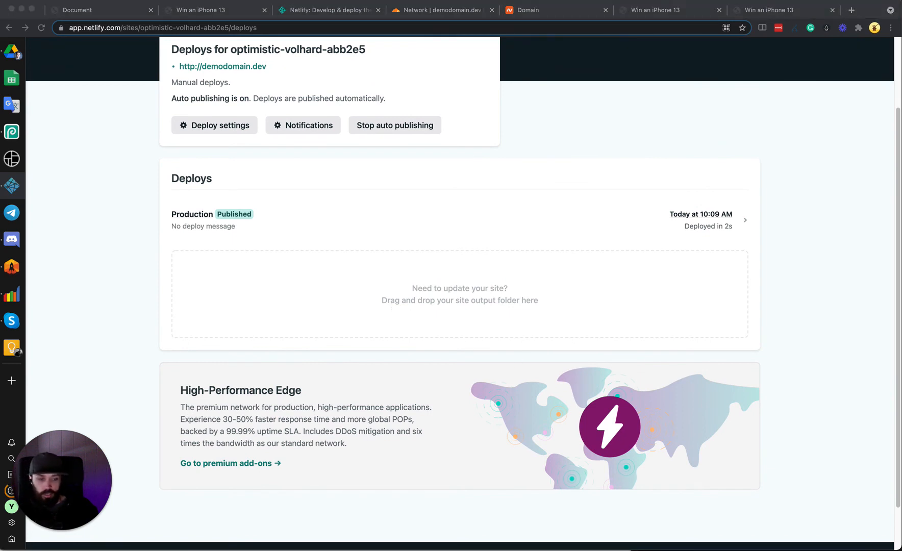
scroll(down, 3)
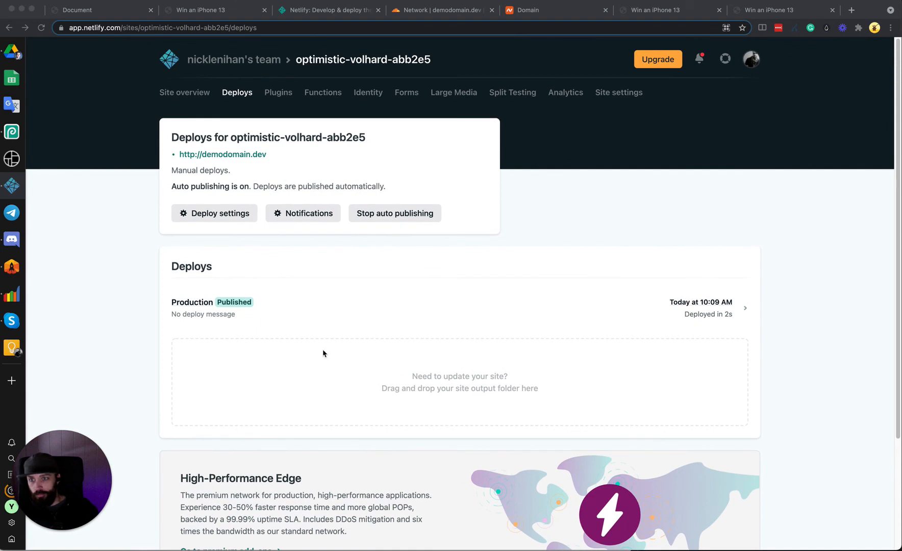
mouse_move(300, 325)
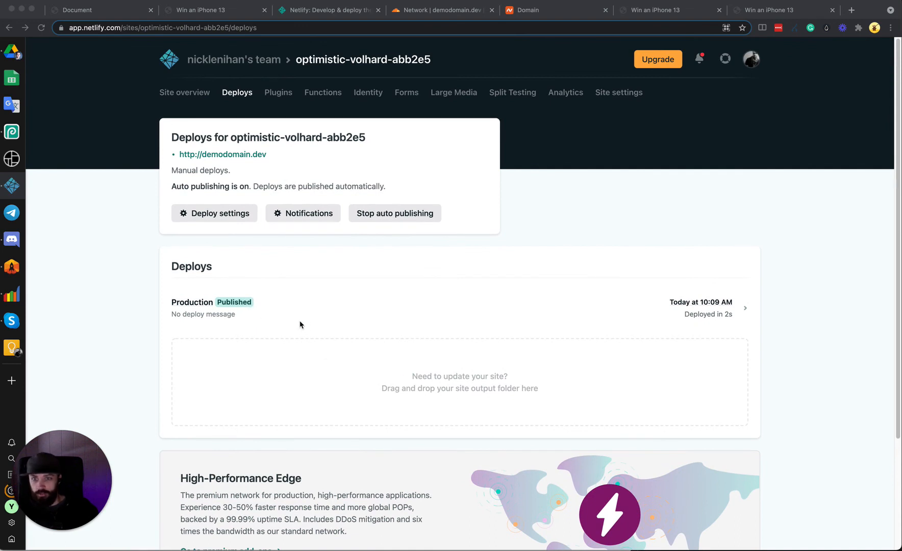
mouse_move(525, 163)
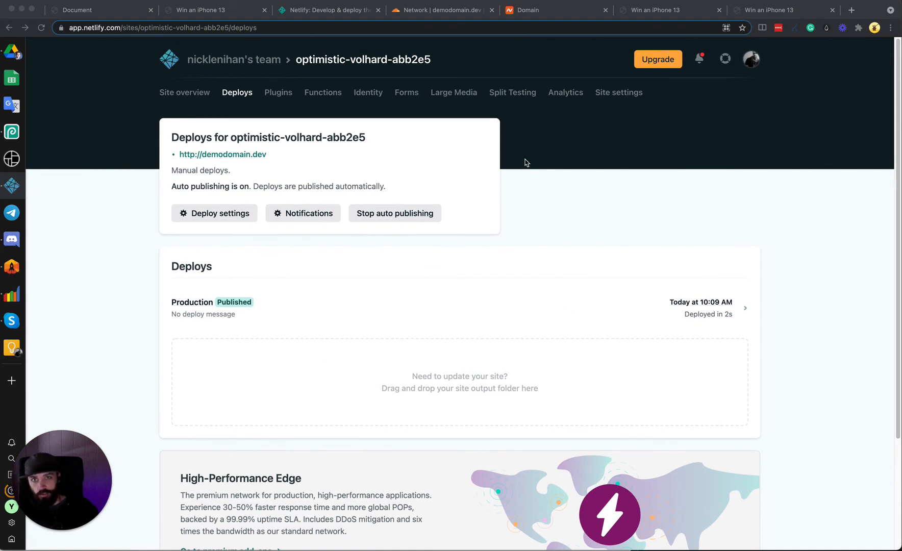
mouse_move(288, 44)
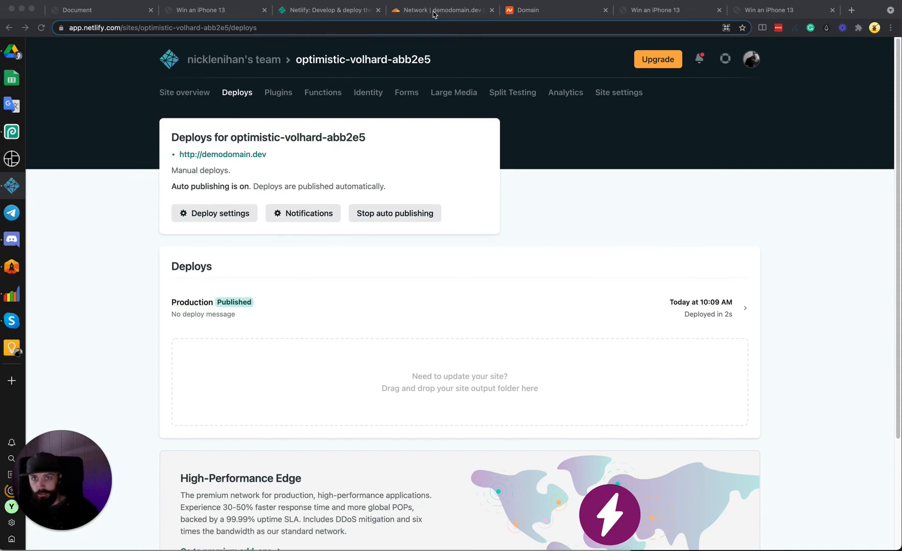
Purge every cached file for demodomain.dev from Caching > Configuration with Purge Everything.
click(440, 10)
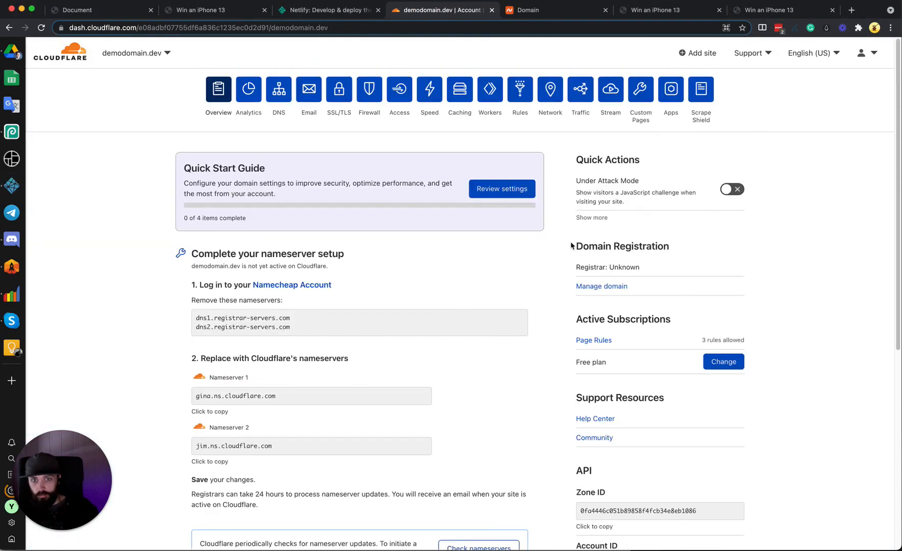
mouse_move(460, 89)
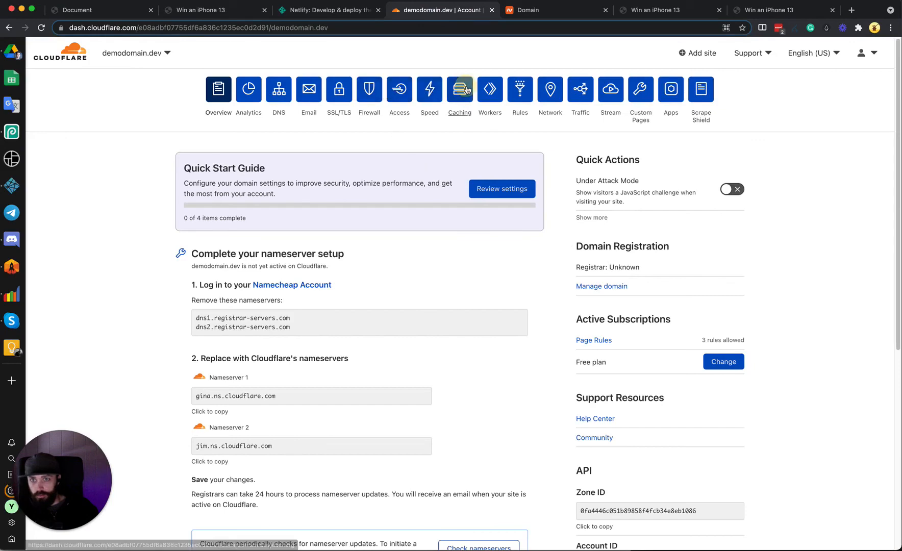
click(459, 88)
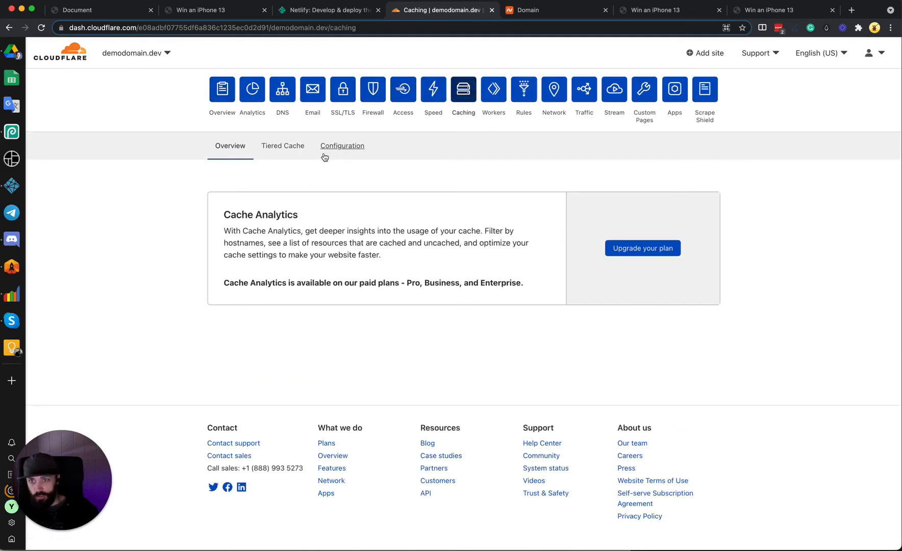
click(283, 146)
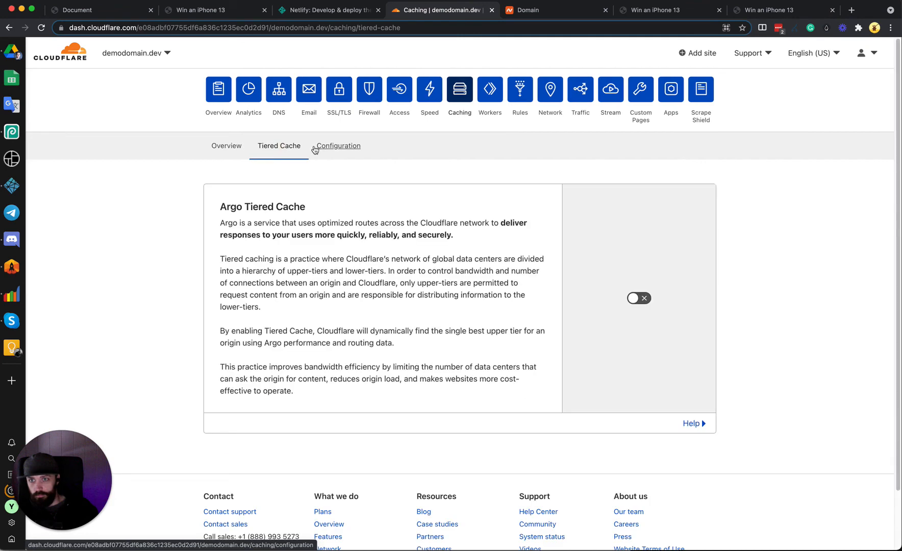
click(339, 147)
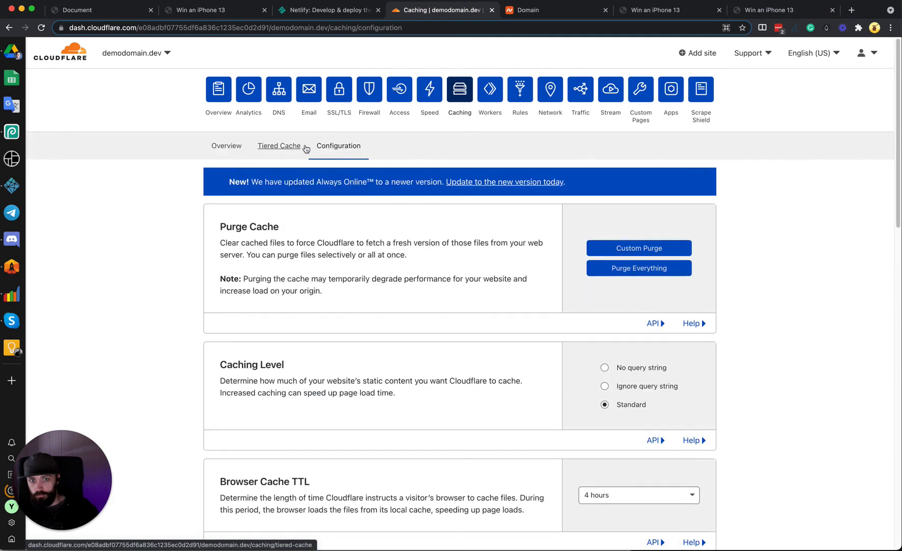
click(638, 268)
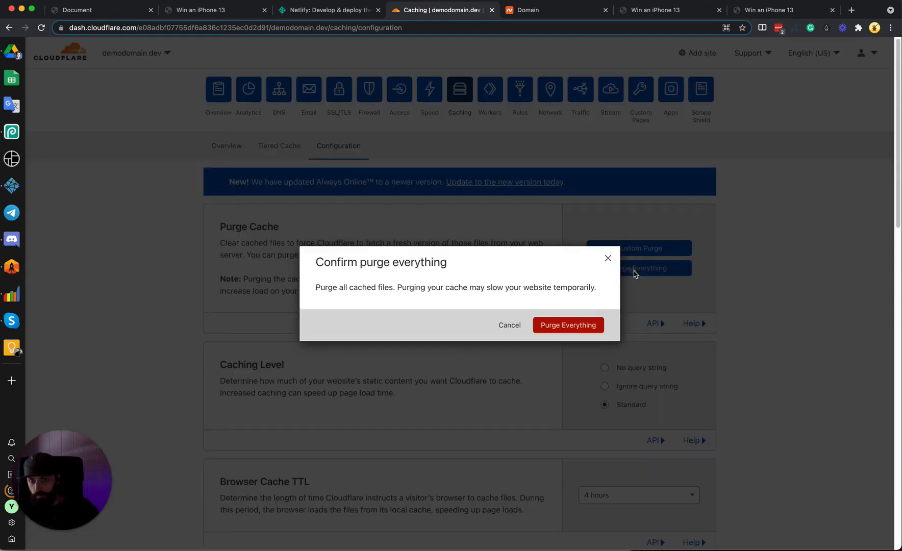
mouse_move(315, 142)
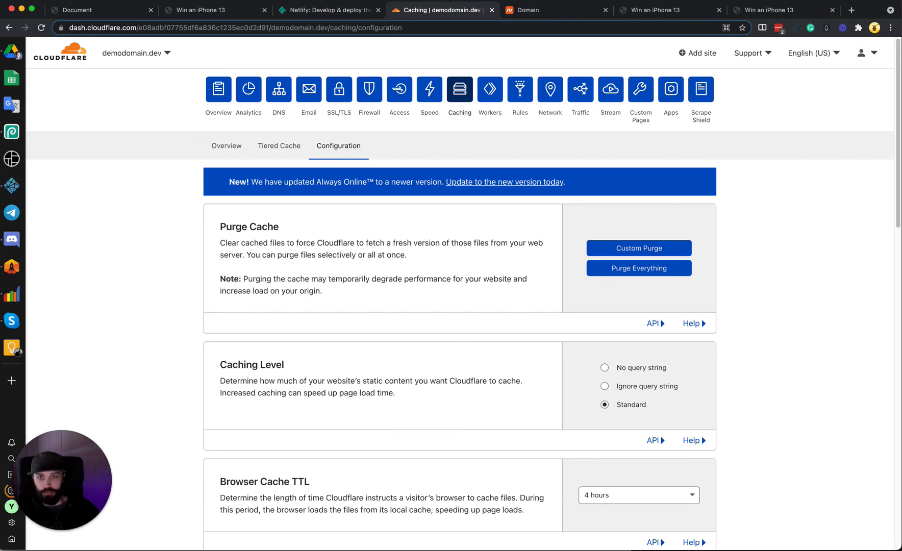
mouse_move(858, 350)
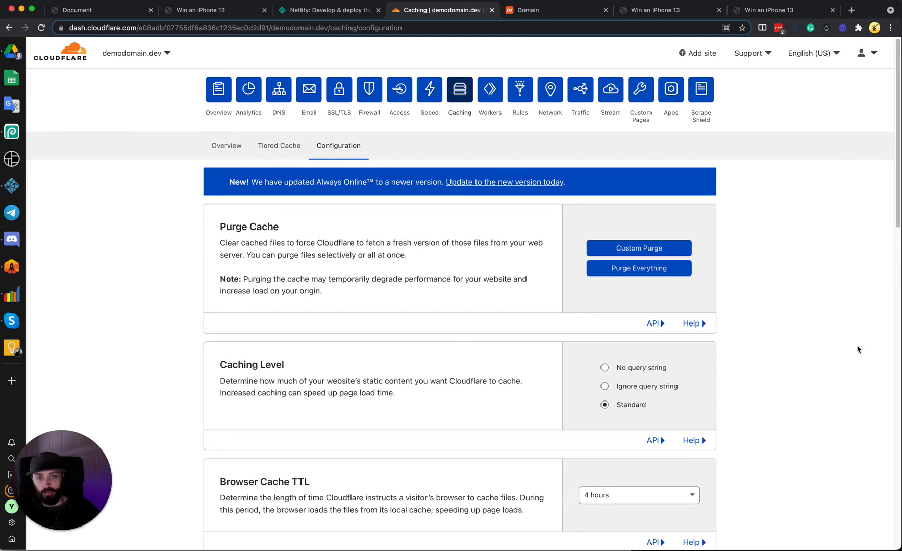
mouse_move(809, 316)
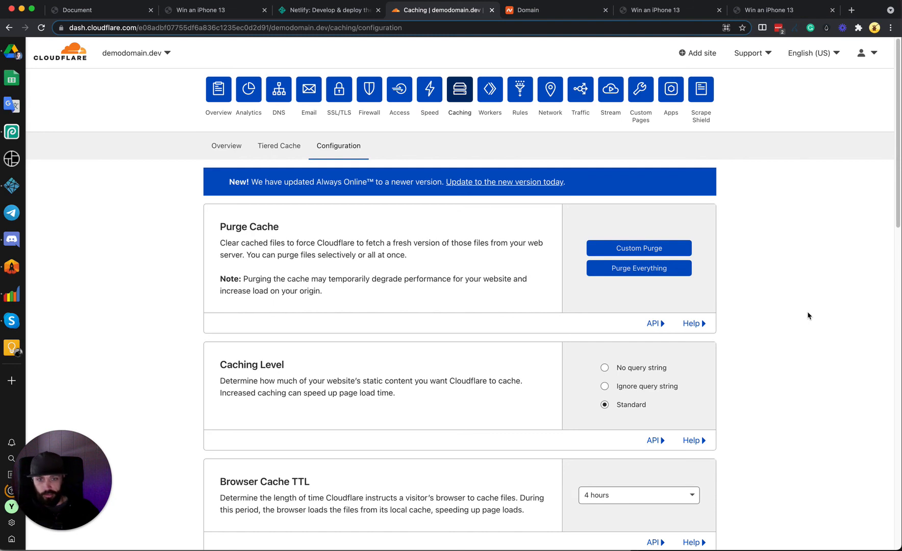